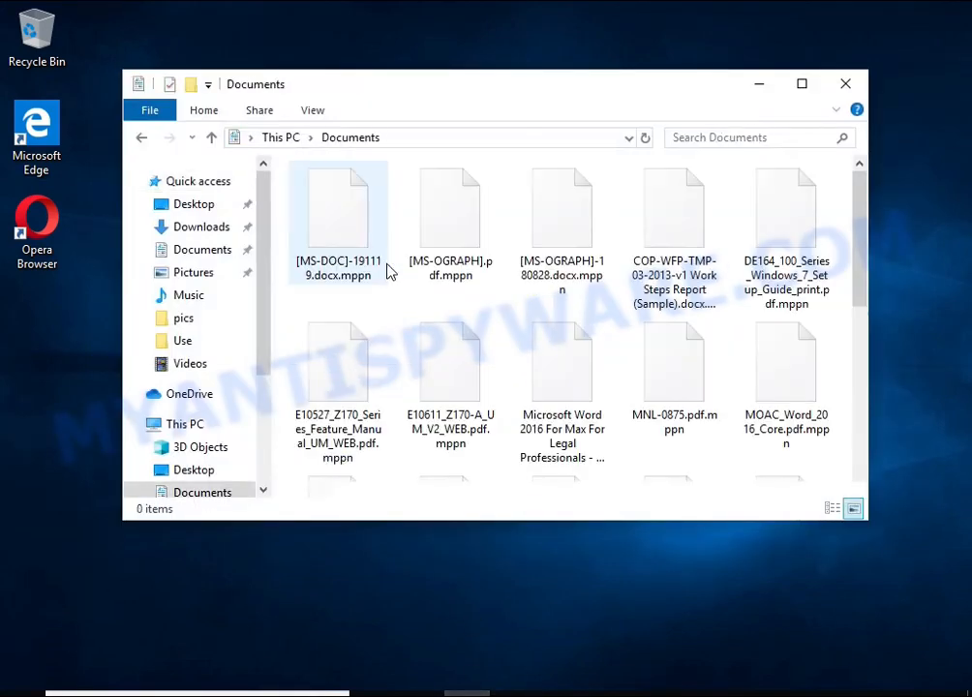
- Rename [MS-OGRAPH]-180828.docx.mppn to drop the .mppn extension and try opening it
double_click(337, 213)
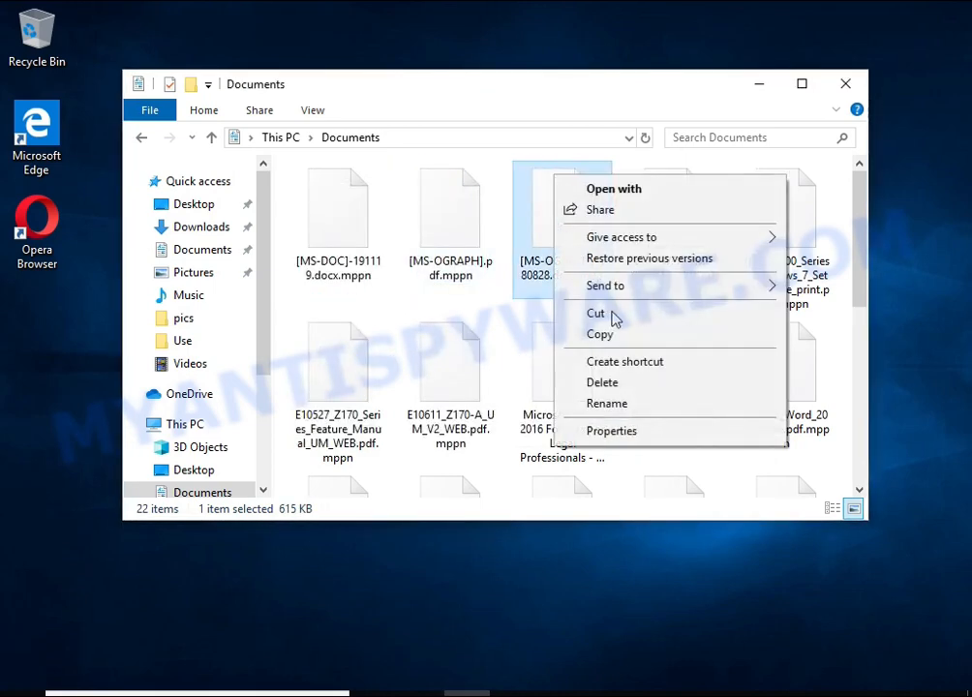
left_click(608, 405)
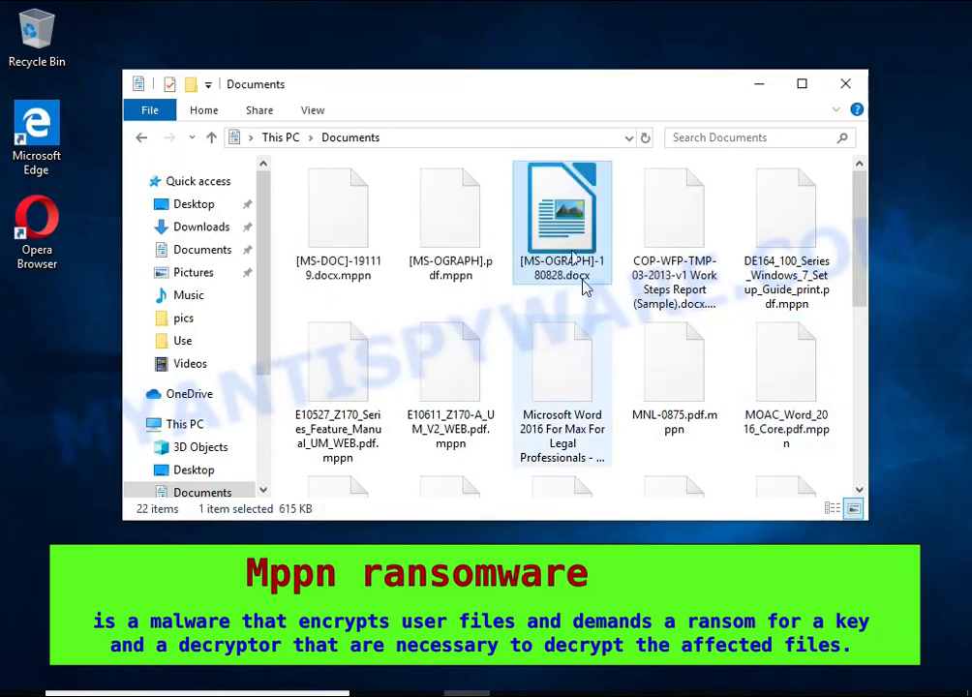
double_click(561, 213)
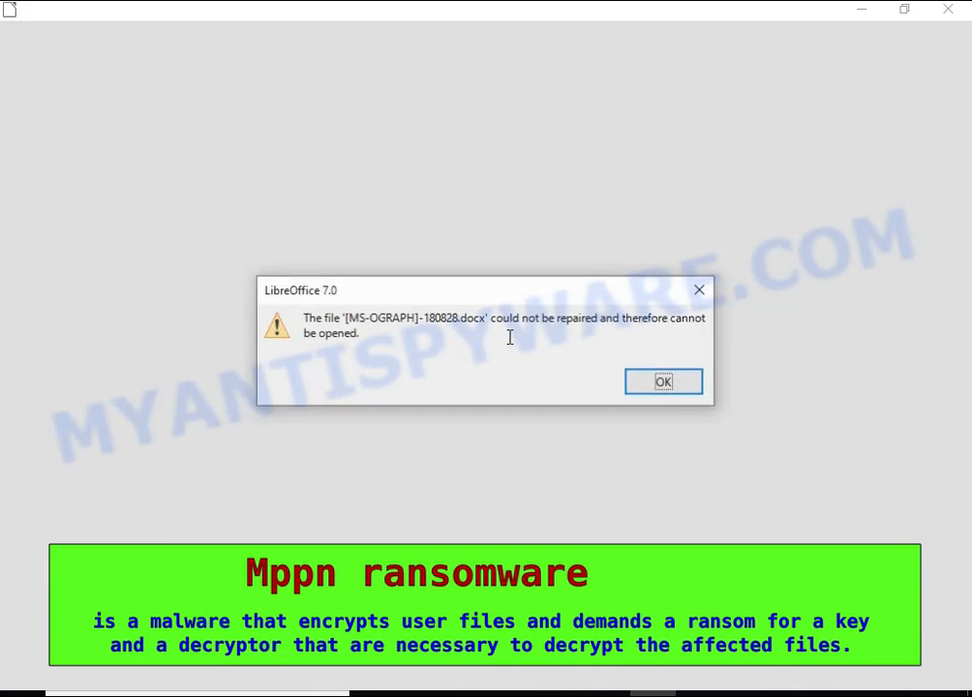
- Dismiss the LibreOffice cannot-open error and confirm changing the PDF file's extension
left_click(662, 379)
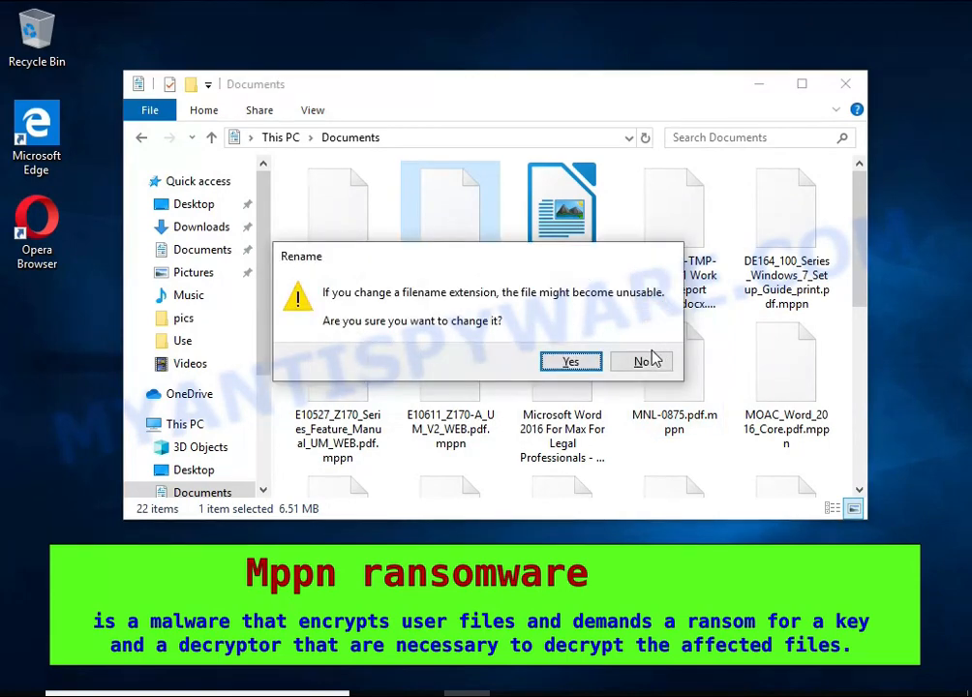
left_click(570, 362)
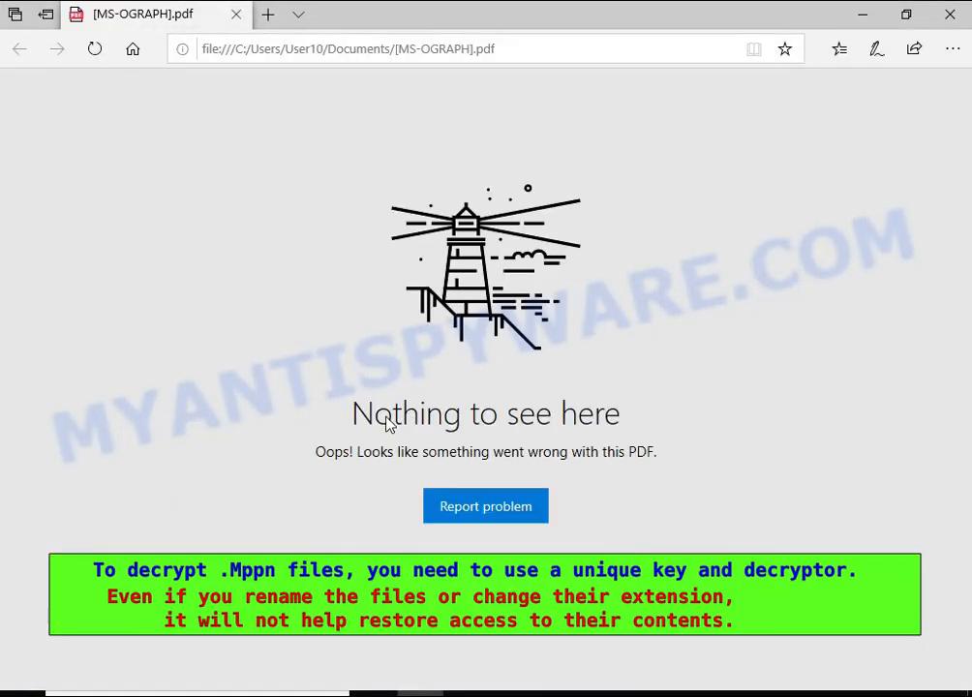
mouse_move(654, 471)
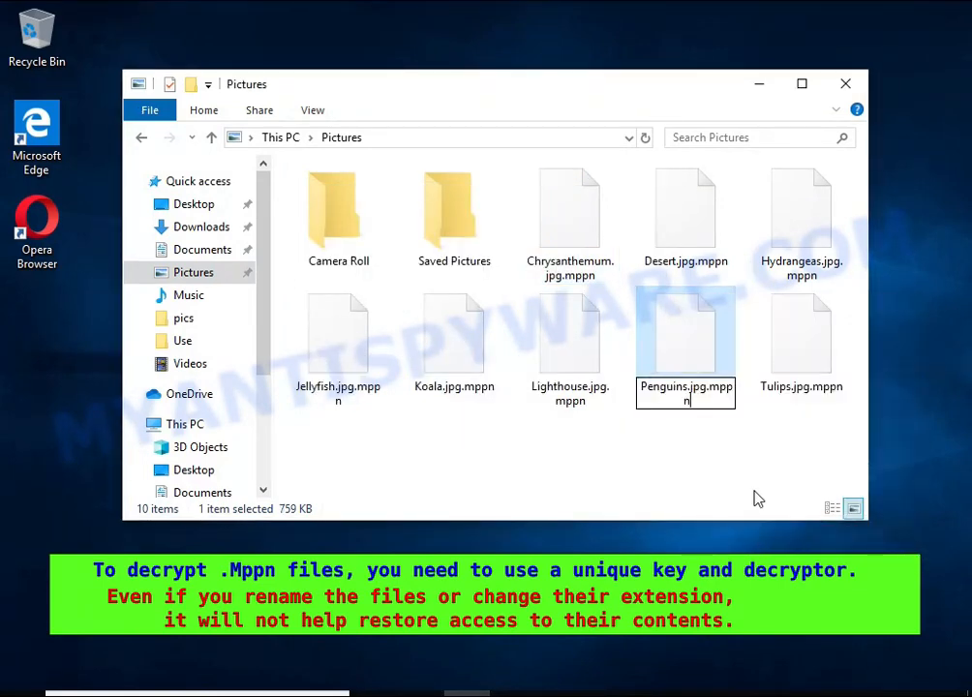
- Confirm the Penguins.jpg name, find it fails in Photos, and close the viewer
key("Return")
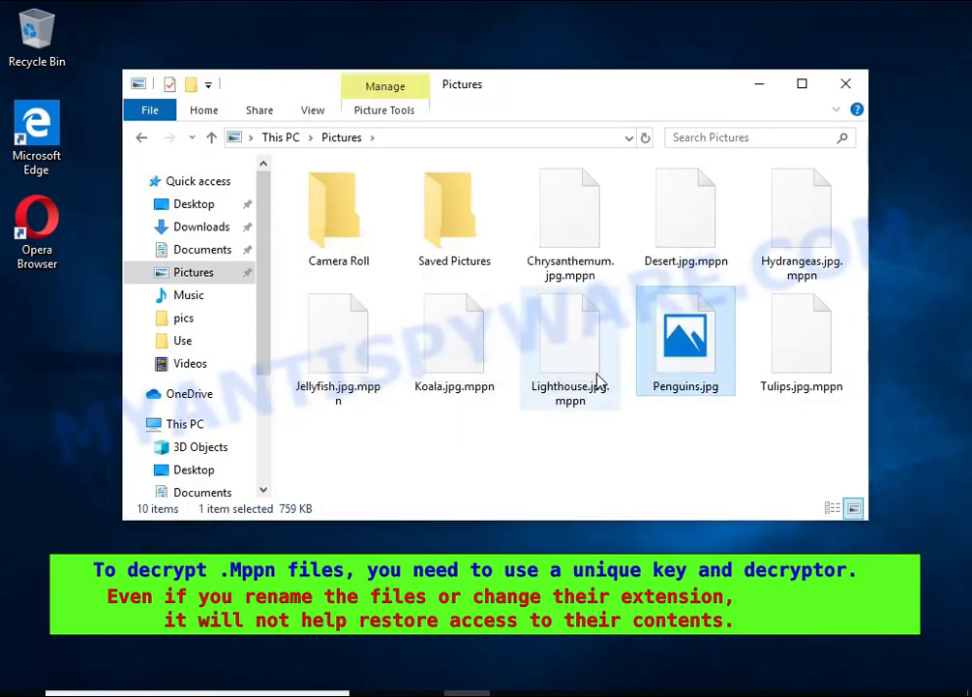
double_click(686, 337)
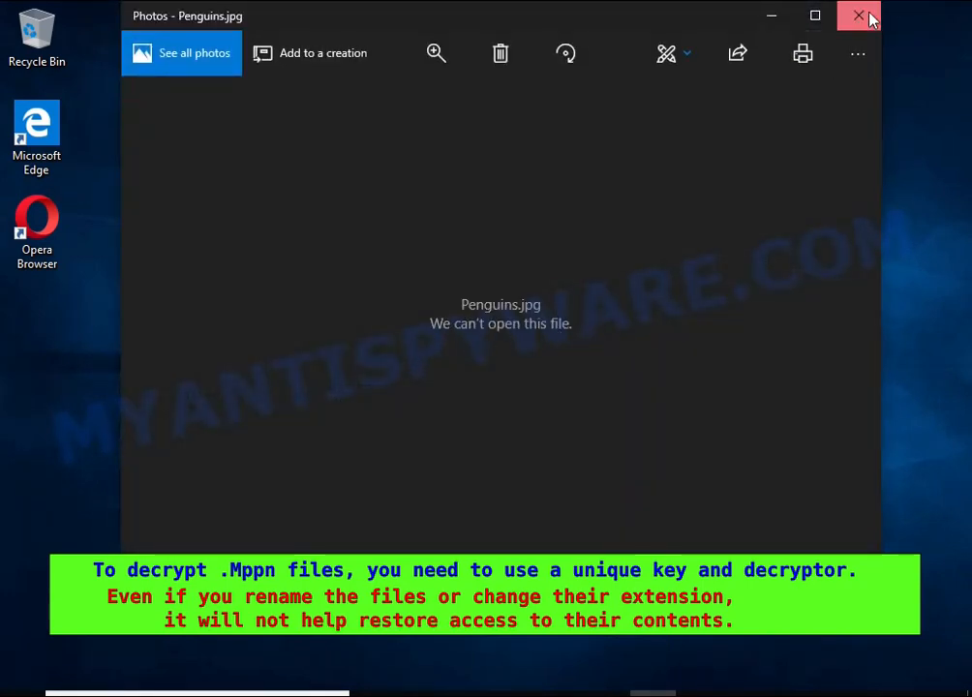
left_click(858, 15)
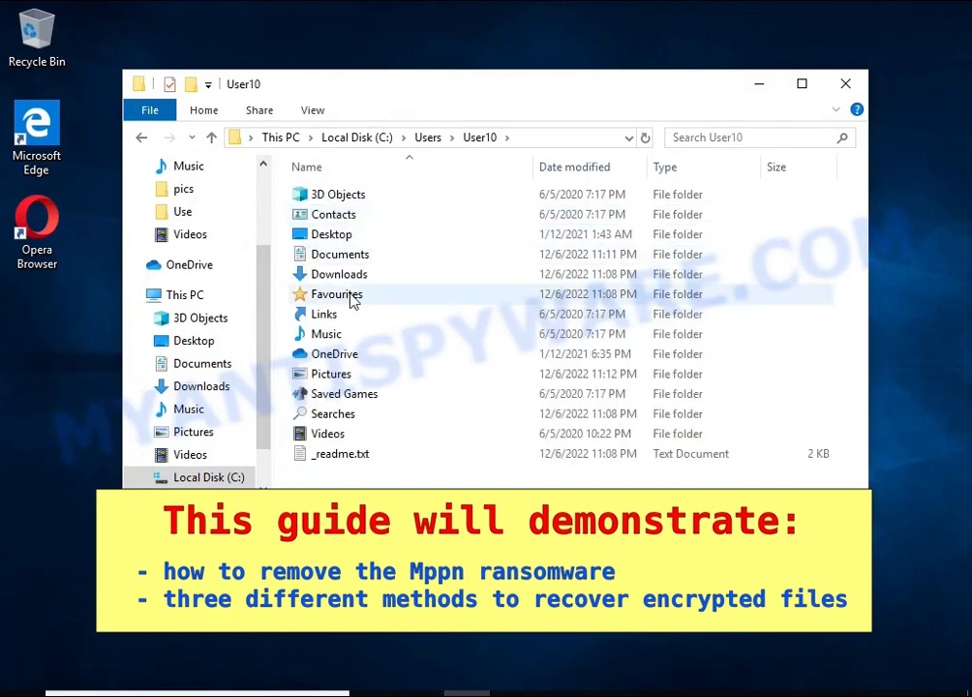
- Read the _readme.txt ransom note in Notepad, then close it
double_click(341, 453)
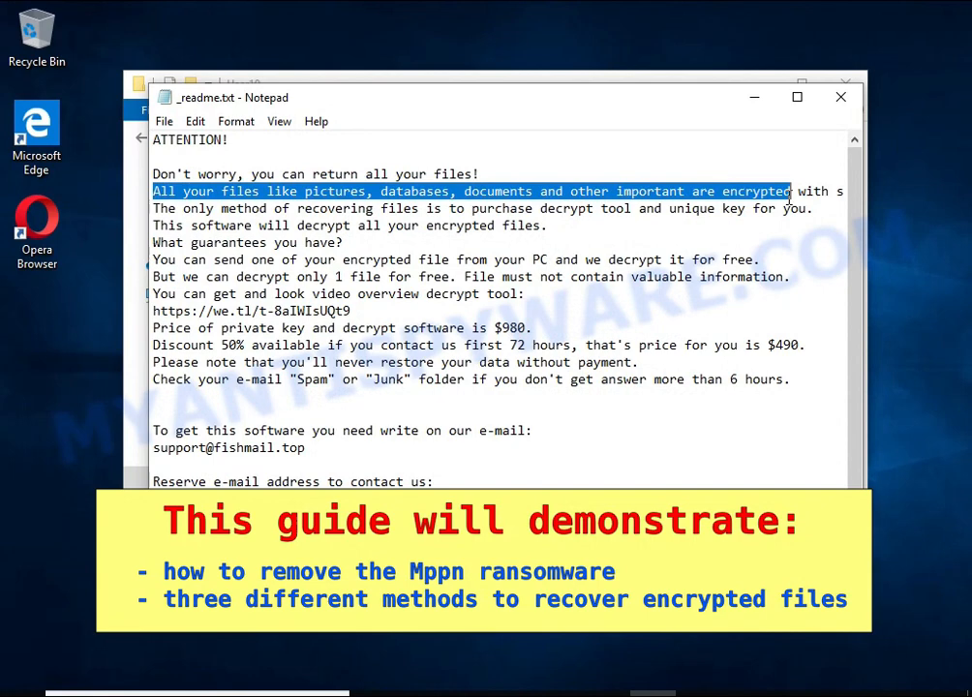
mouse_move(786, 244)
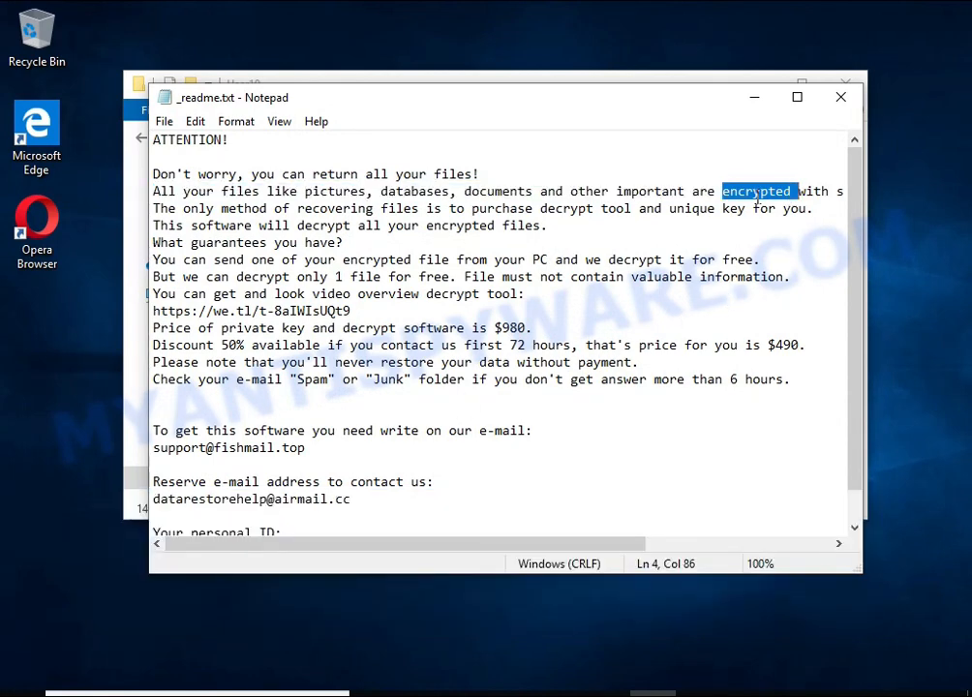
left_click(841, 97)
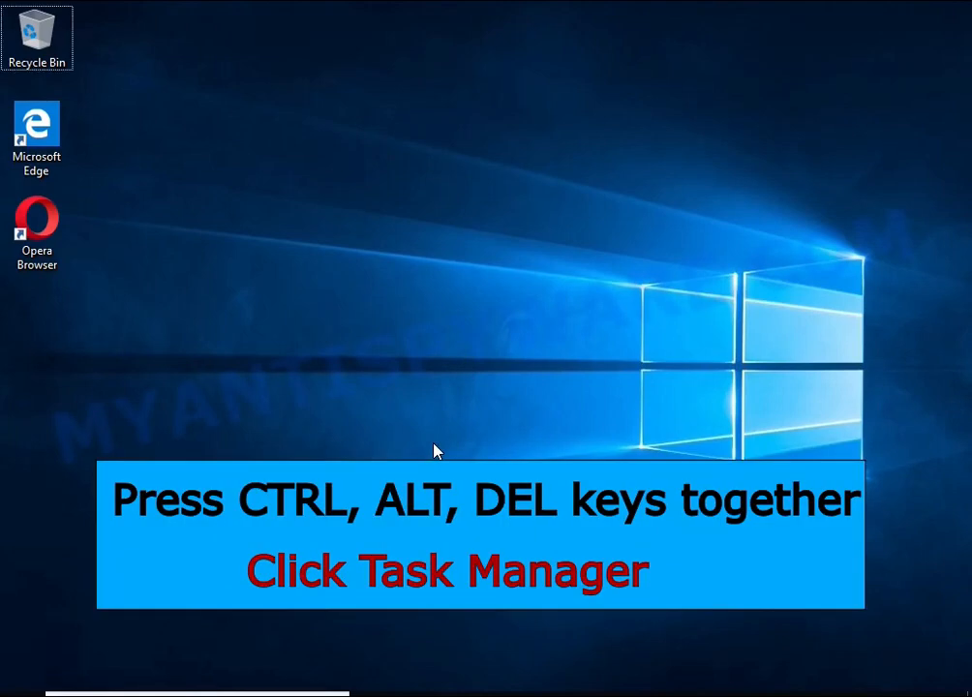
- Launch Task Manager via Ctrl+Alt+Del and look through processes for DB07.exe (32 bit)
key("ctrl+alt+delete")
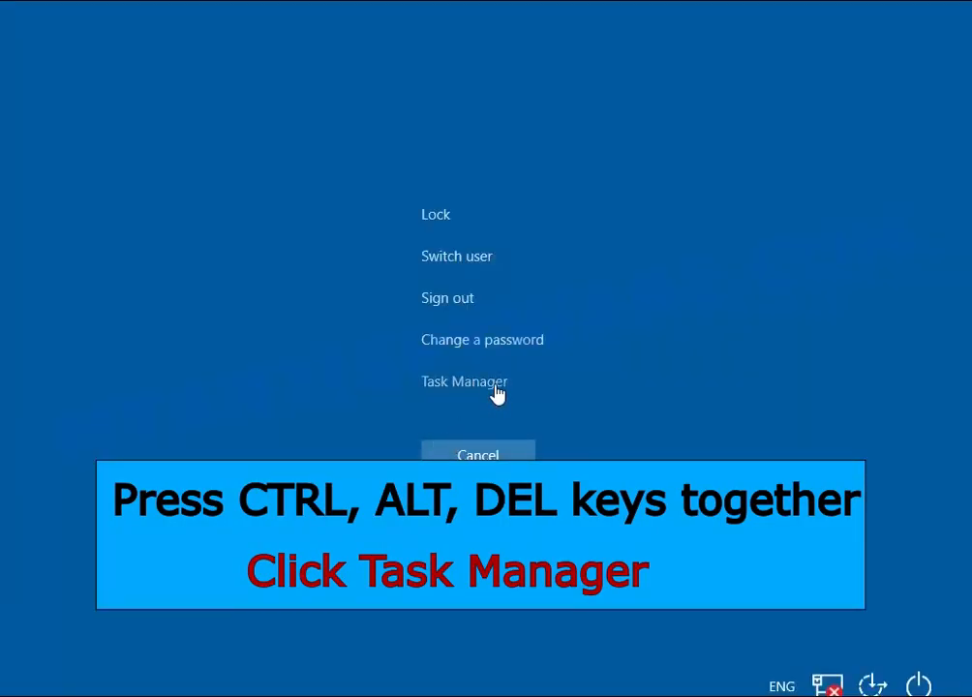
left_click(465, 380)
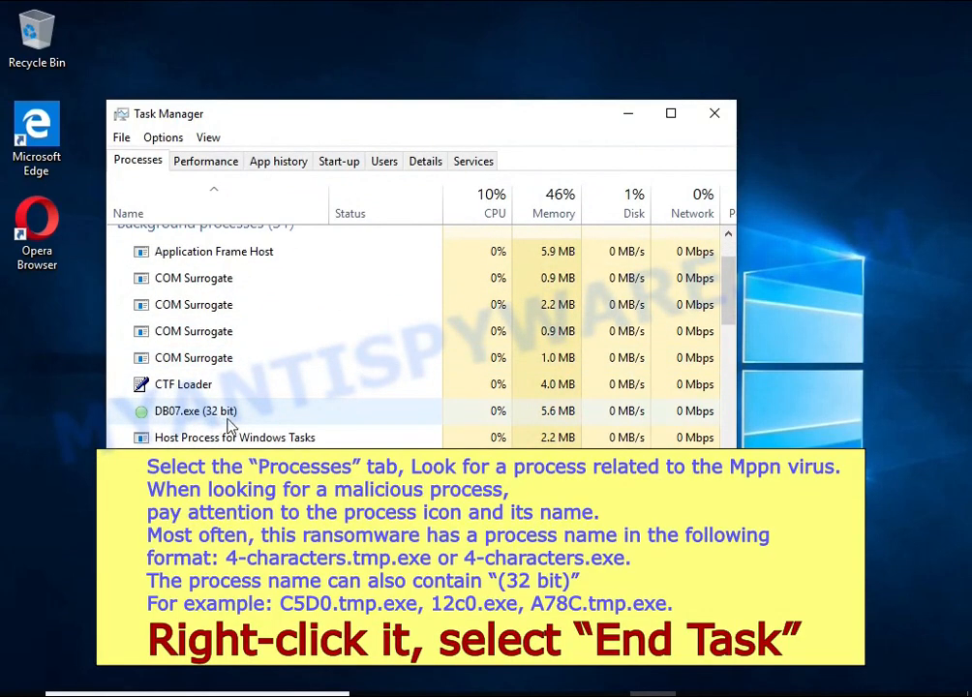
right_click(194, 411)
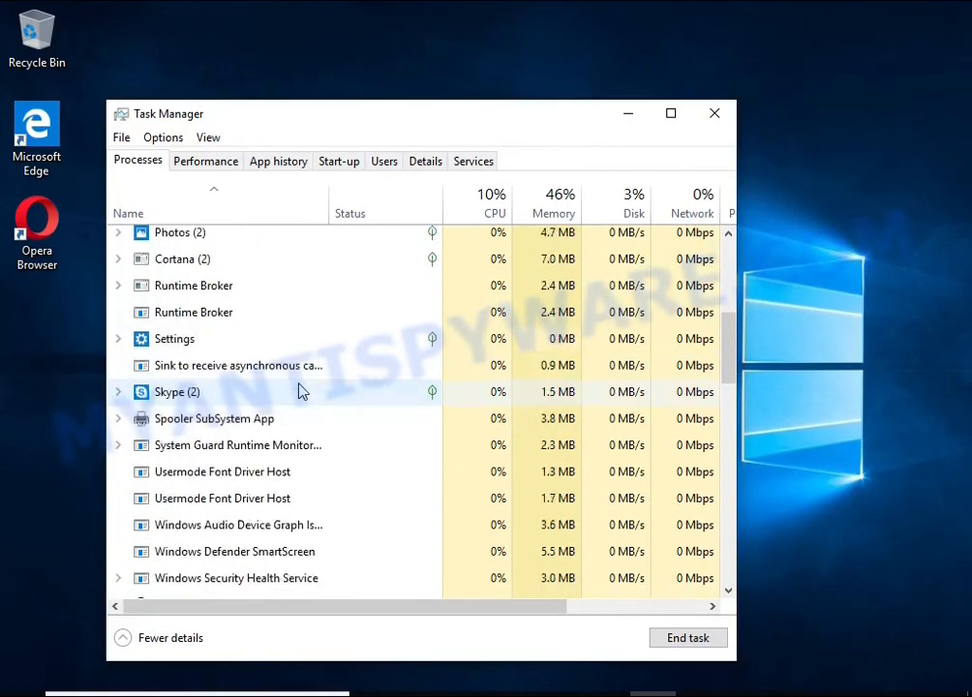
scroll("up", 3)
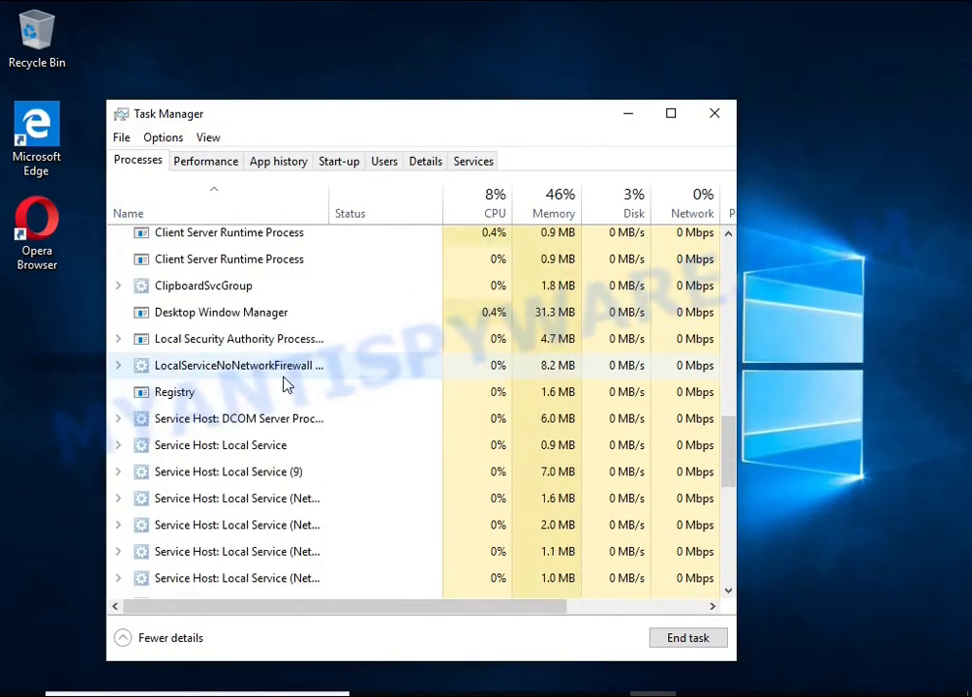
scroll("down", 3)
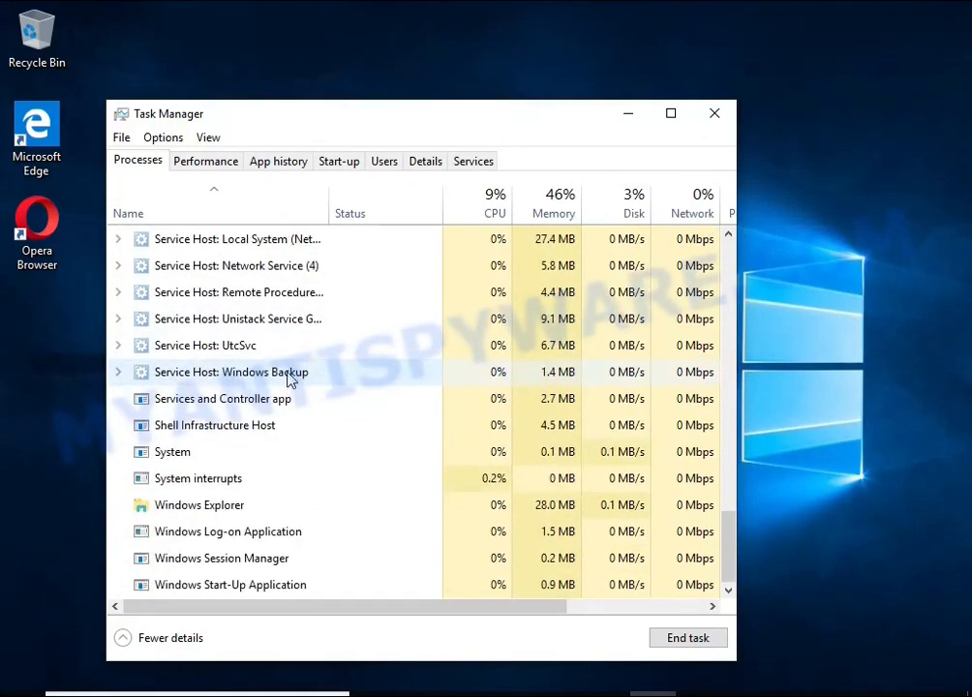
scroll("up", 3)
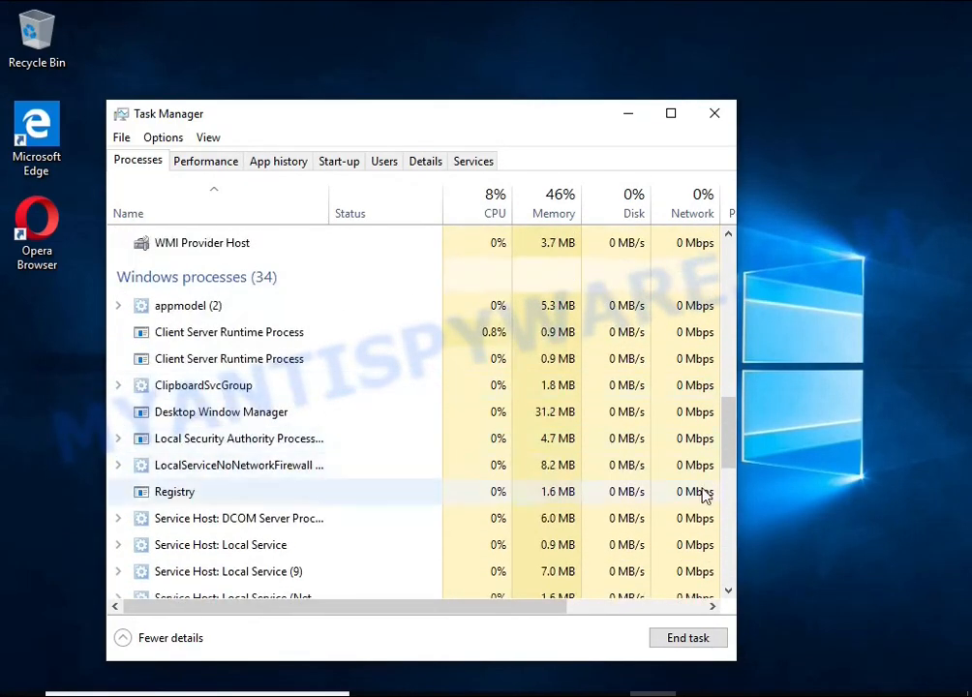
scroll("up", 3)
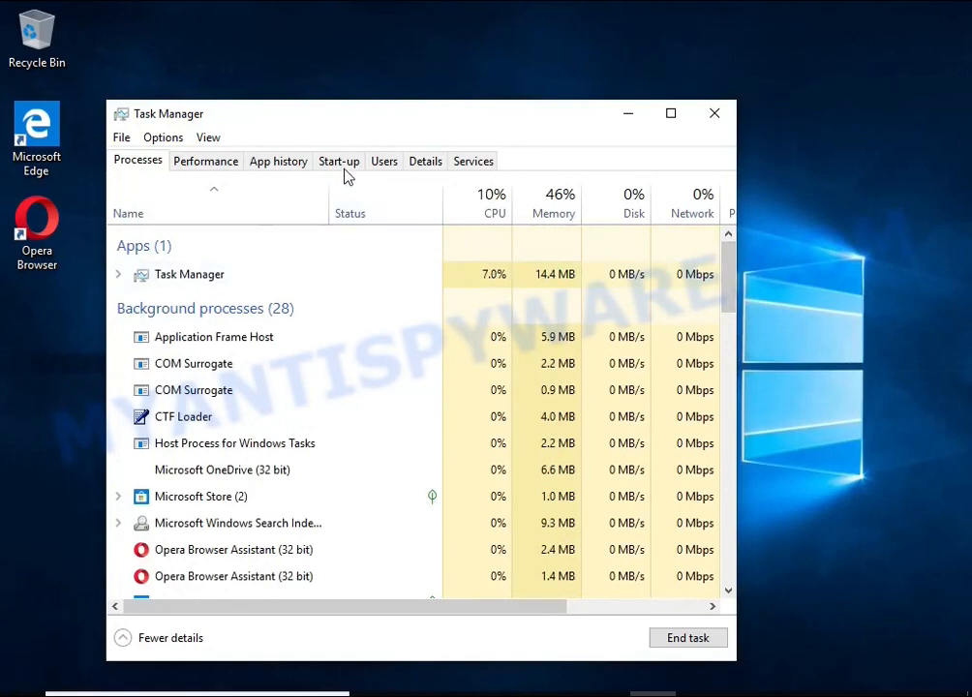
- Disable the DB07.exe start-up entry and close Task Manager
left_click(339, 161)
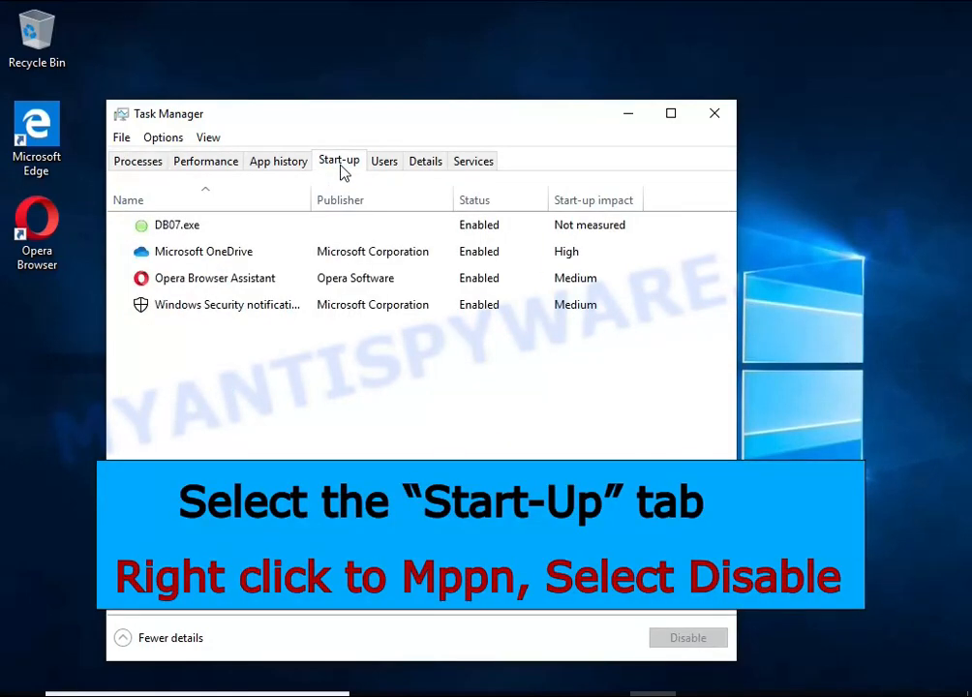
left_click(178, 225)
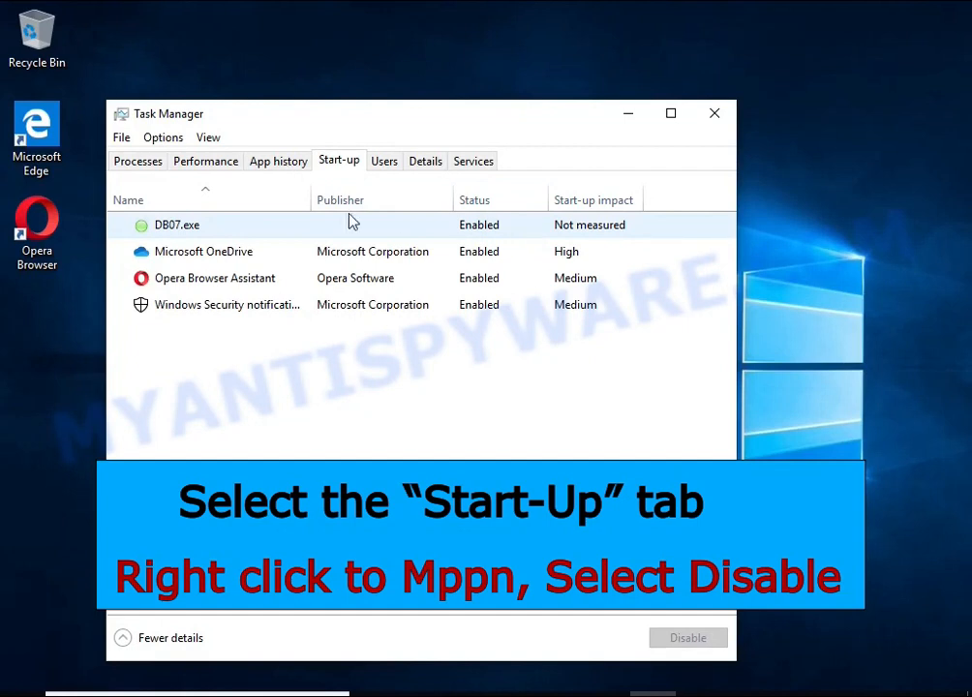
mouse_move(527, 236)
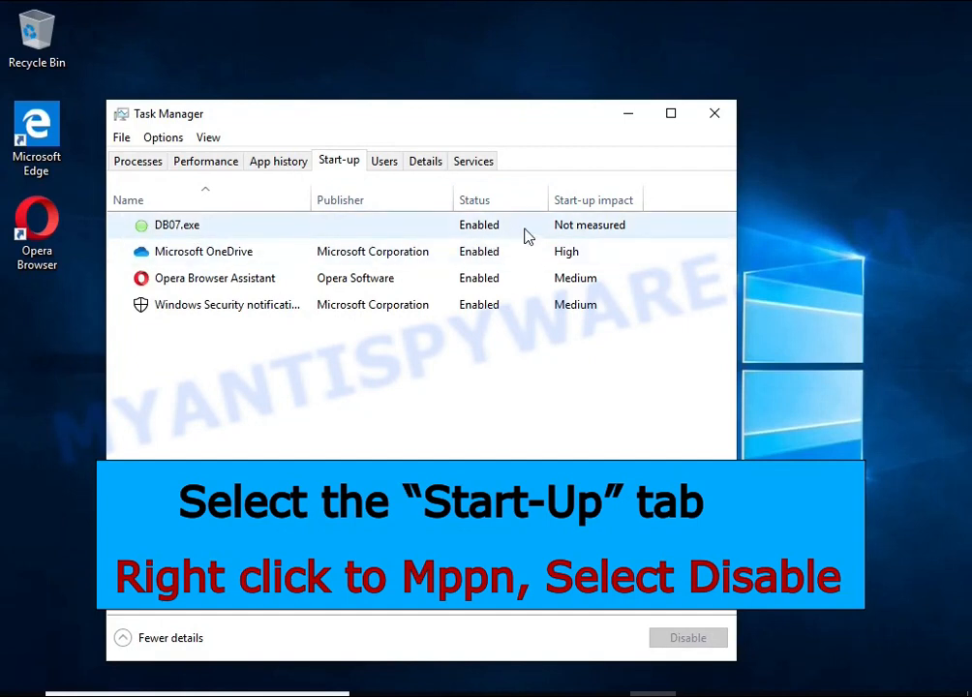
right_click(178, 225)
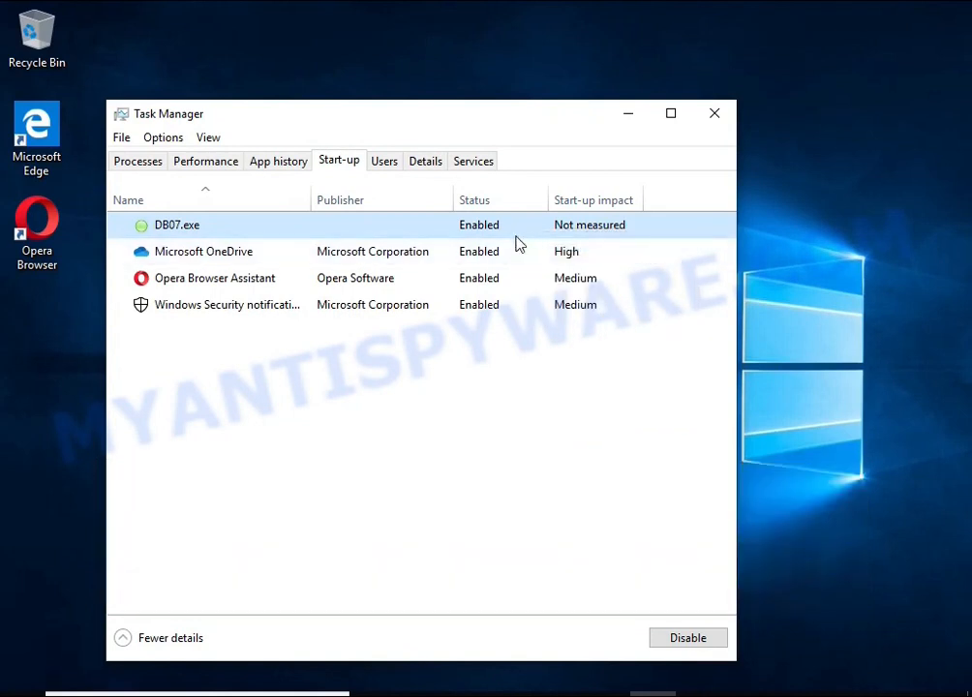
left_click(687, 637)
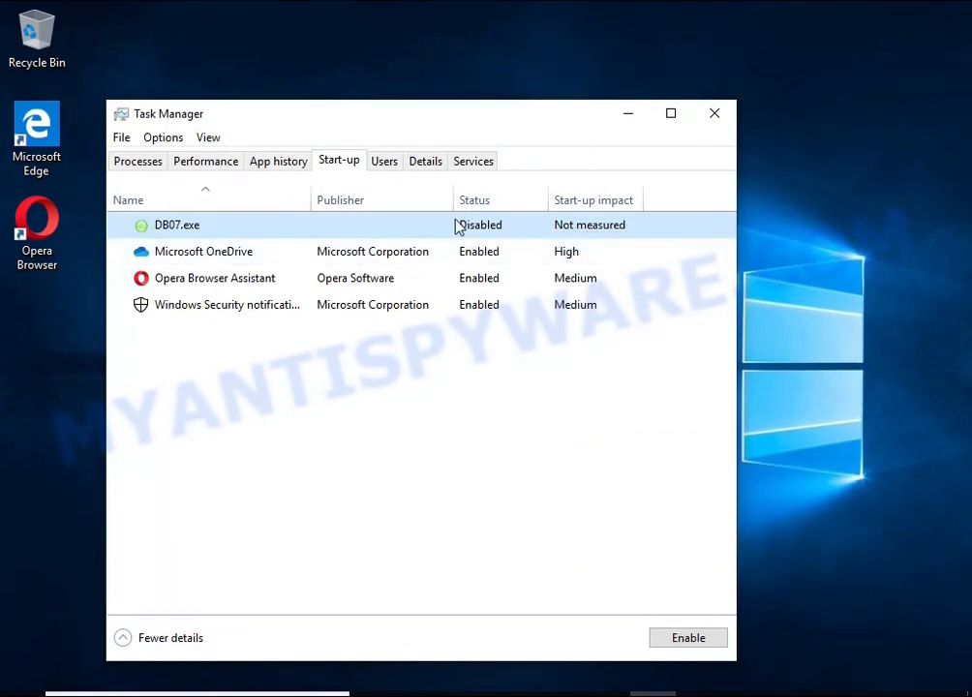
mouse_move(713, 113)
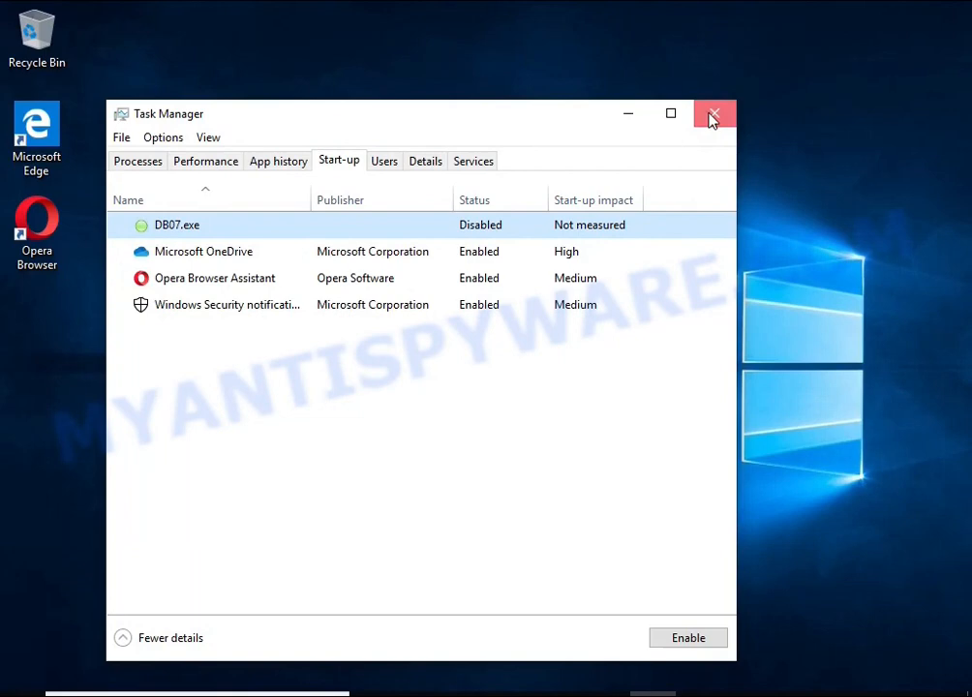
left_click(713, 113)
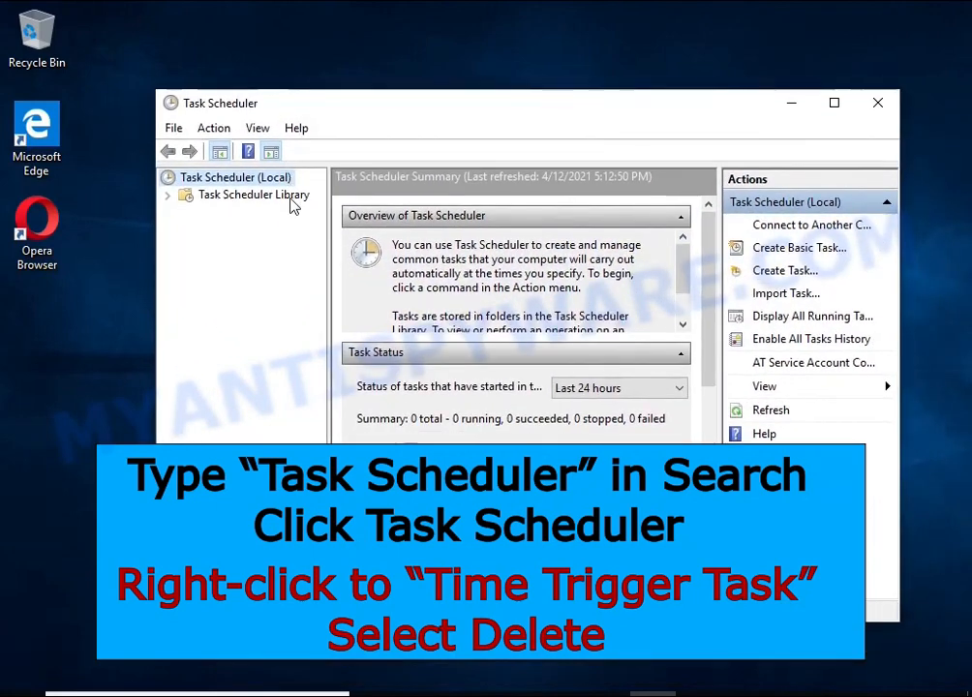
- Delete the Time Trigger Task from the Task Scheduler Library and close Task Scheduler
left_click(251, 193)
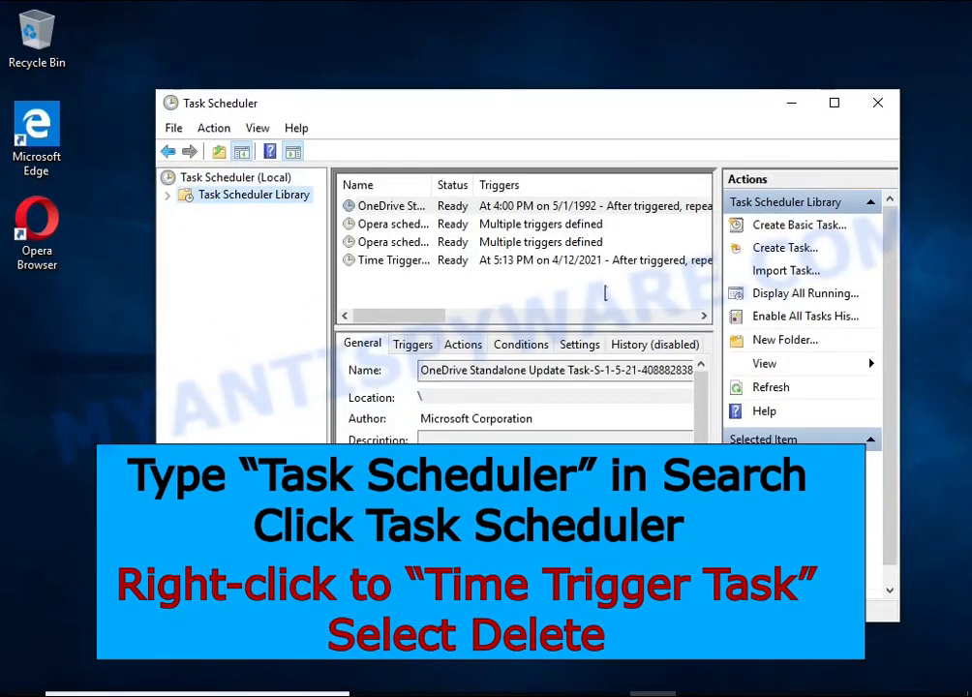
left_click(393, 259)
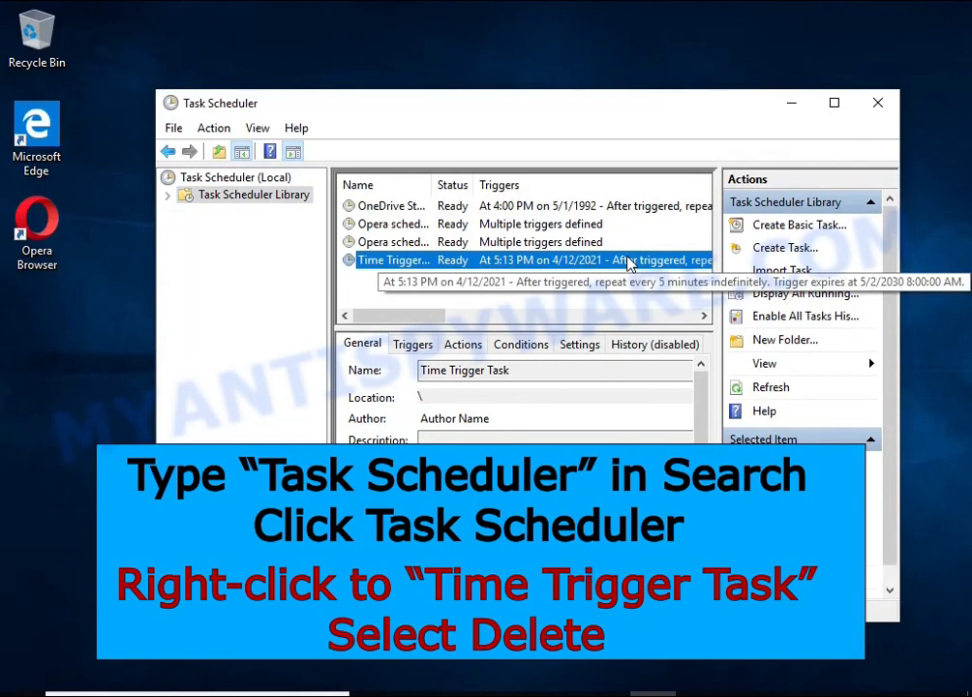
right_click(629, 260)
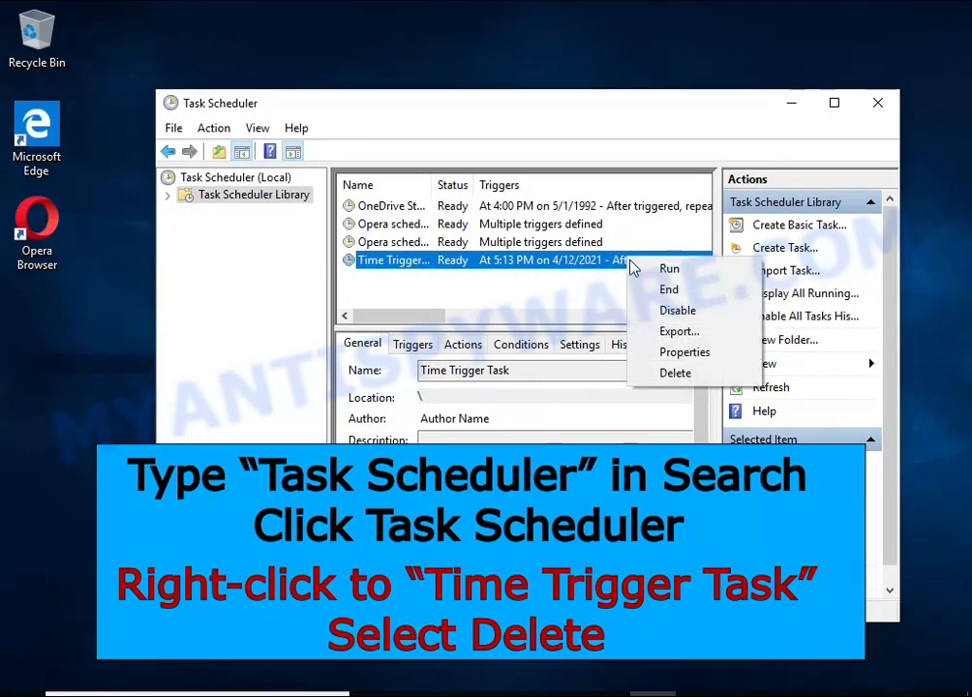
mouse_move(674, 372)
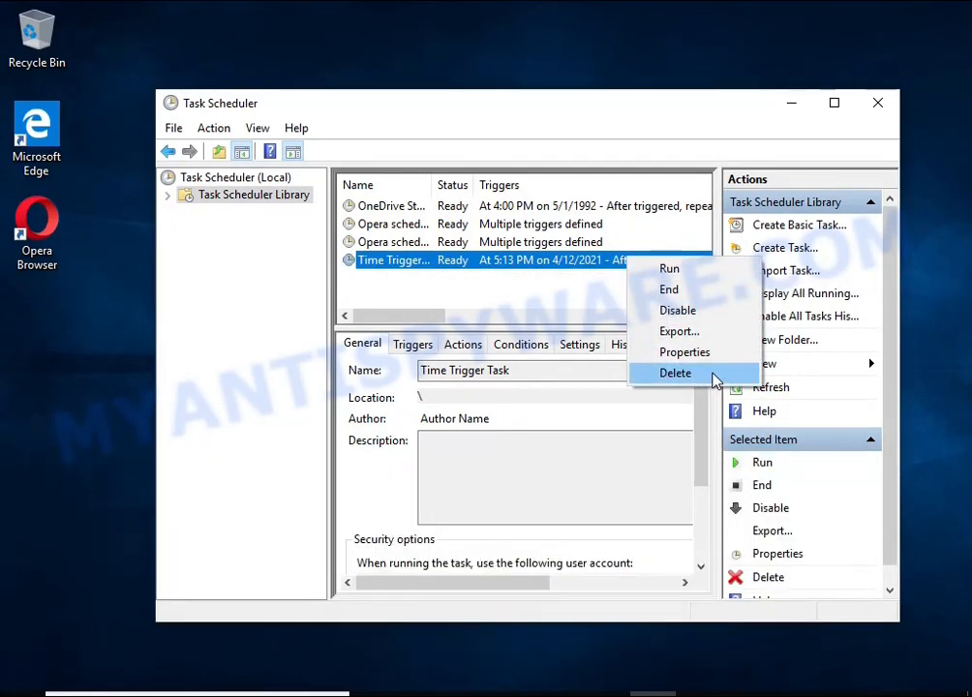
left_click(674, 372)
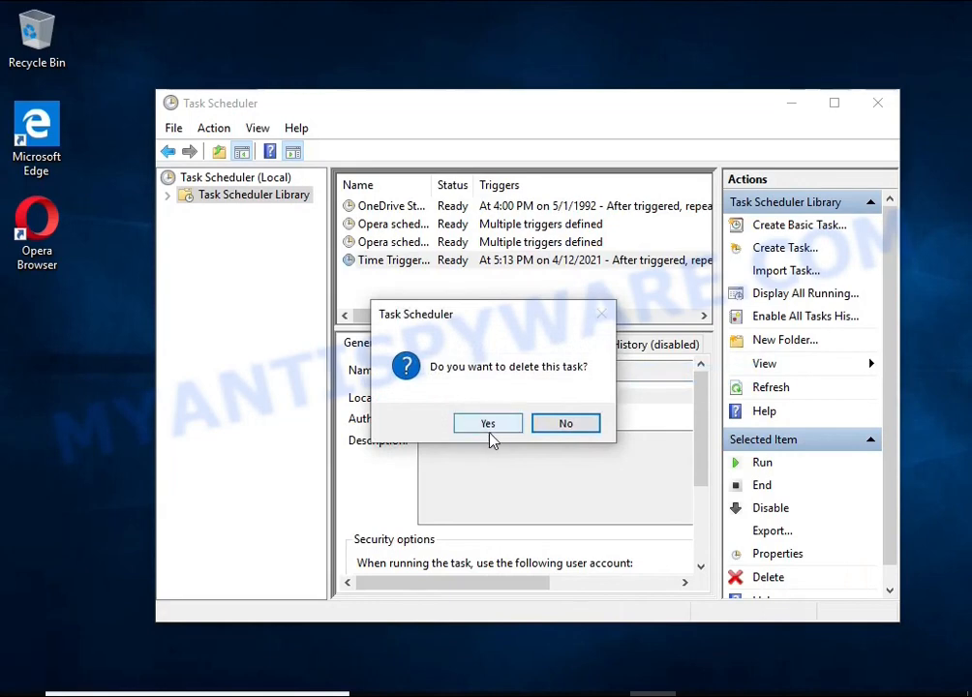
left_click(488, 422)
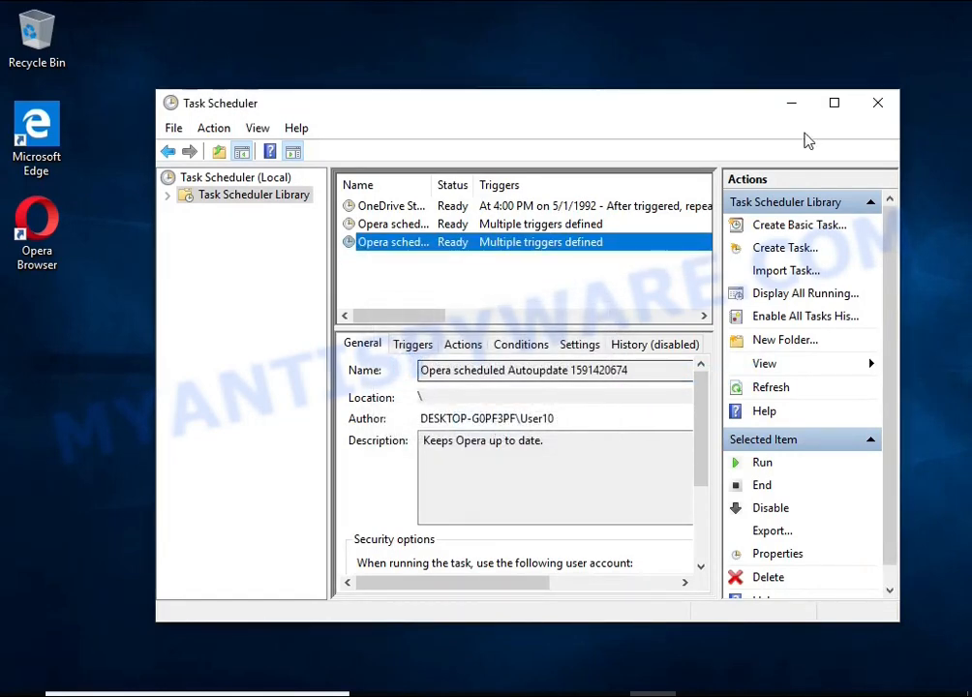
left_click(878, 103)
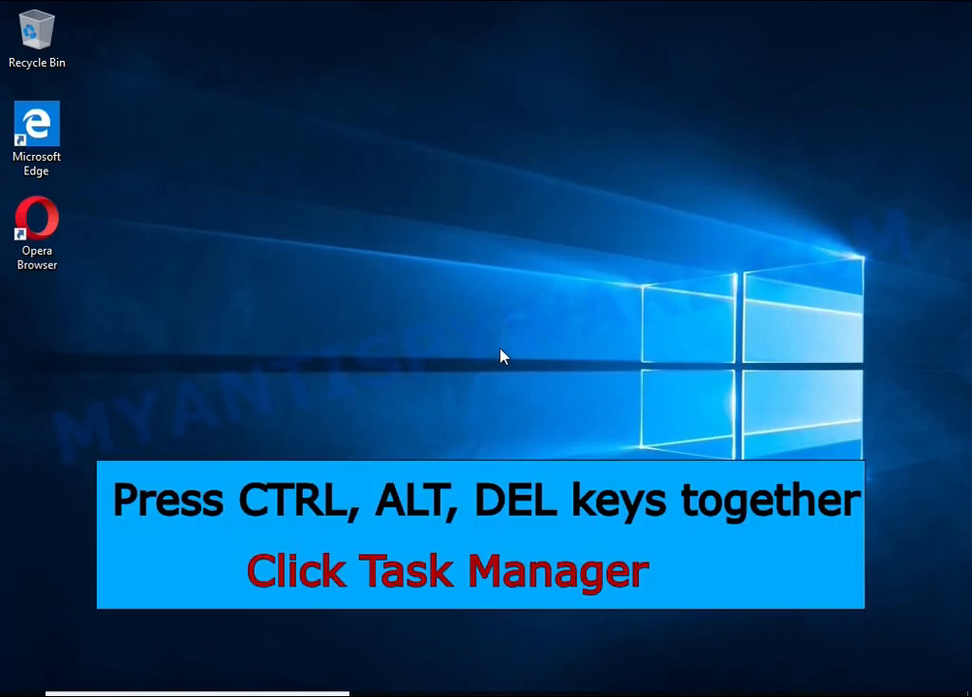
- Reopen Task Manager's Start-up list and open DB07.exe's file location
key("ctrl+alt+delete")
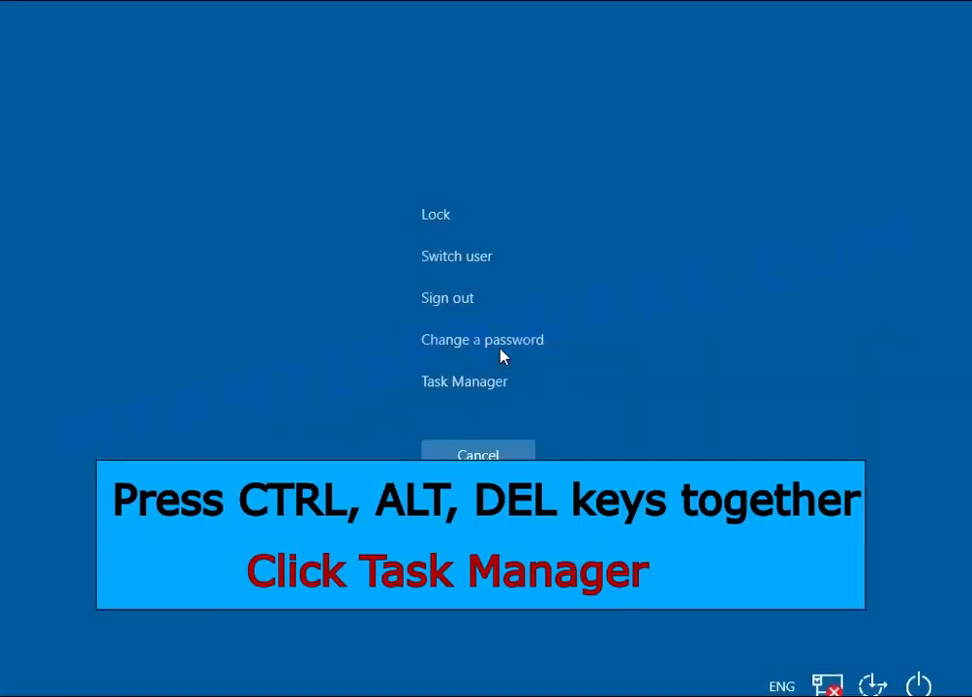
left_click(465, 380)
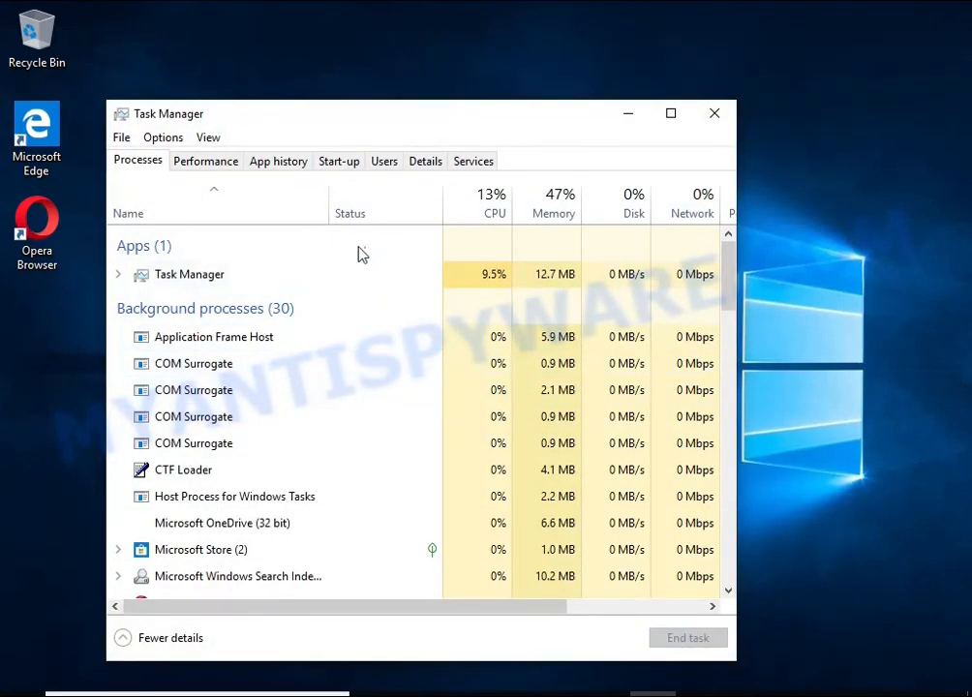
left_click(339, 161)
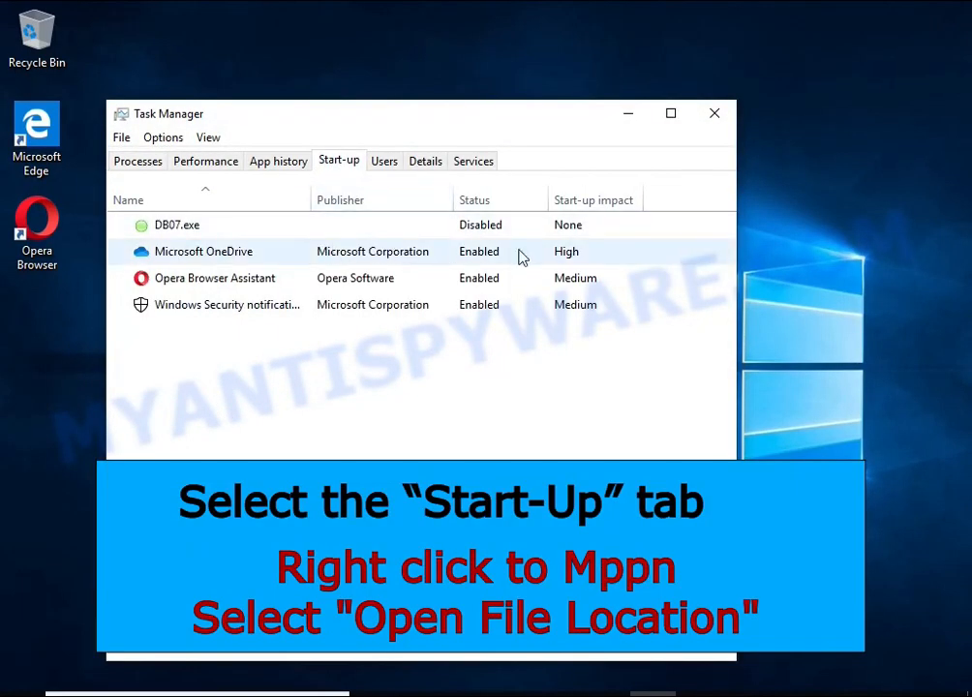
right_click(177, 225)
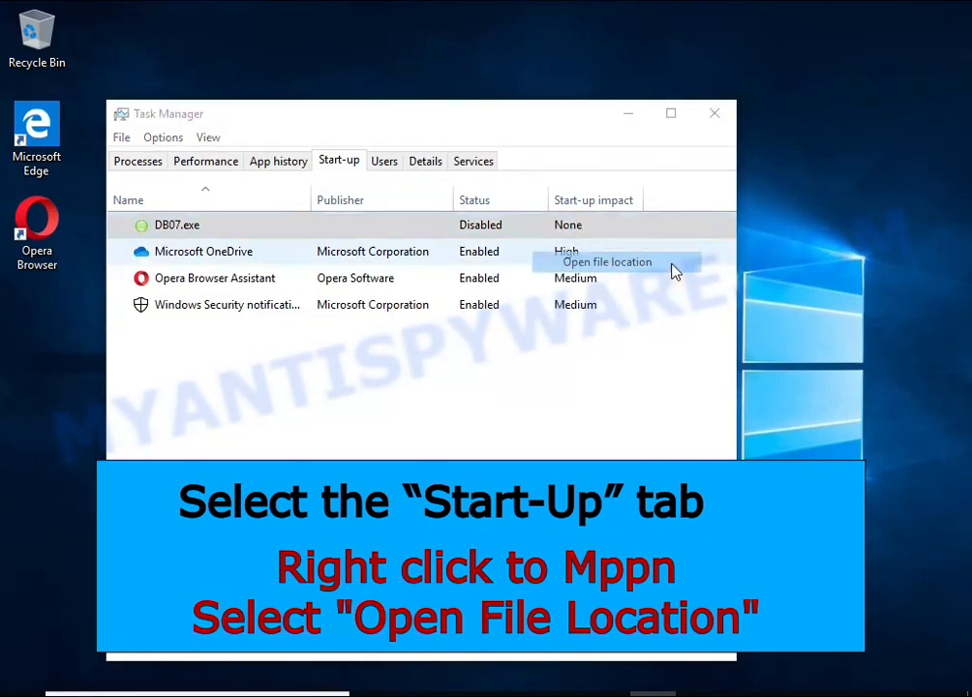
left_click(608, 262)
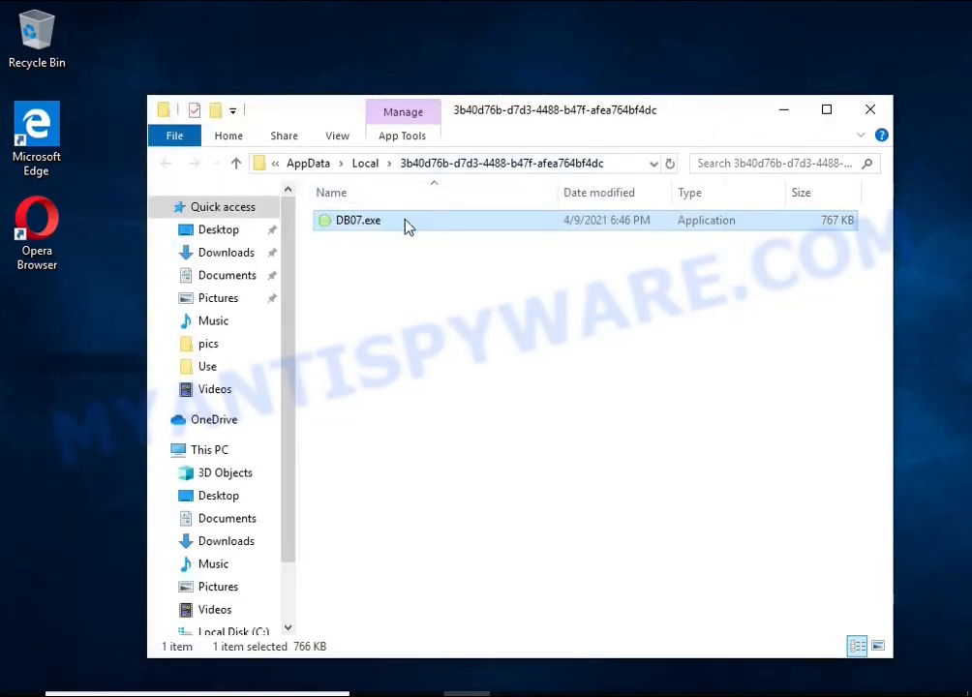
- Attempt to delete DB07.exe, then open its Properties after access is denied
right_click(358, 221)
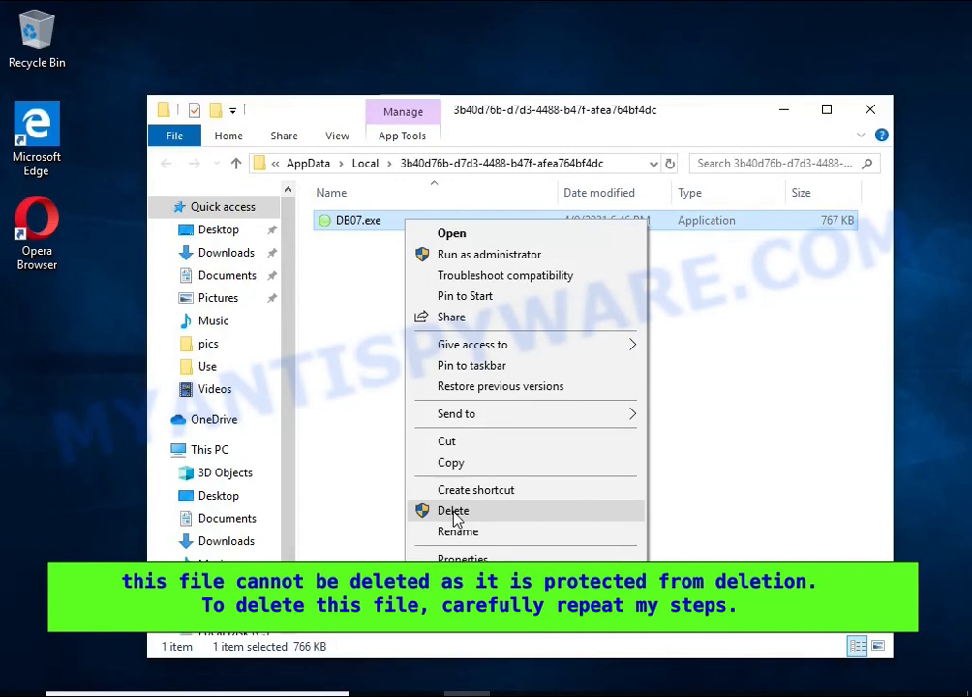
left_click(453, 511)
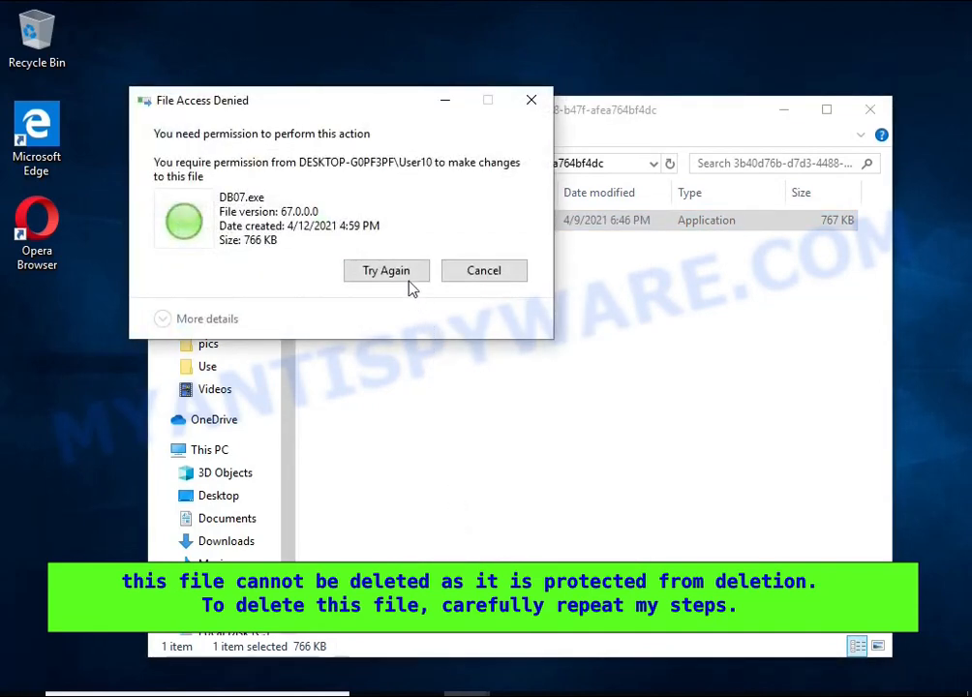
mouse_move(388, 271)
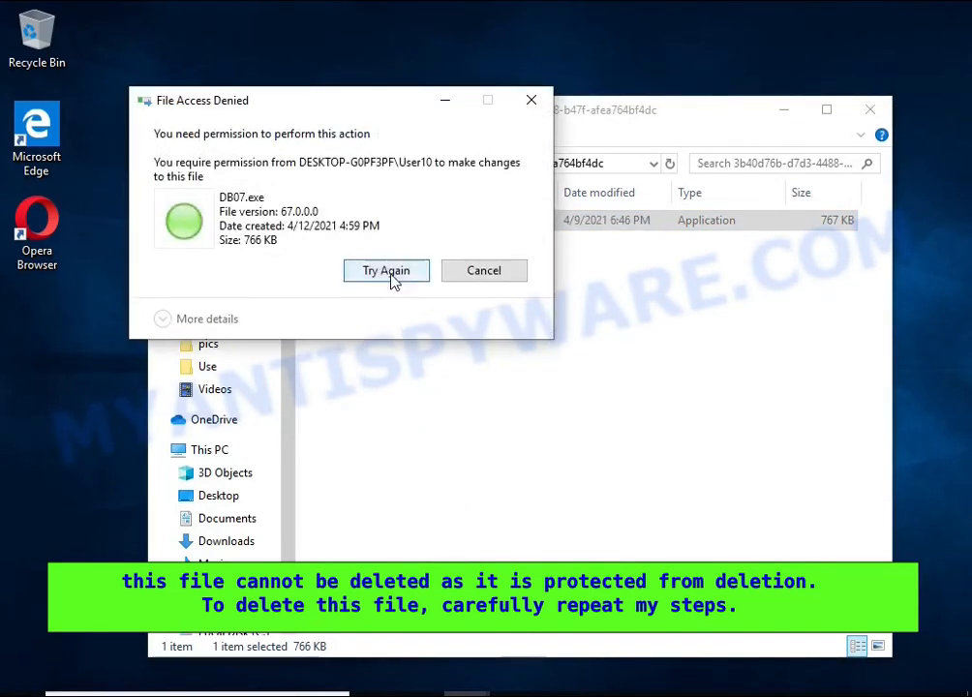
mouse_move(484, 271)
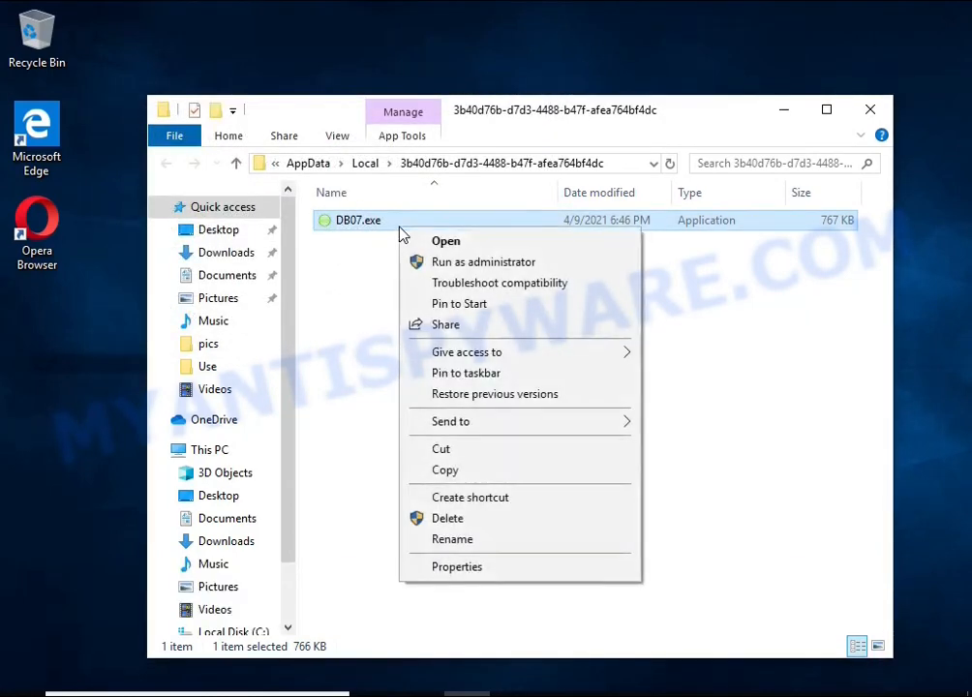
mouse_move(546, 566)
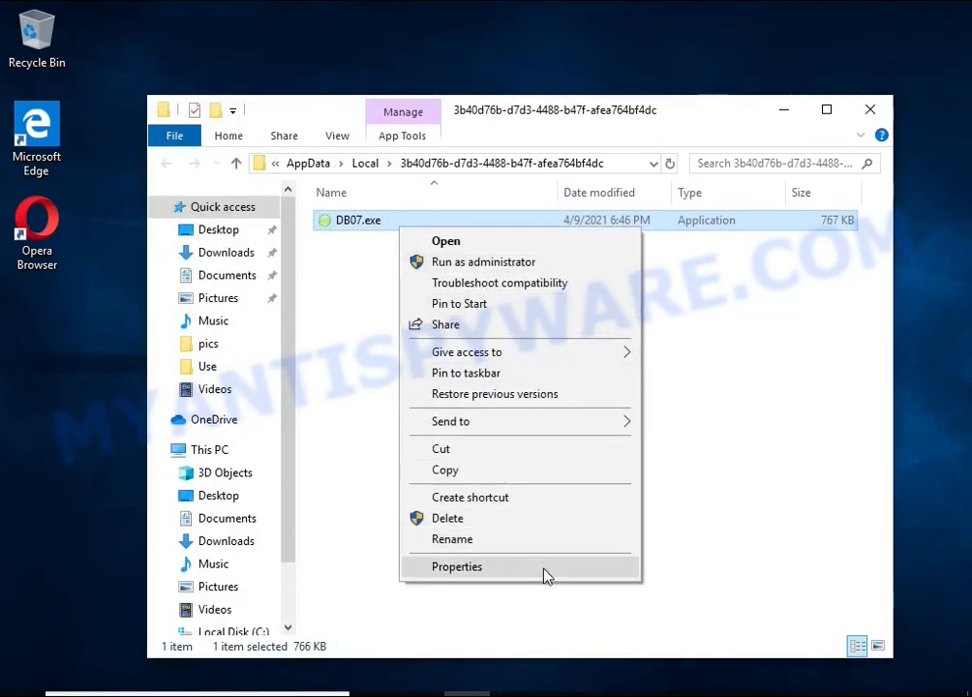
left_click(457, 566)
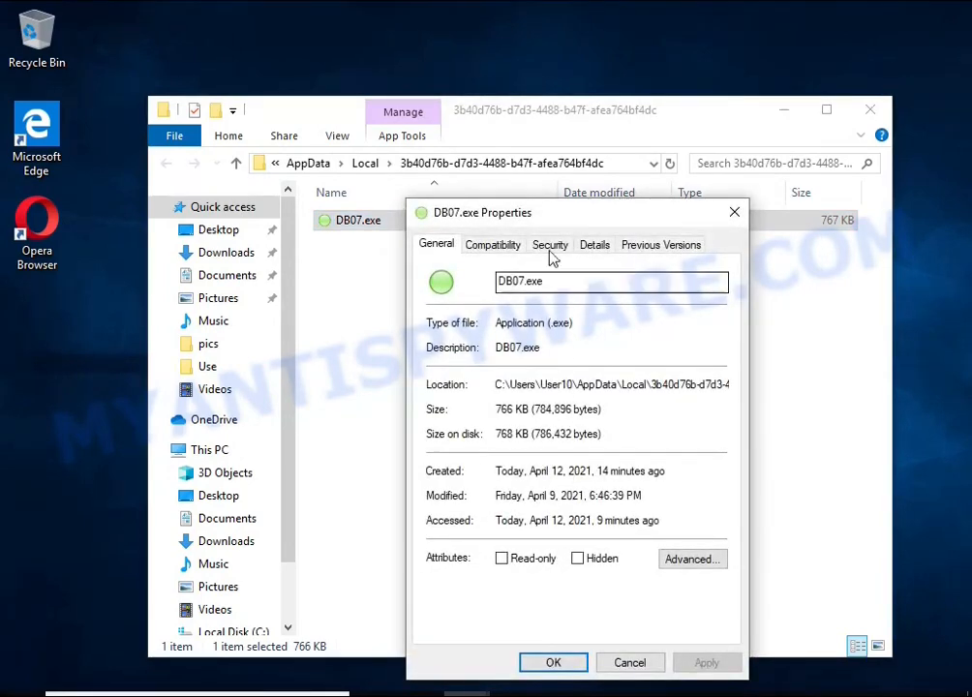
- In Advanced Security, disable inheritance on DB07.exe, converting inherited permissions to explicit ones
left_click(550, 245)
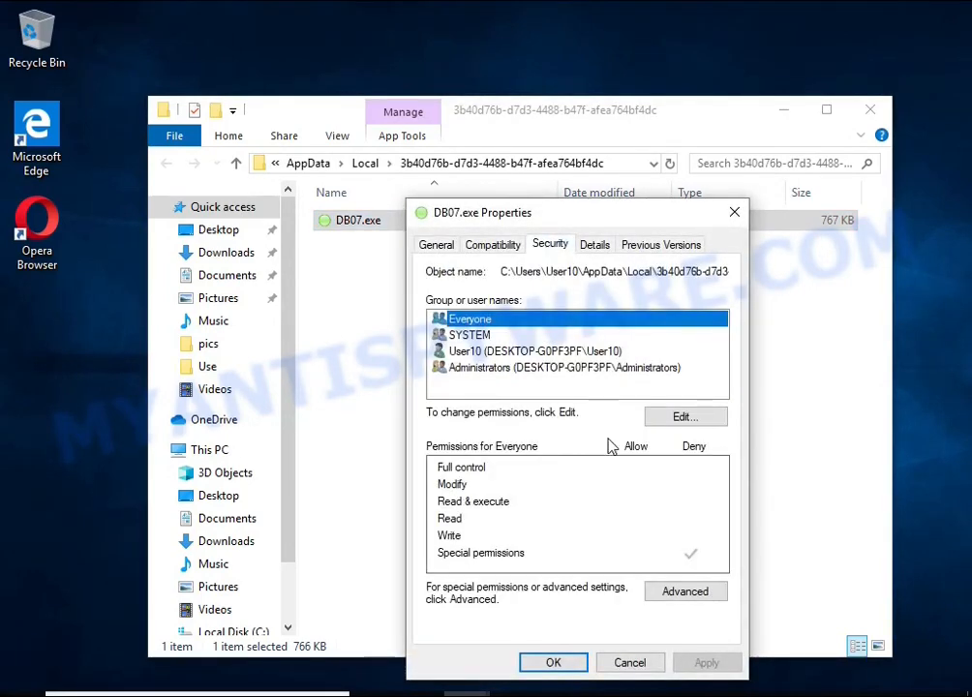
left_click(685, 591)
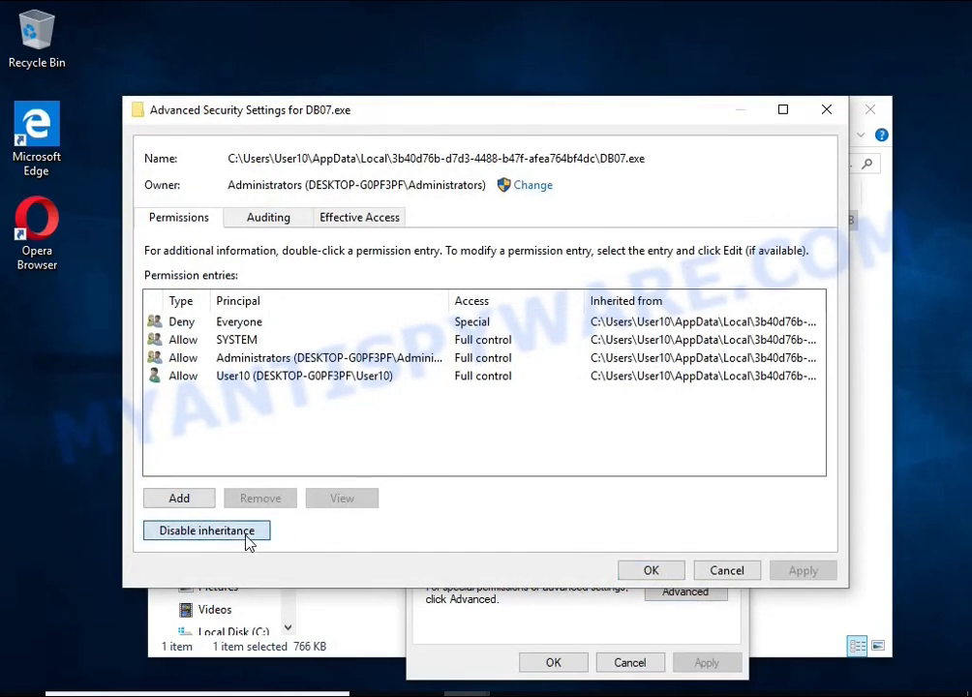
left_click(206, 531)
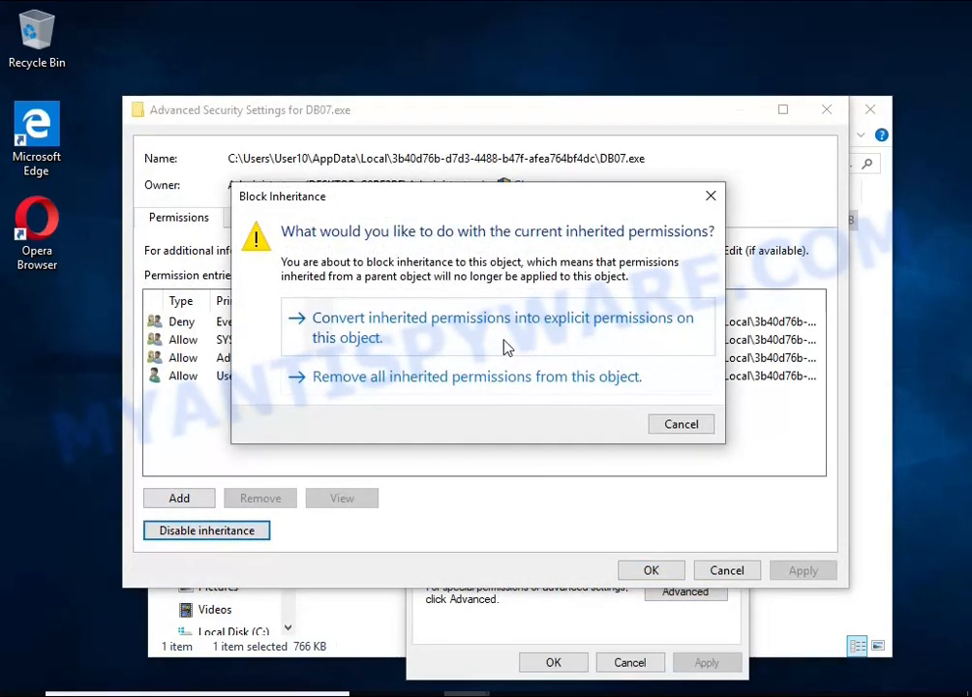
left_click(503, 328)
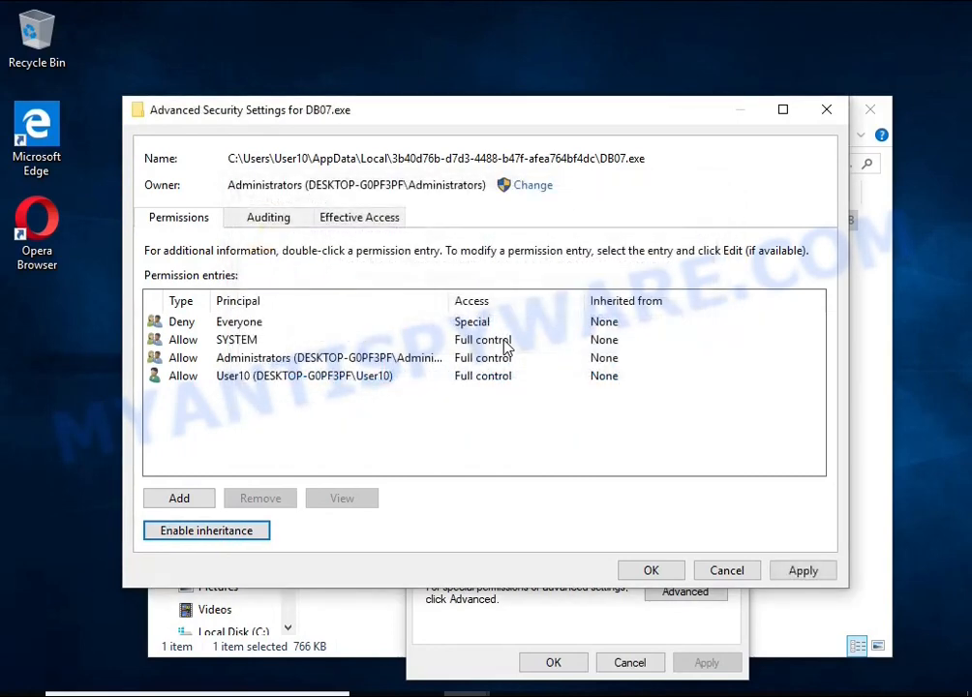
mouse_move(240, 329)
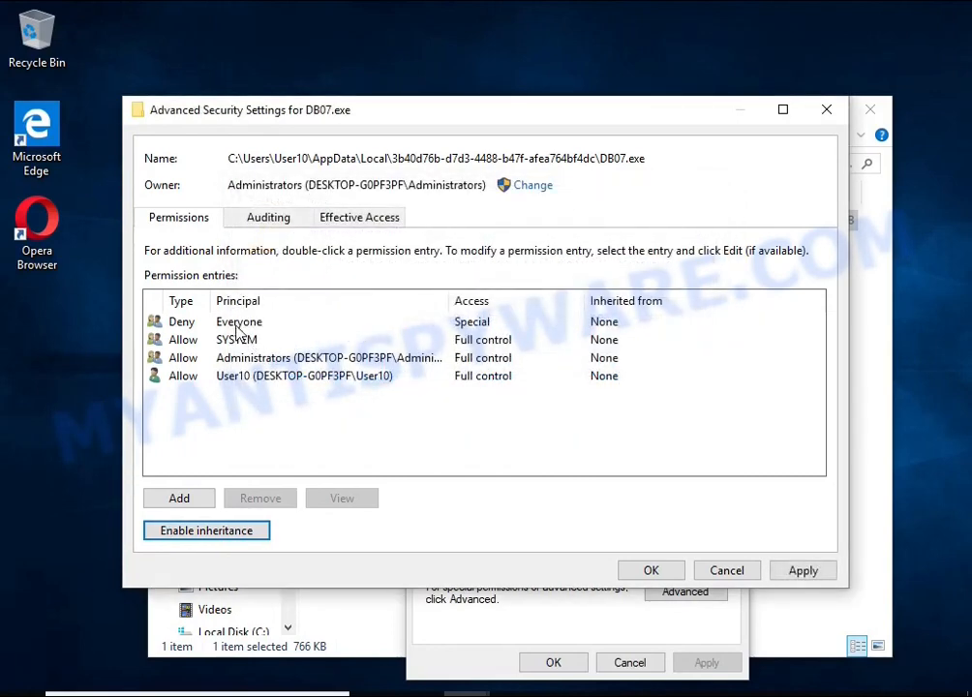
- Remove the Deny entry for Everyone and apply the permission changes
left_click(240, 322)
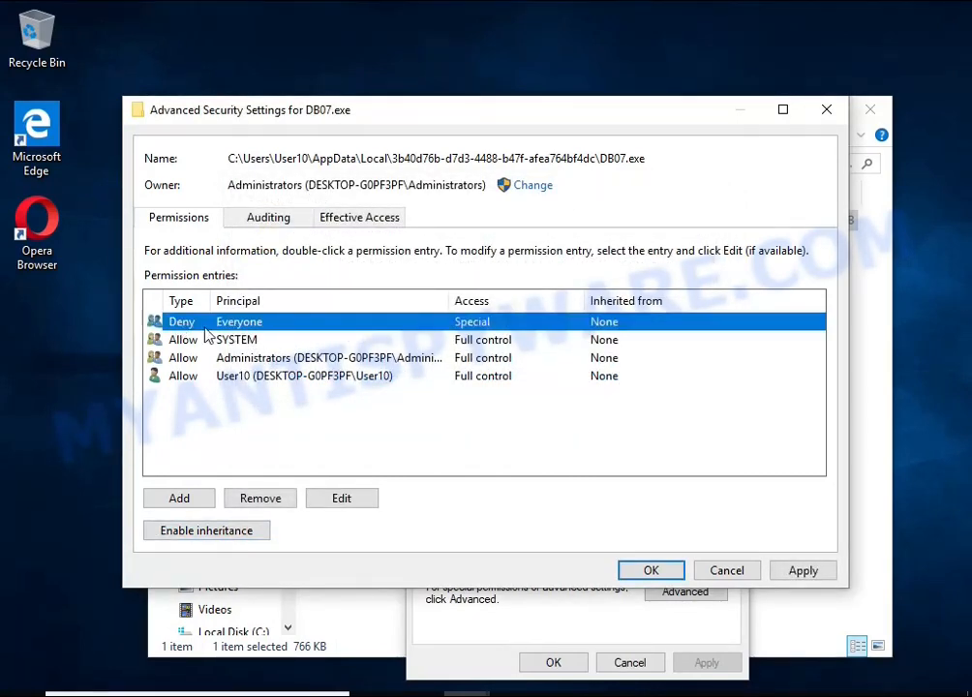
mouse_move(260, 498)
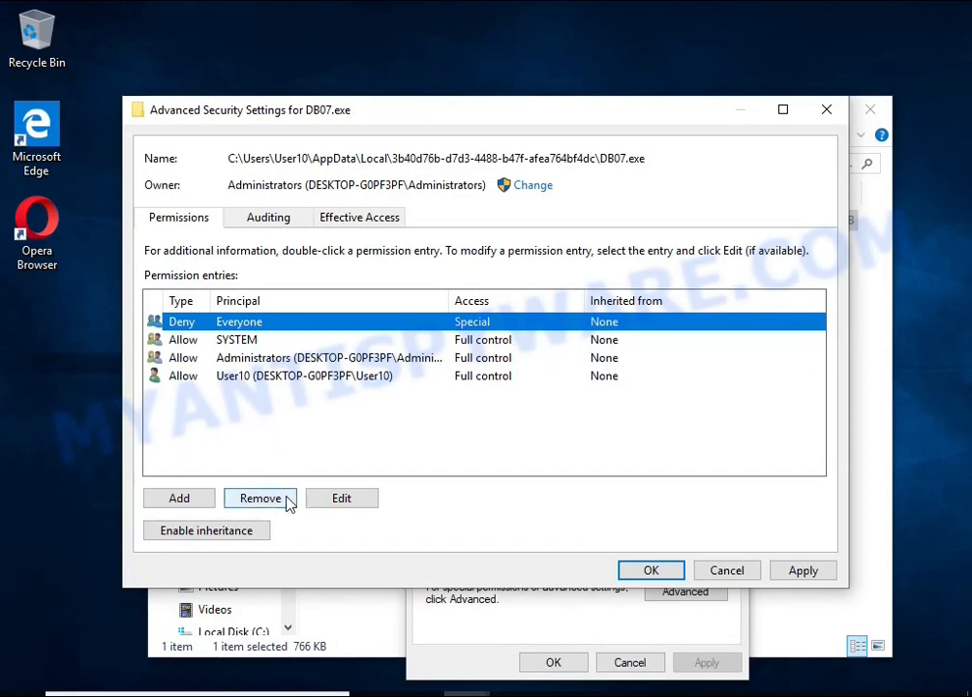
left_click(259, 498)
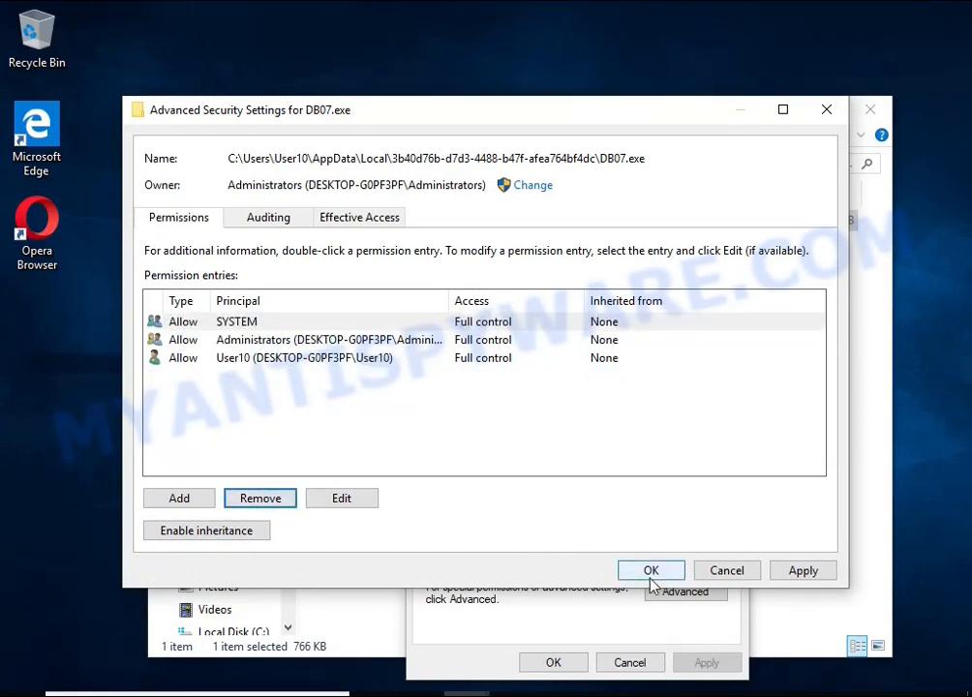
left_click(651, 570)
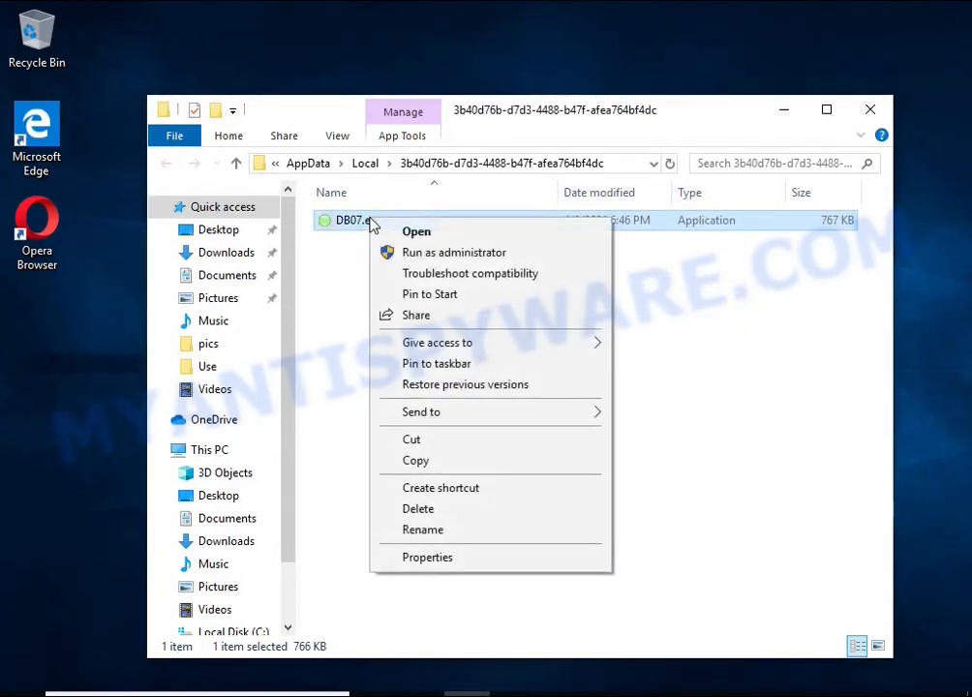
- Close the empty 3b40d76b AppData folder window, returning to the desktop
left_click(418, 507)
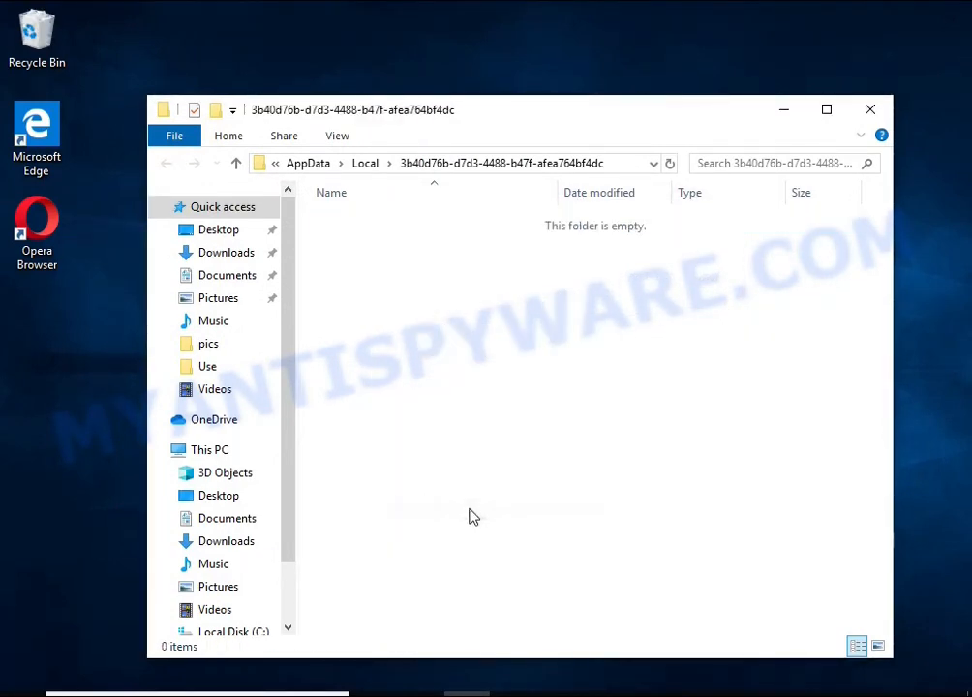
mouse_move(388, 231)
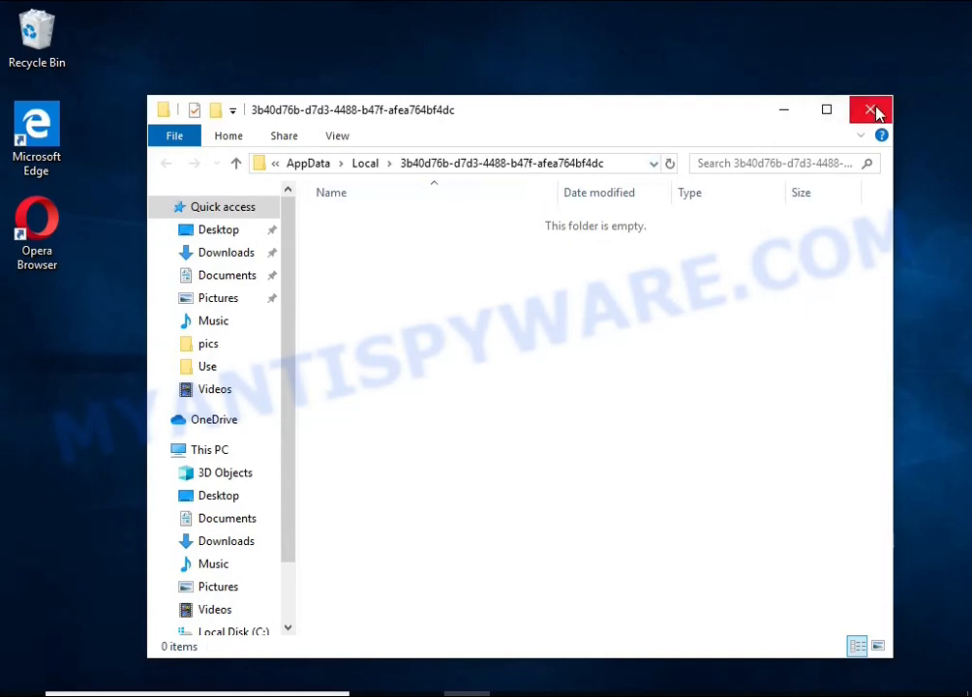
left_click(870, 109)
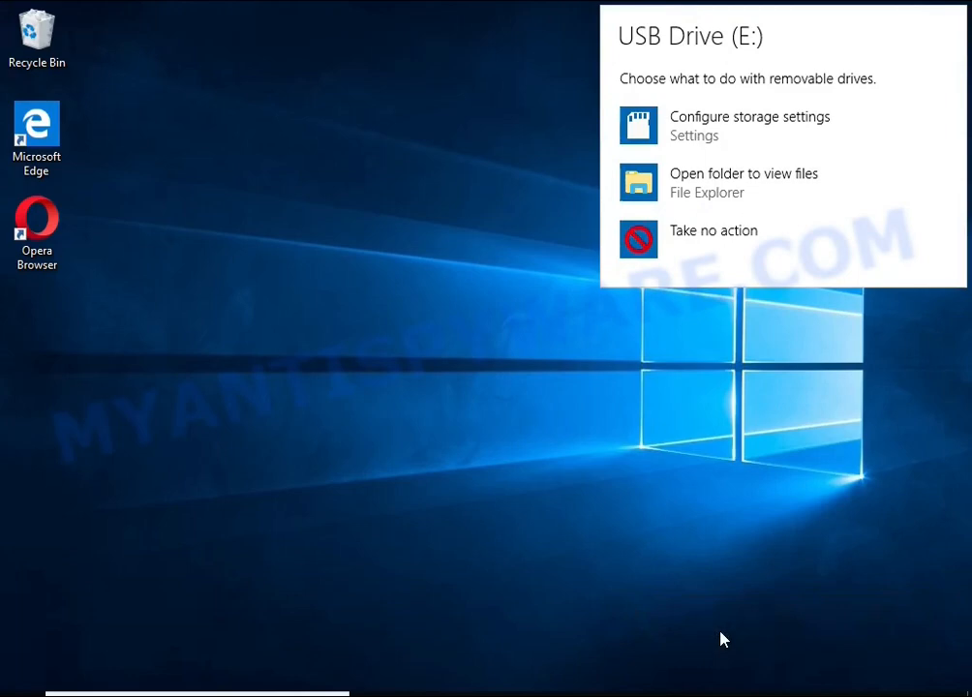
mouse_move(729, 185)
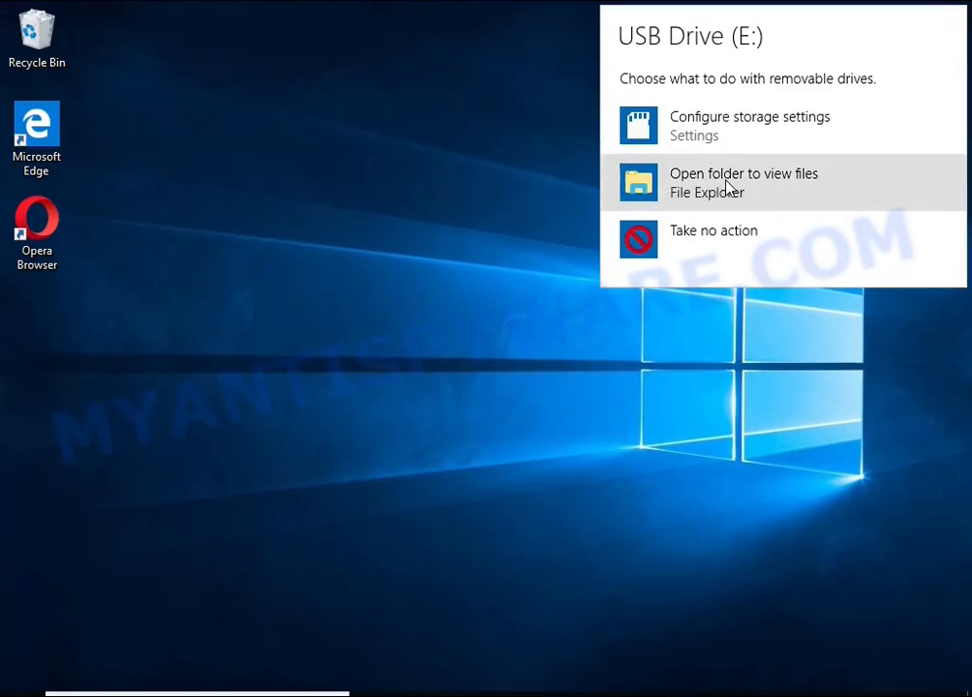
- View the USB Drive (E:) files and launch decrypt_STOPDjvu.exe from there
left_click(744, 182)
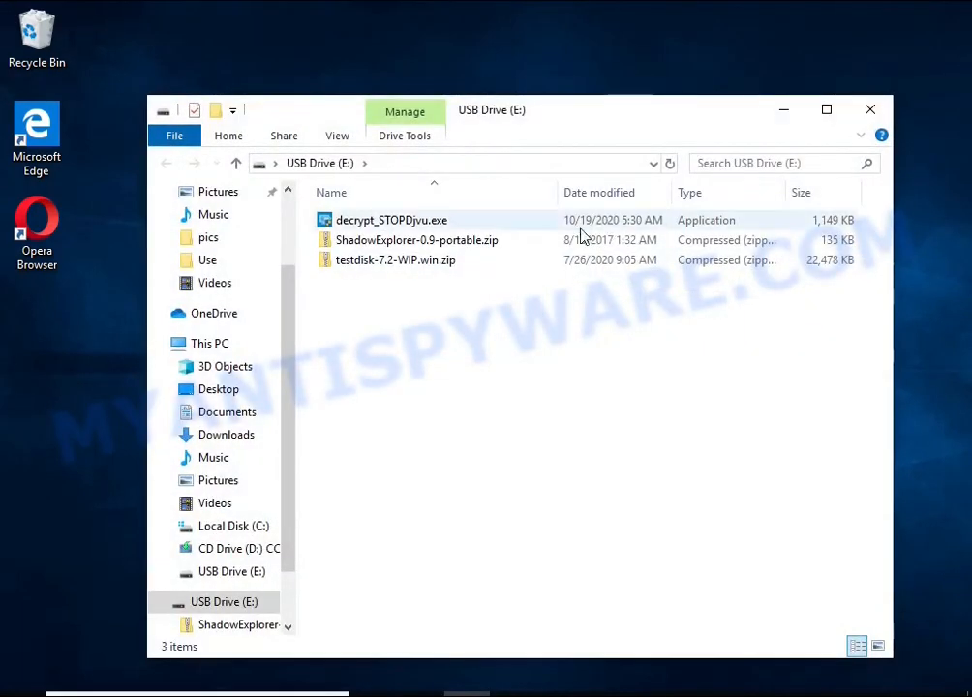
left_click(391, 221)
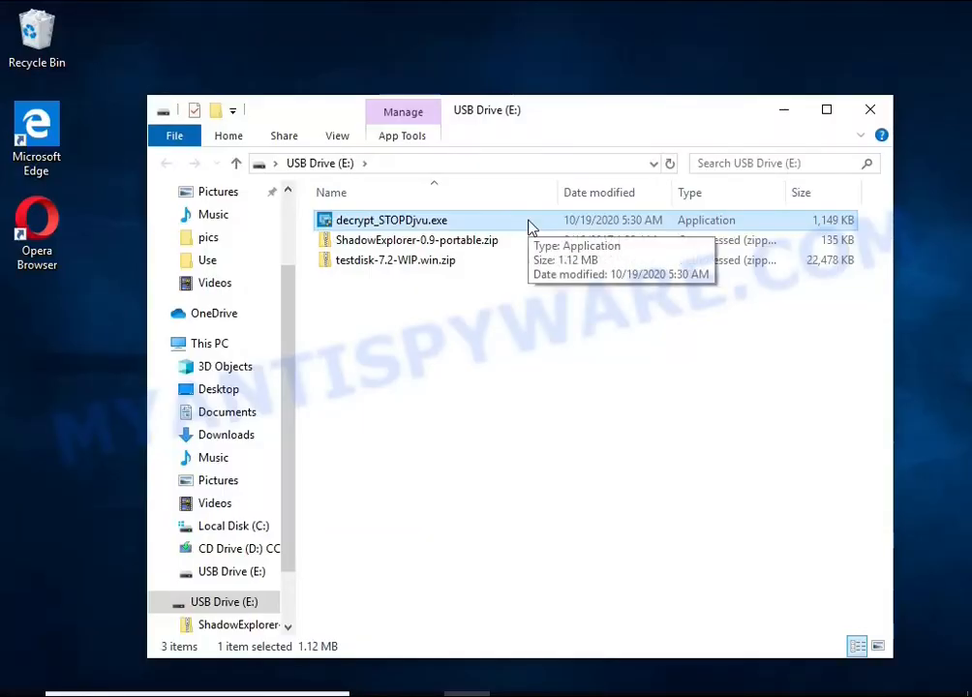
double_click(391, 221)
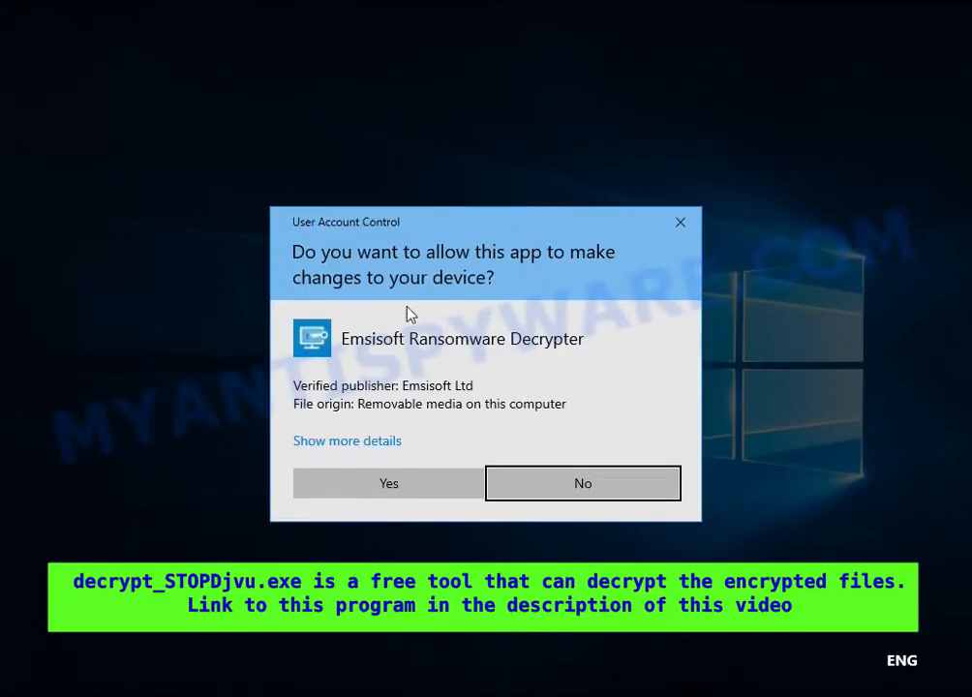
- Allow the Emsisoft decryptor, acknowledge the malware warning, add Documents and Pictures, and decrypt
left_click(388, 485)
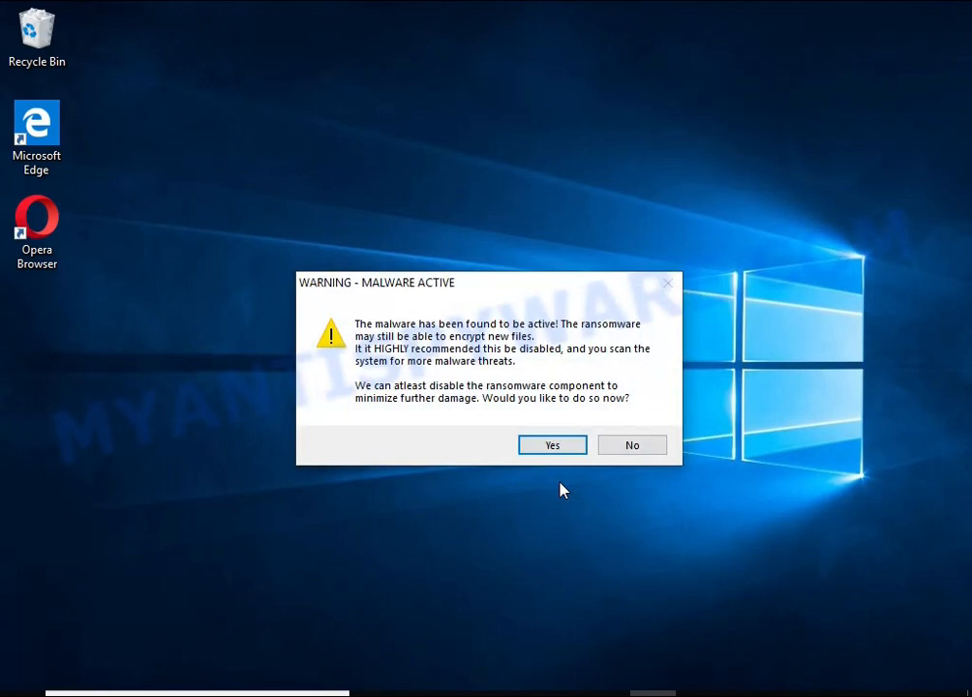
left_click(552, 443)
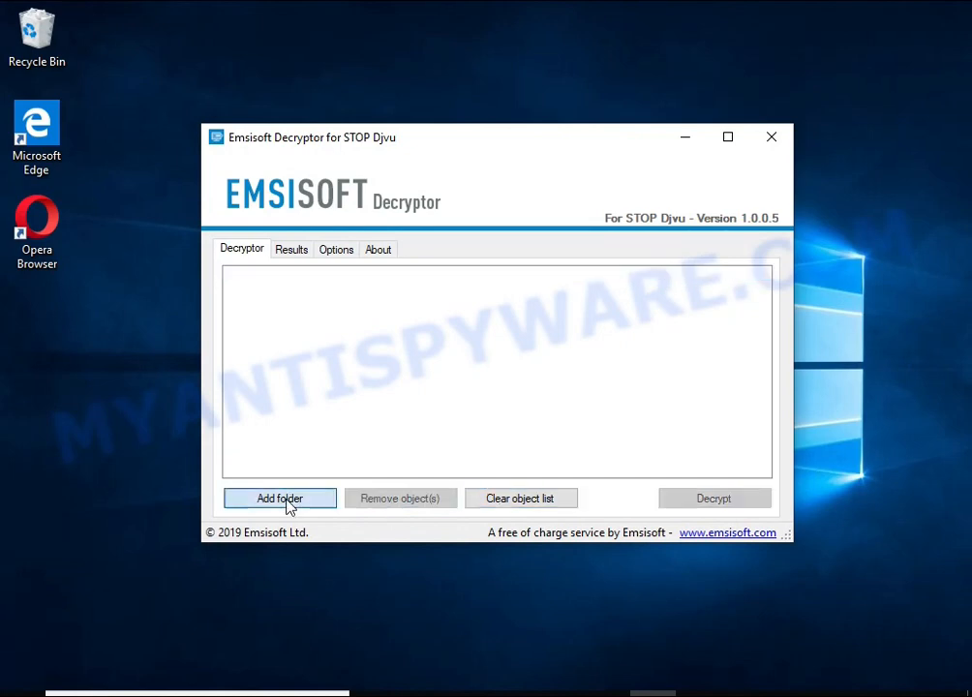
left_click(279, 499)
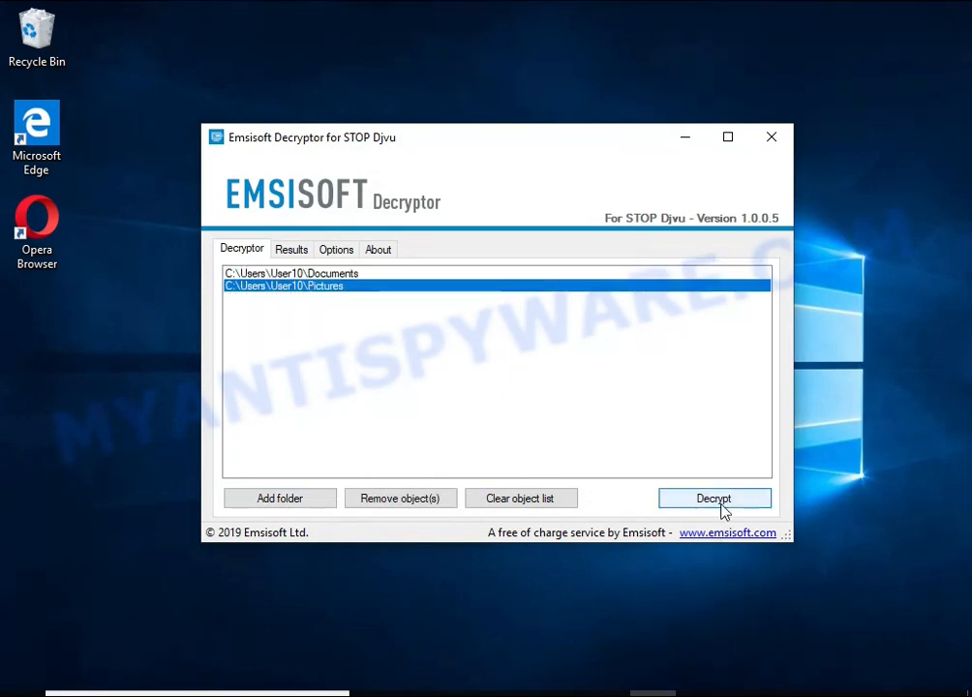
left_click(713, 498)
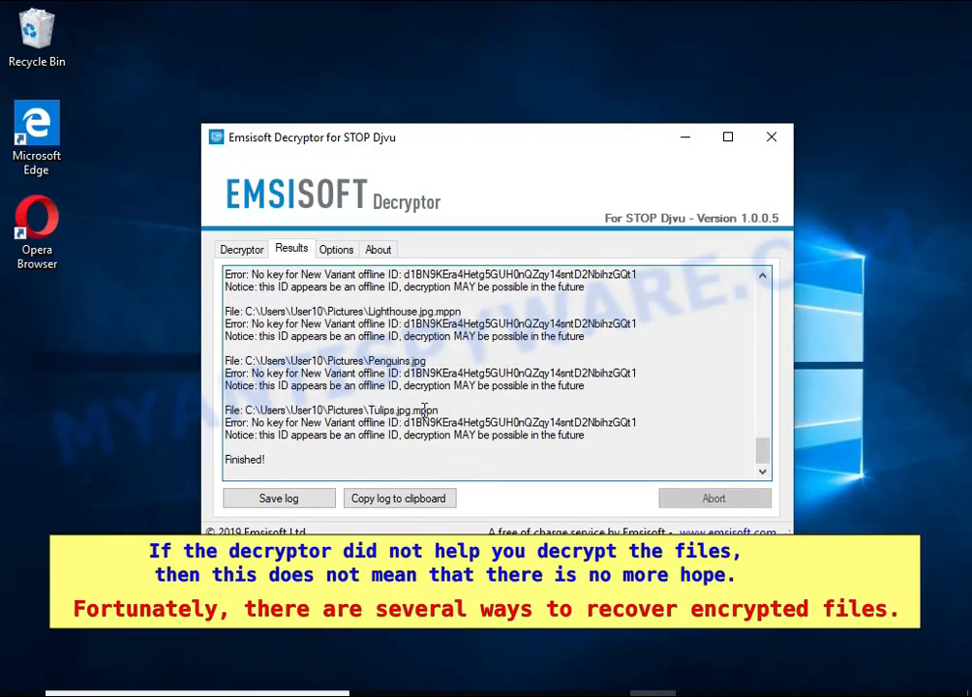
double_click(520, 423)
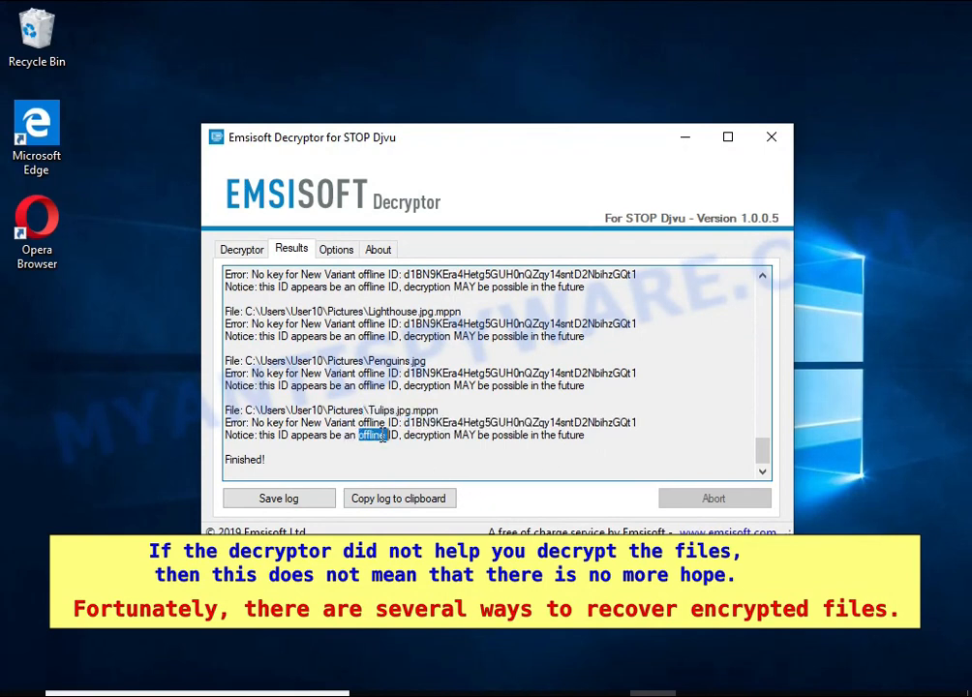
double_click(426, 433)
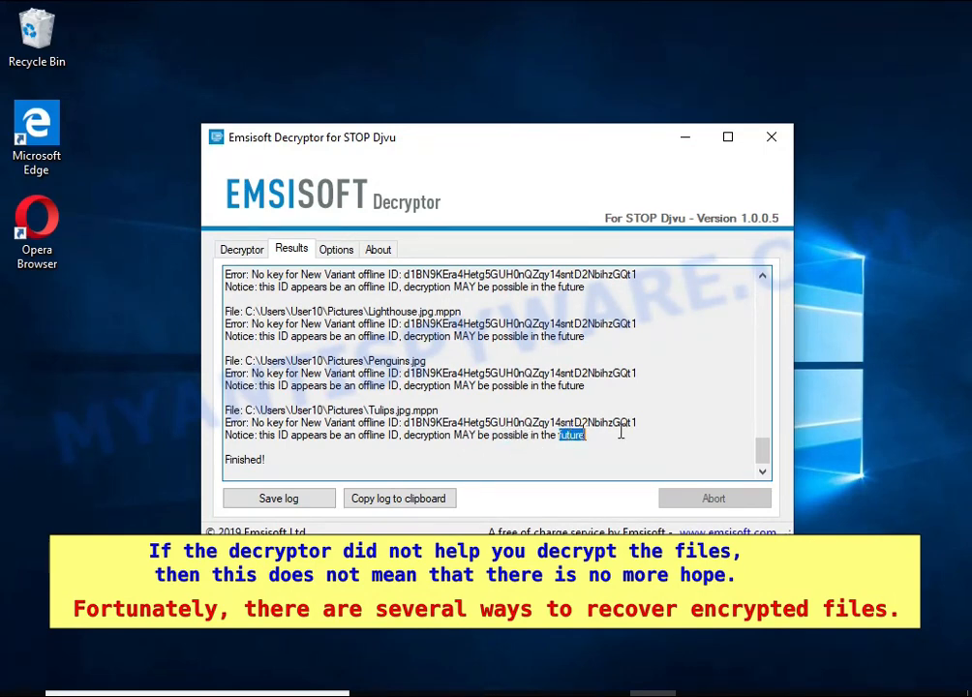
right_click(391, 215)
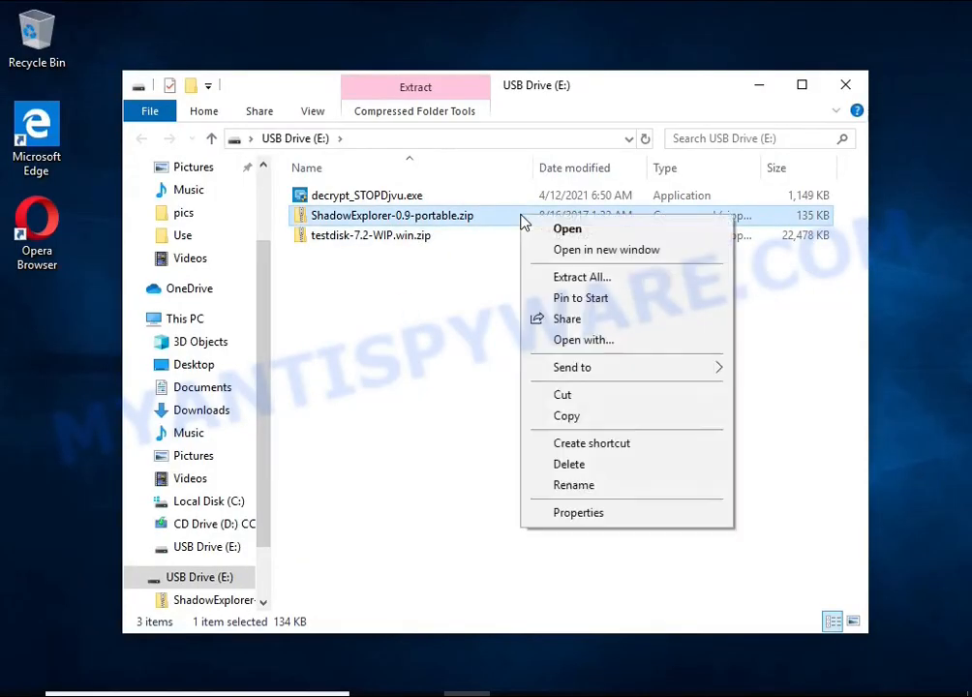
- Extract the ShadowExplorer archive to the suggested folder and run ShadowExplorerPortable.exe
left_click(581, 275)
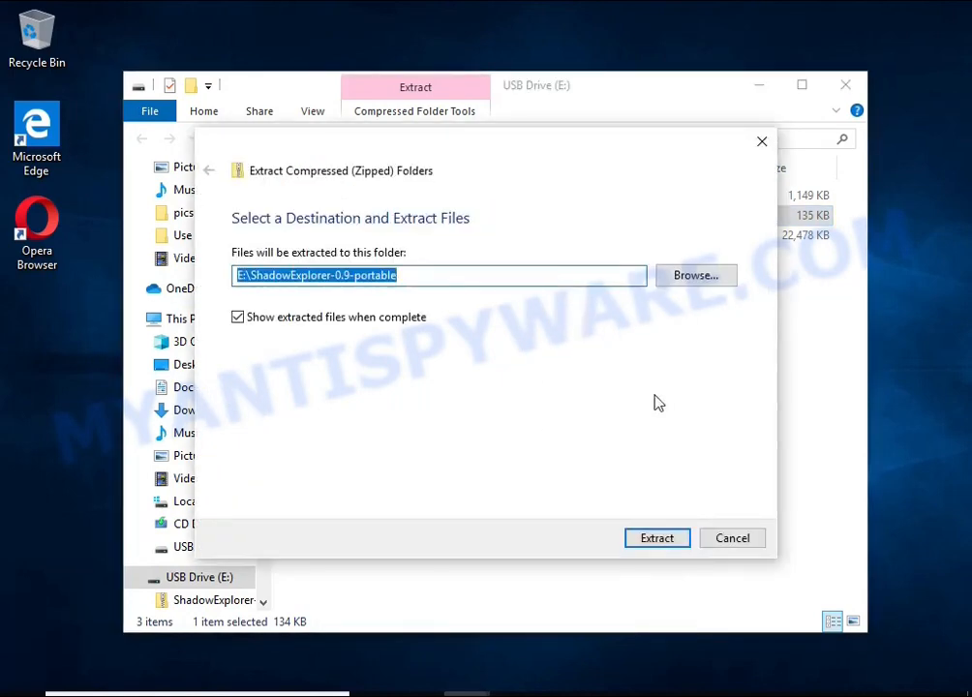
left_click(656, 539)
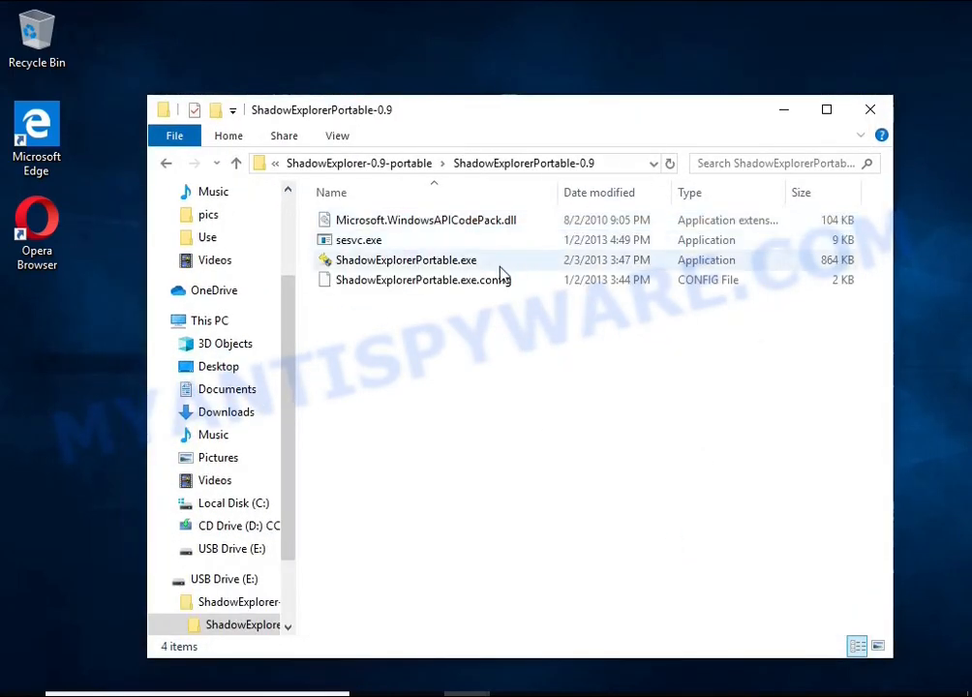
double_click(406, 260)
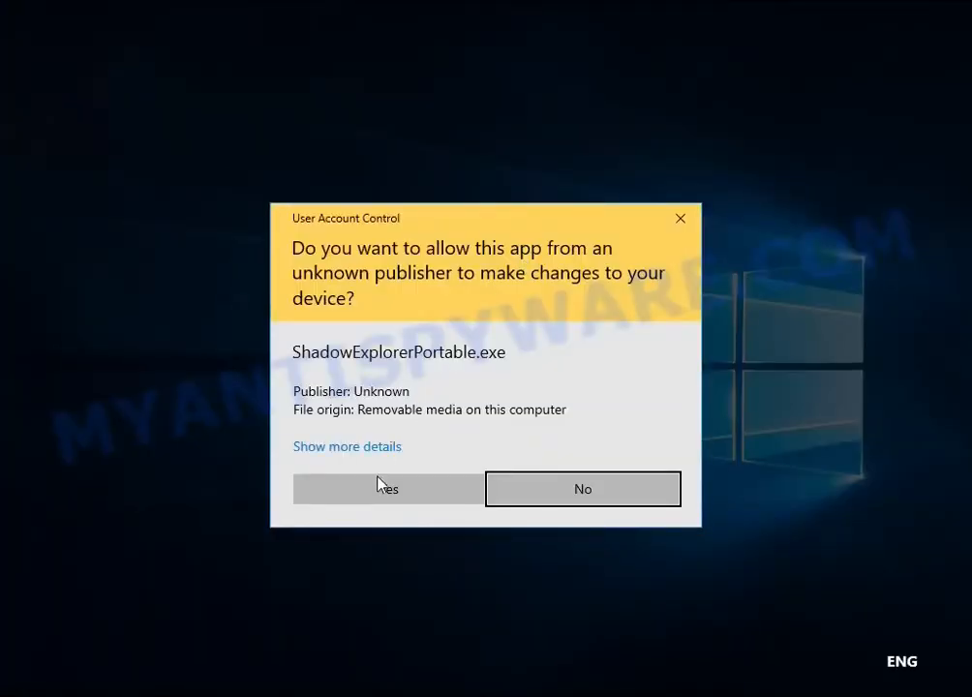
left_click(387, 488)
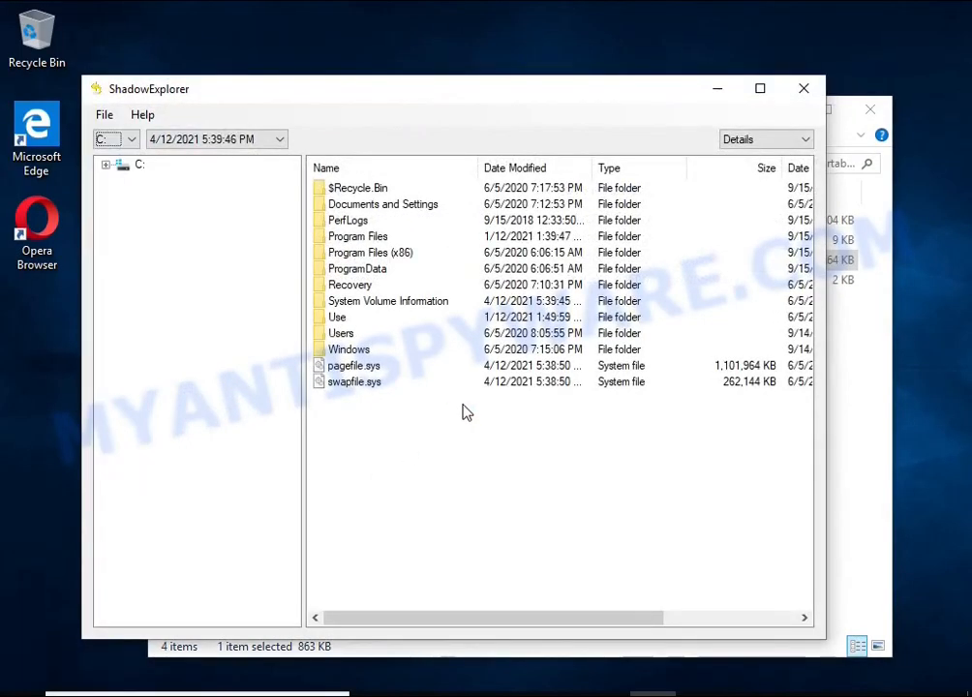
left_click(127, 140)
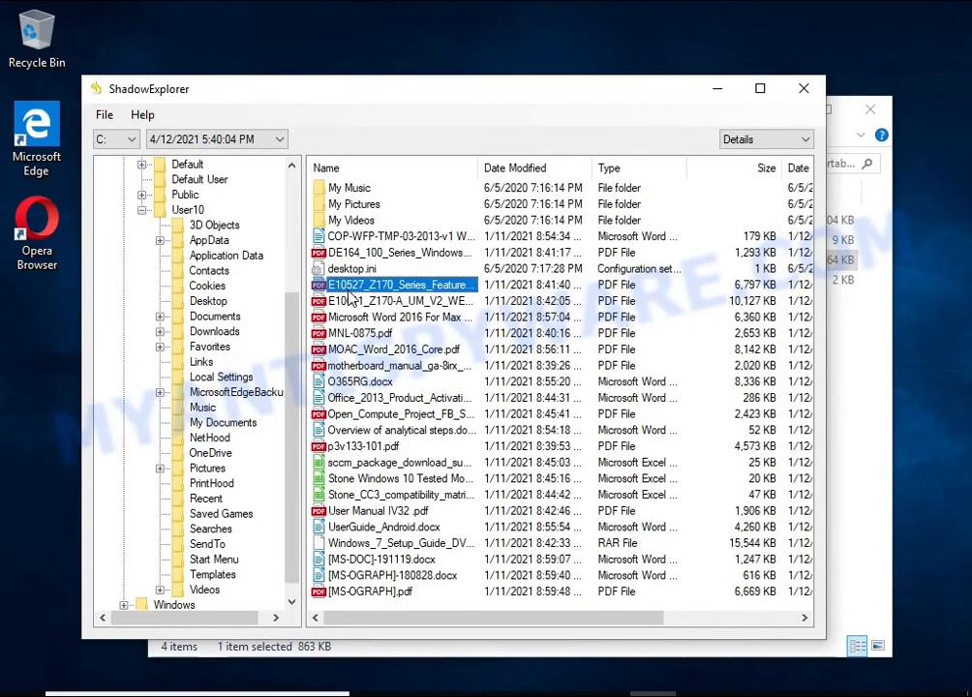
- Export O365RG.docx and another snapshot file from the shadow copy to USB Drive (E:)
left_click(361, 382)
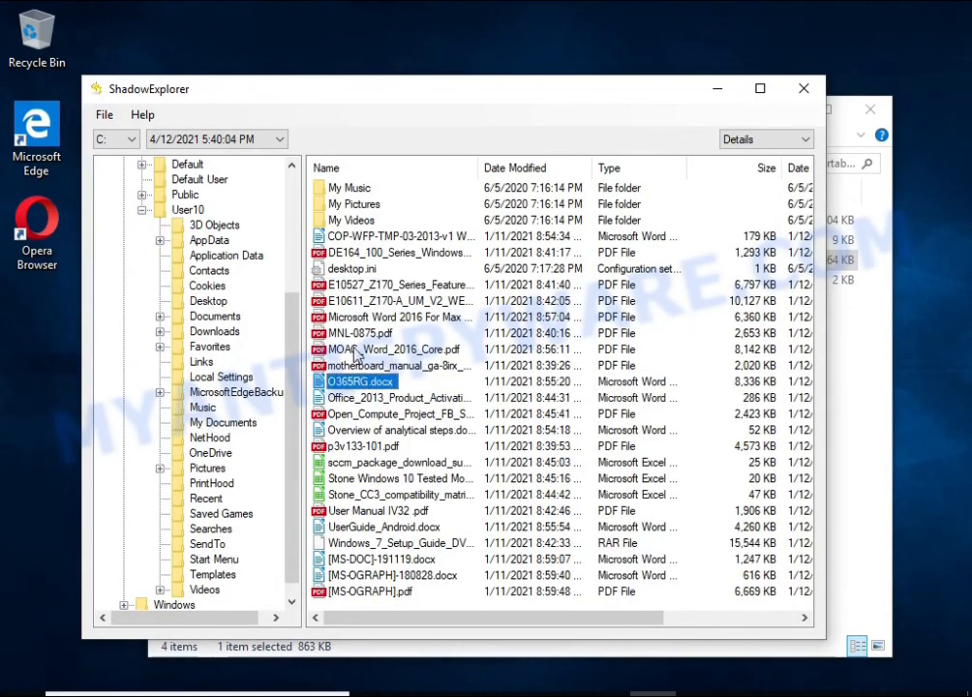
left_click(397, 318)
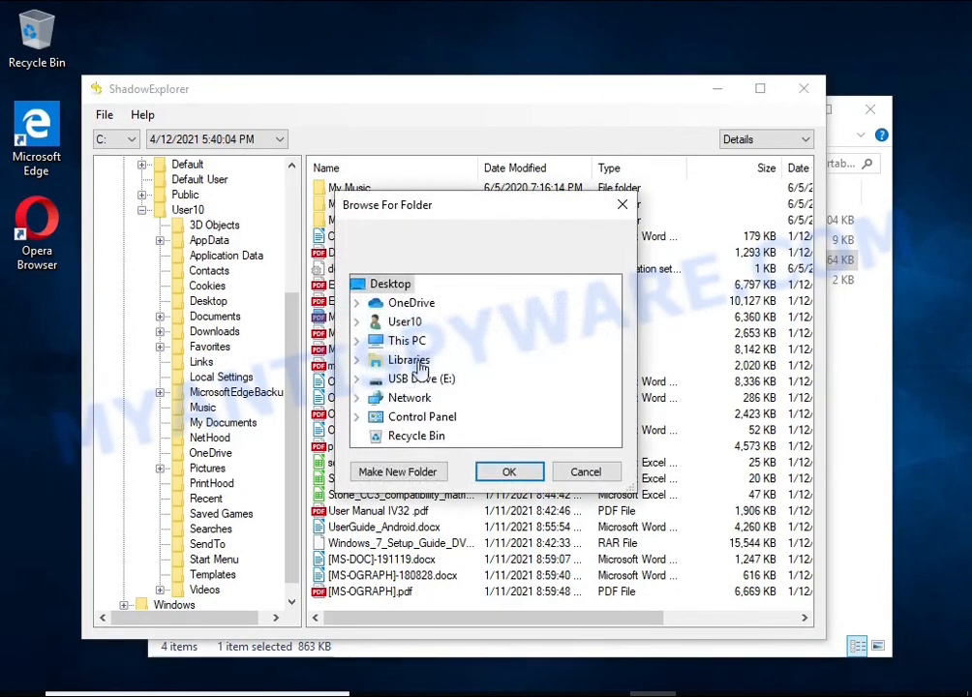
left_click(585, 472)
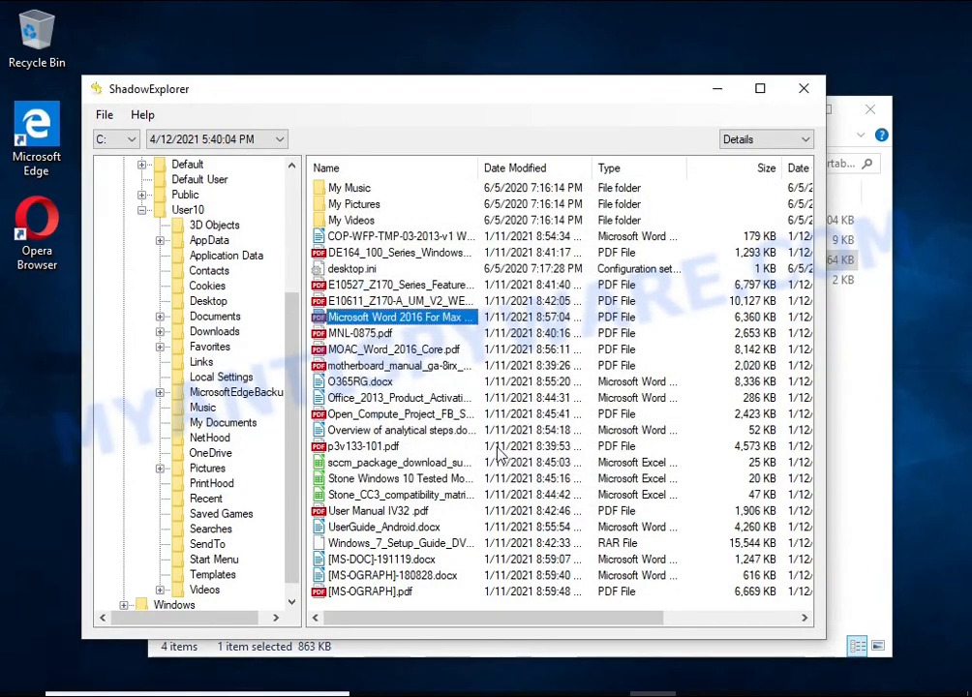
left_click(384, 527)
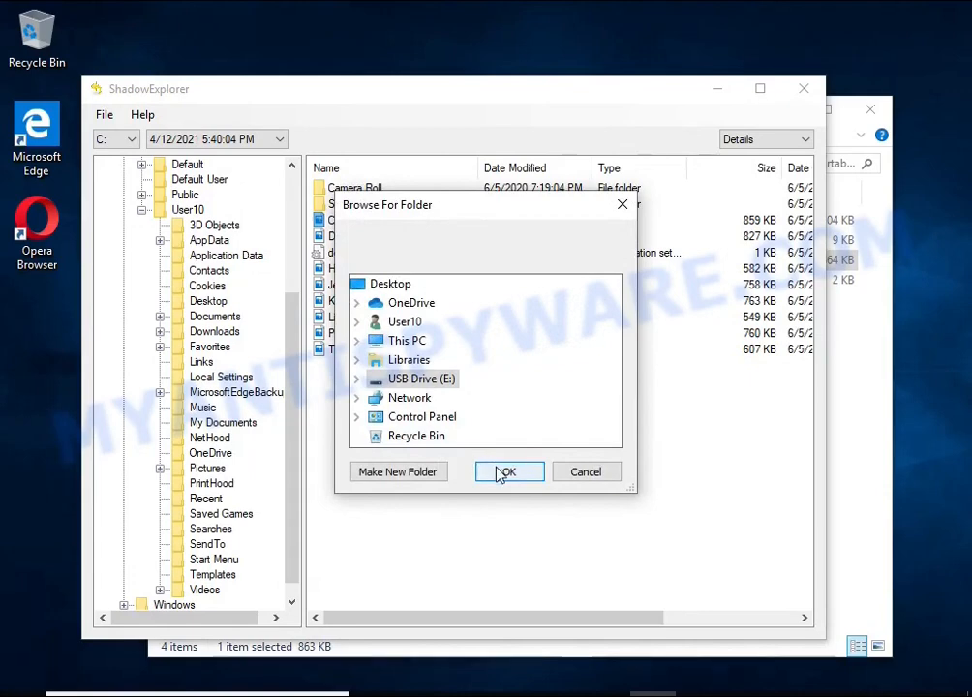
left_click(508, 472)
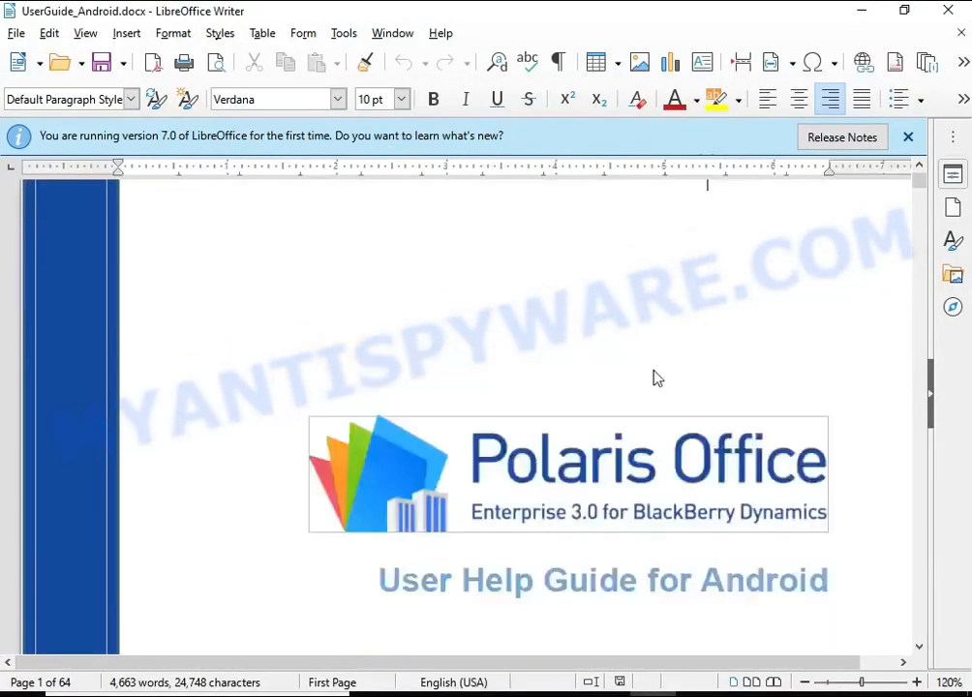
- View the recovered Desert.jpg from the USB drive in Photos and close it after checking
scroll("down", 3)
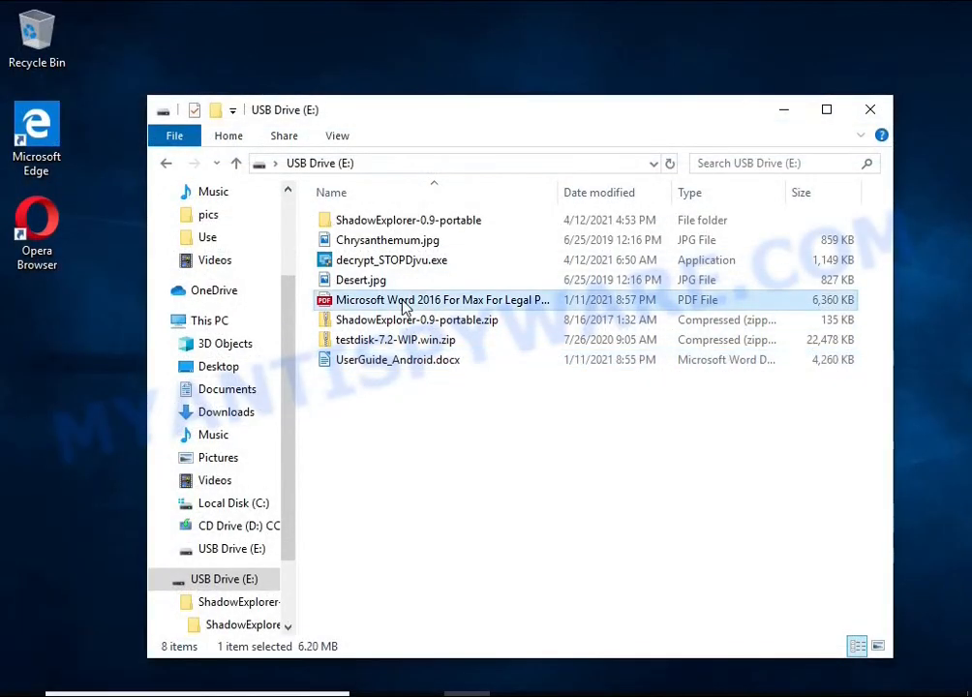
double_click(442, 298)
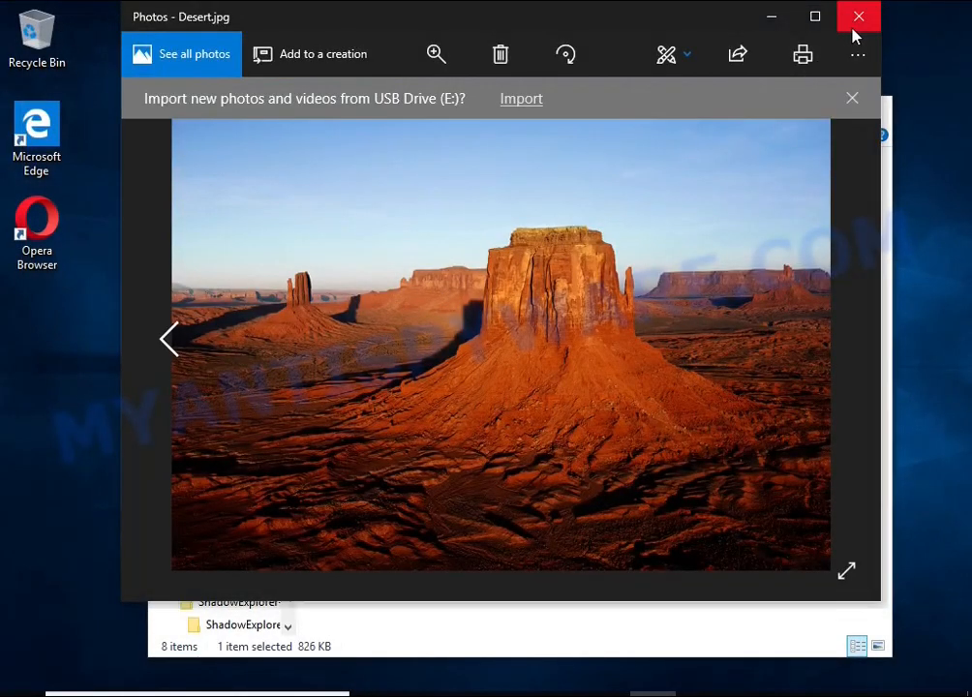
left_click(171, 339)
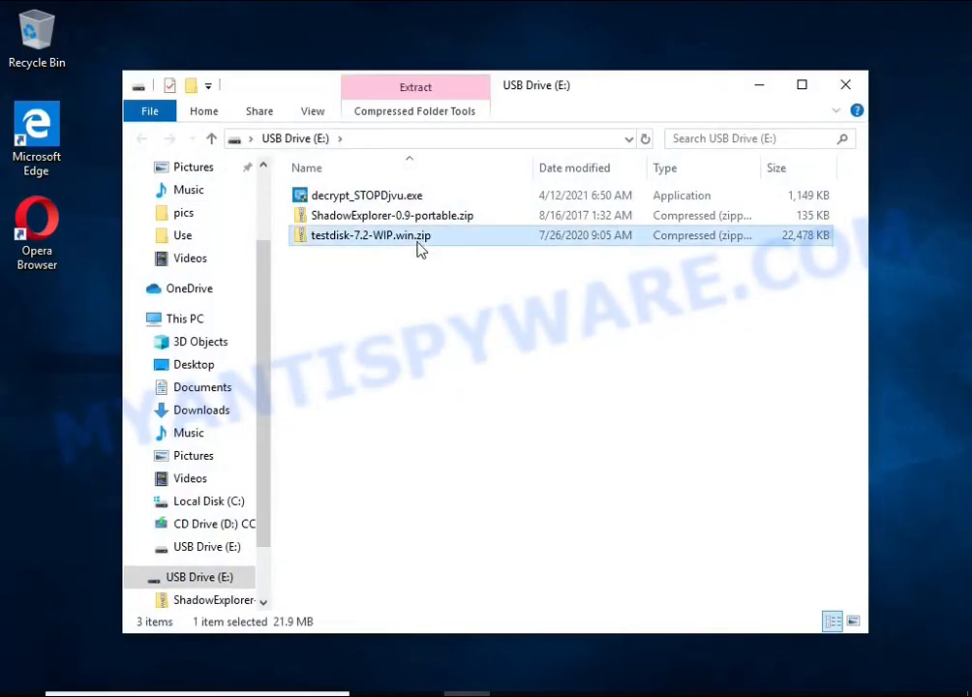
- Extract the TestDisk archive onto the USB drive and launch qphotorec_win.exe from it
left_click(414, 85)
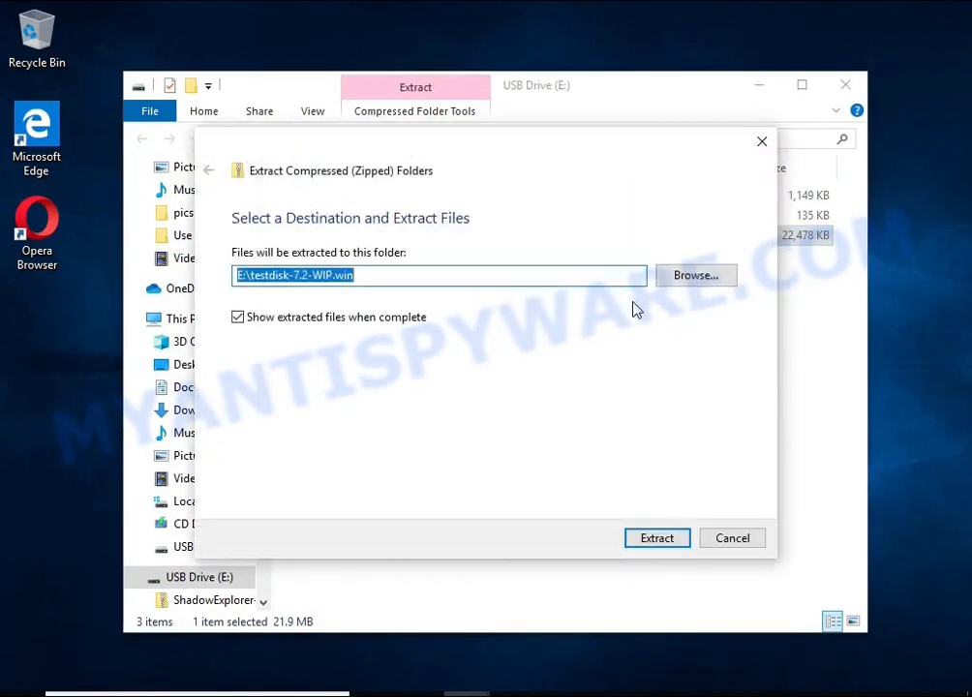
left_click(656, 538)
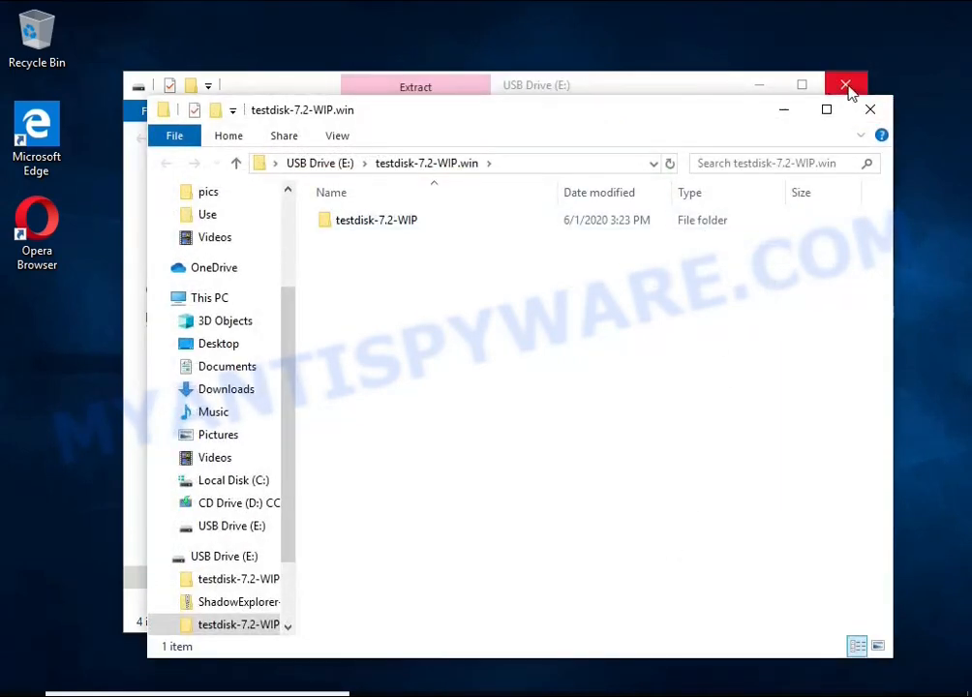
left_click(848, 85)
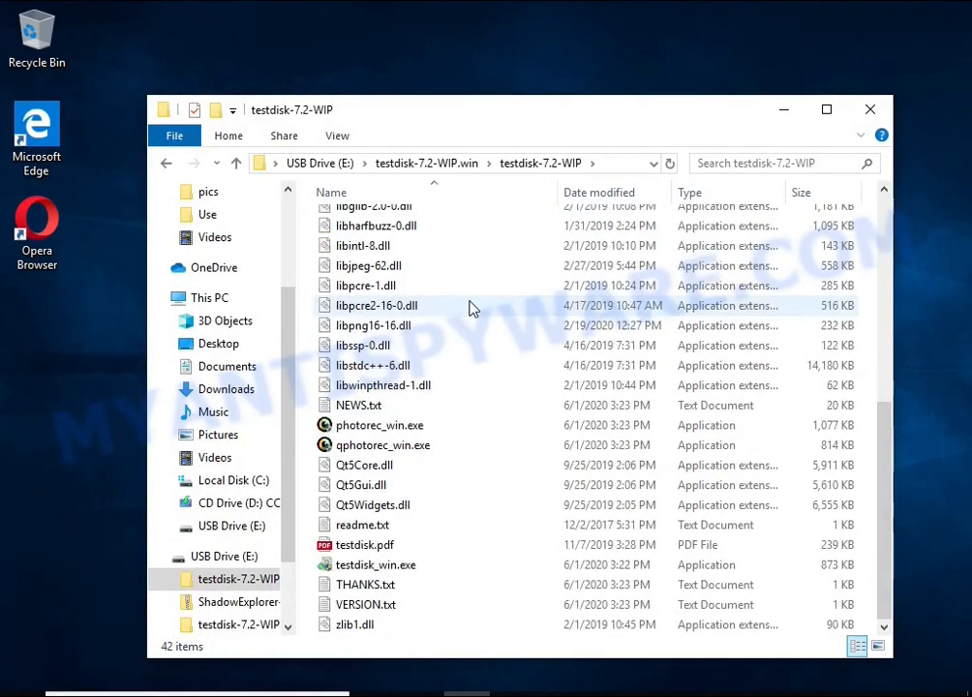
double_click(384, 444)
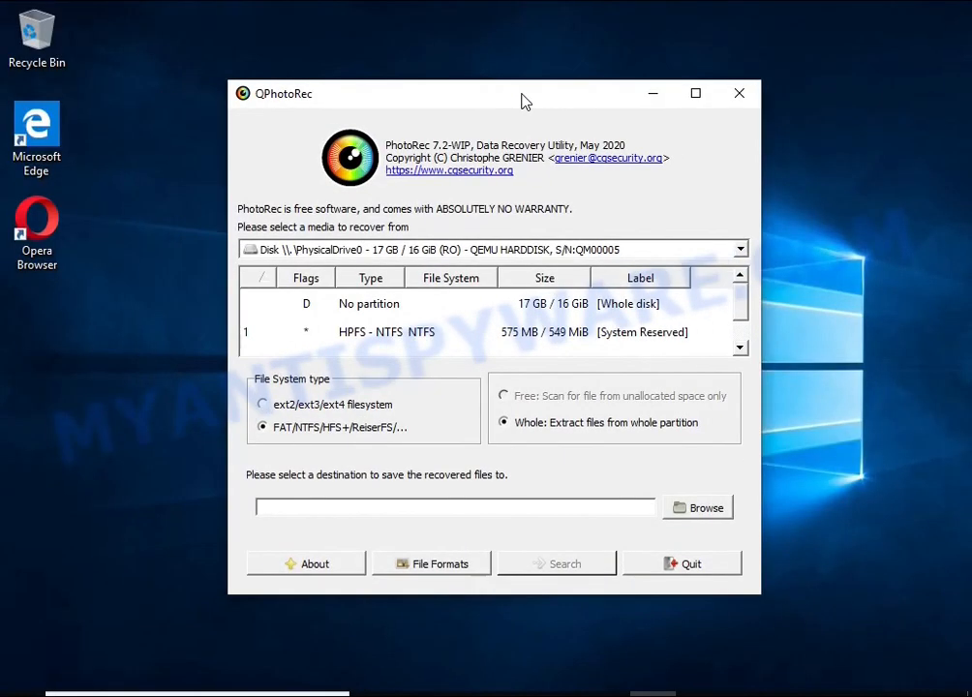
- Select the 16 GB NTFS partition's free space and limit file formats to JPG, ZIP and other wanted types
left_click(492, 247)
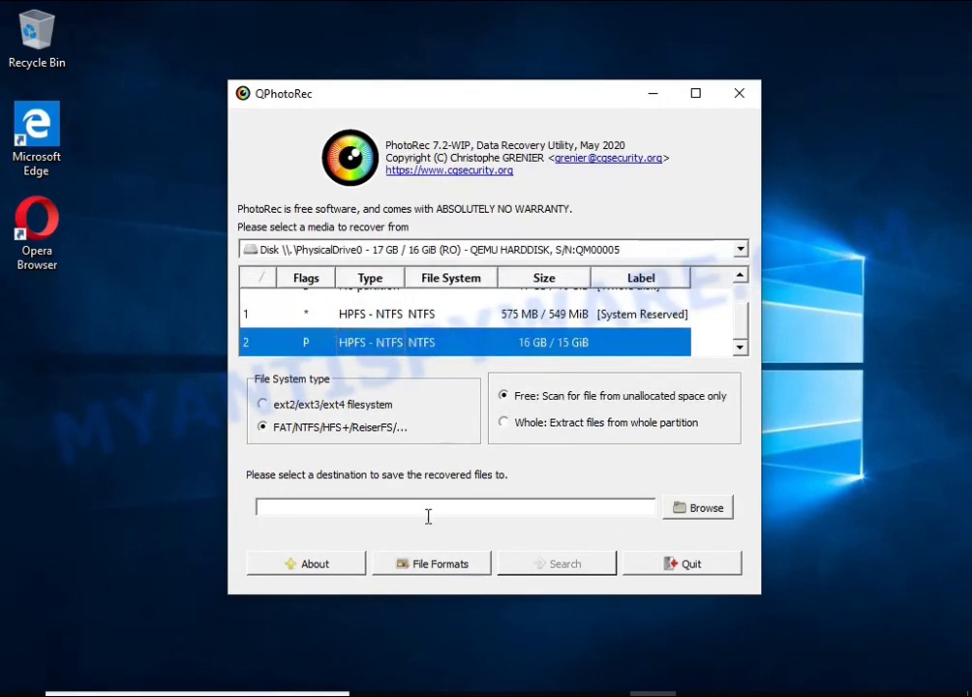
left_click(430, 563)
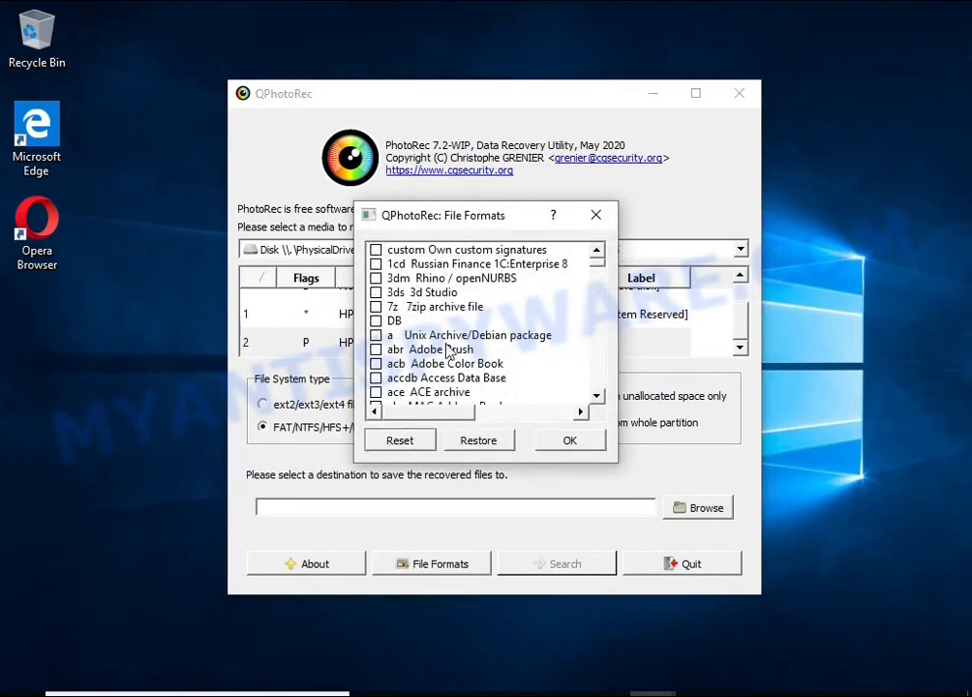
scroll("down", 3)
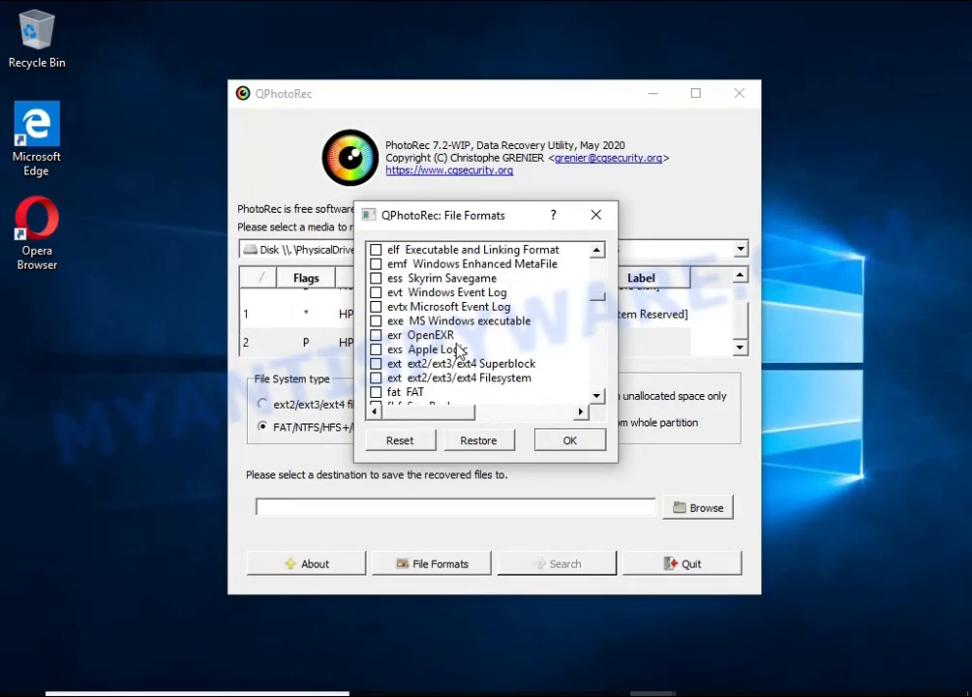
scroll("down", 3)
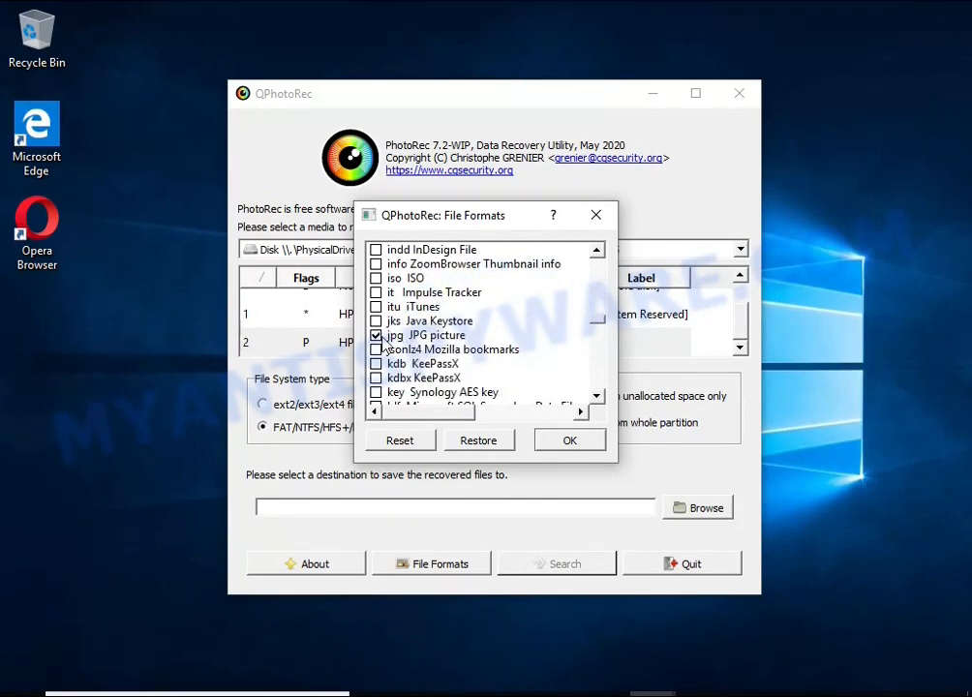
scroll("down", 3)
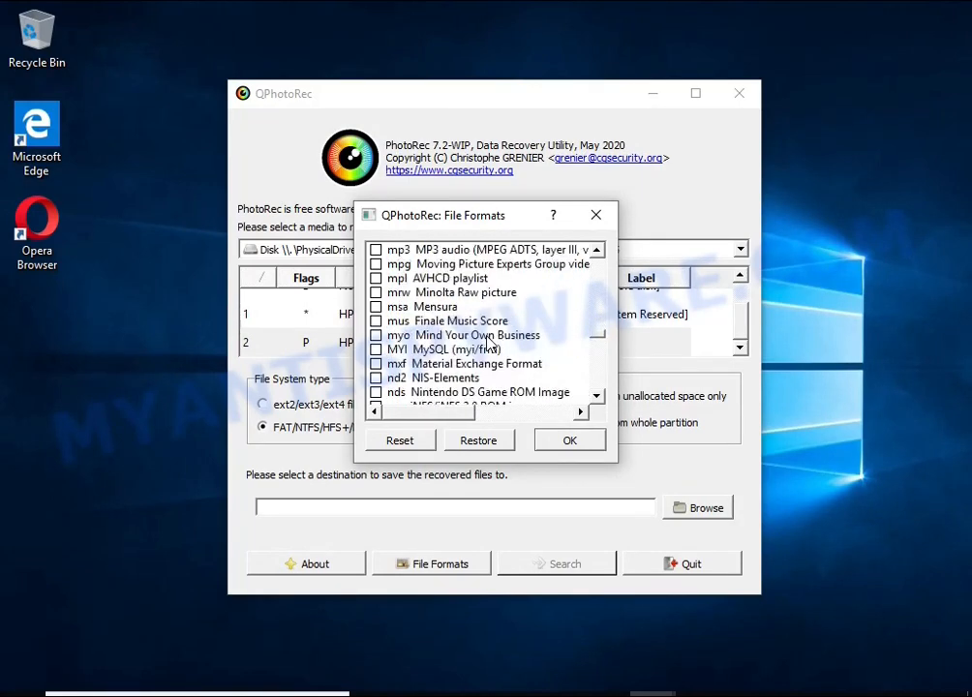
scroll("down", 3)
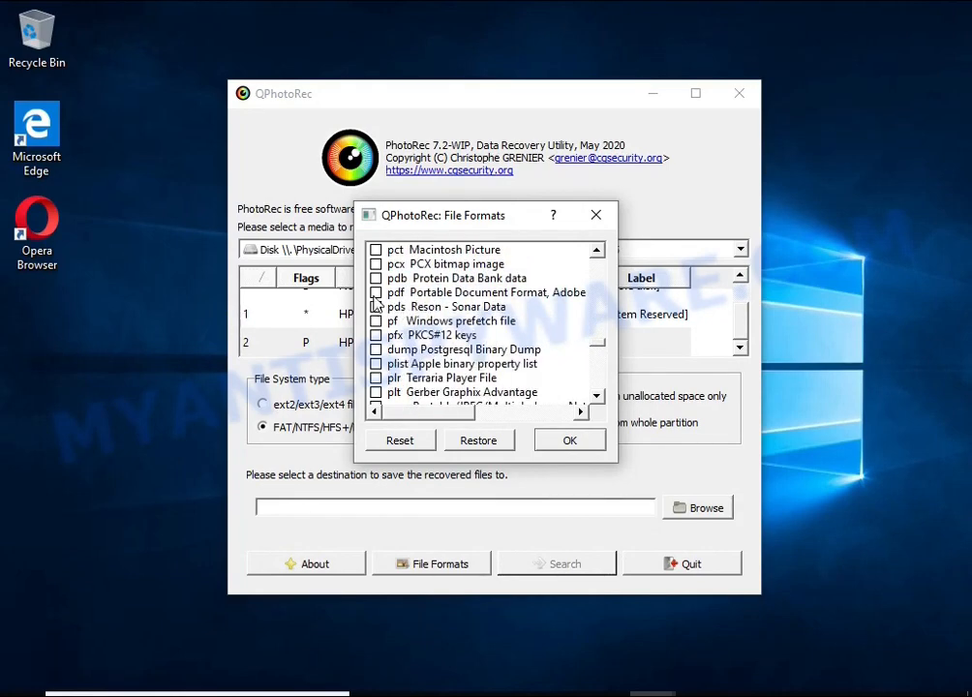
scroll("down", 3)
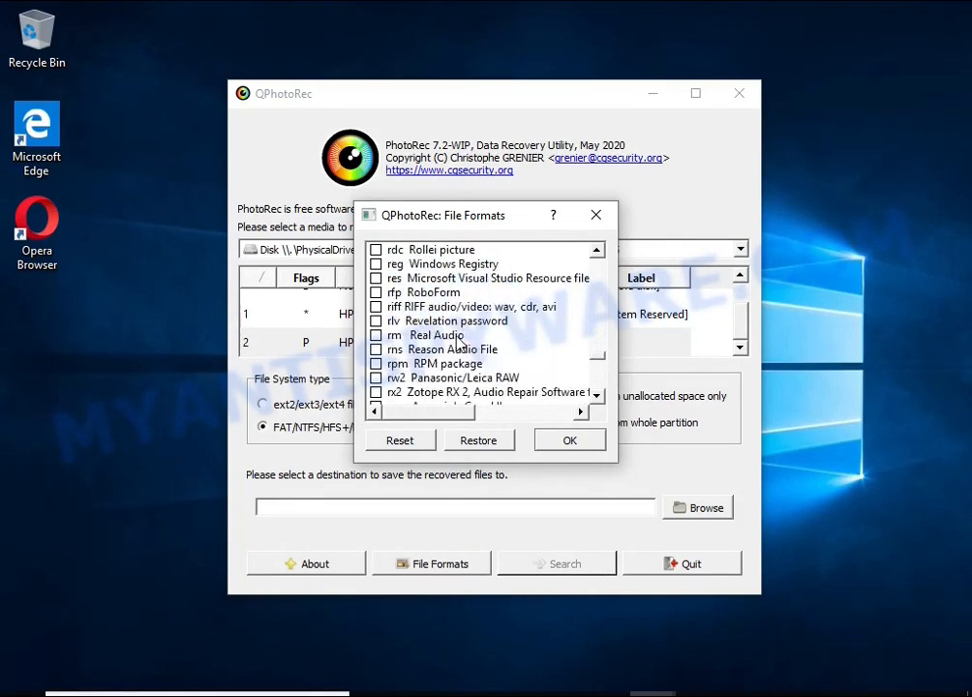
scroll("down", 3)
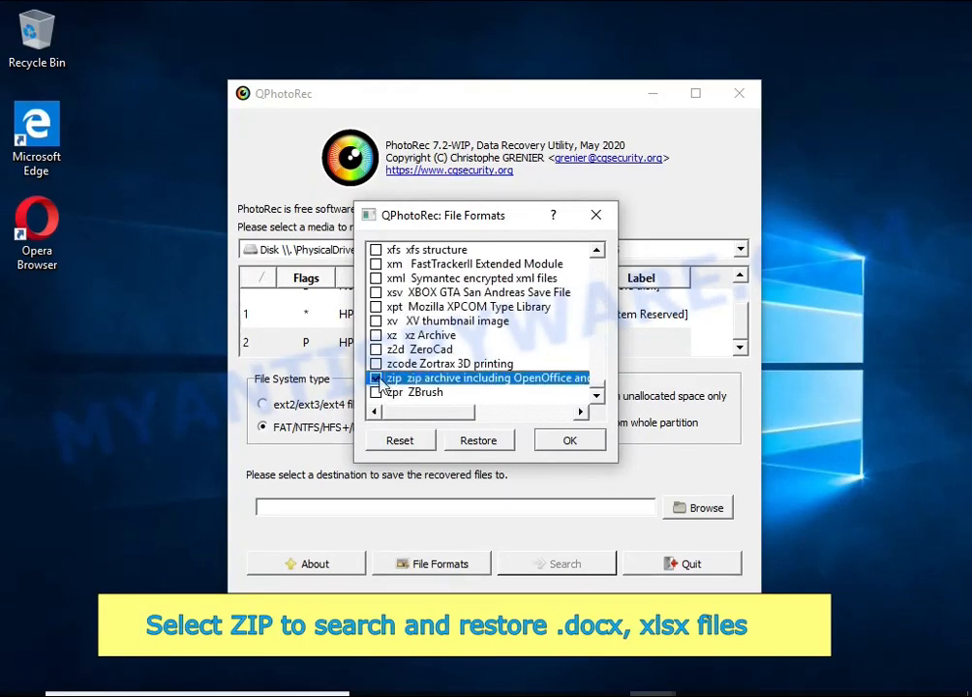
left_click(569, 439)
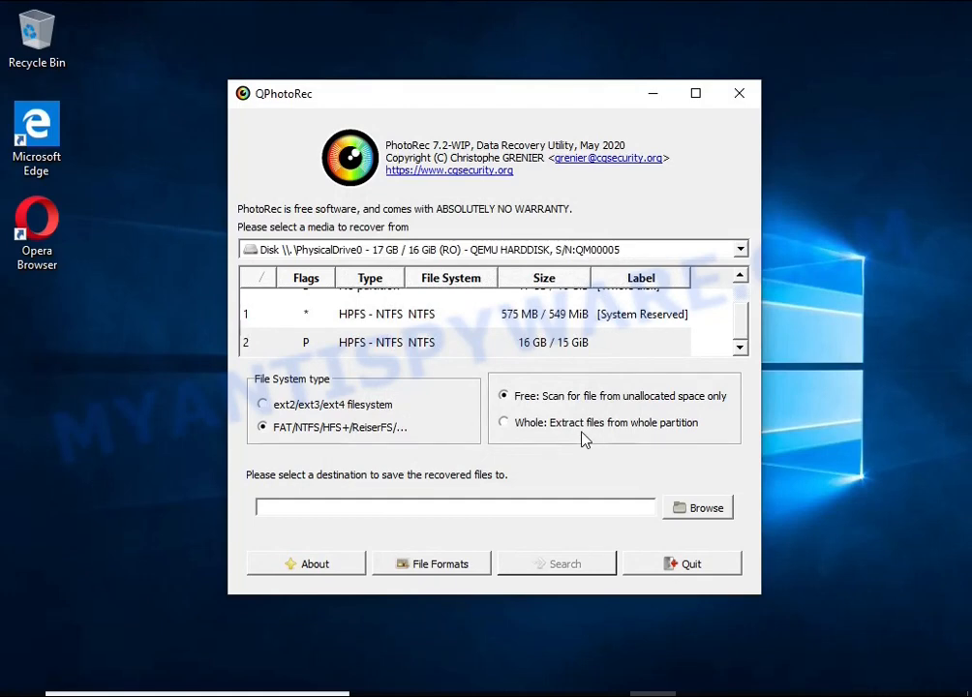
- Set USB Drive (E:) as the recovery destination and run the search, recovering 58 files
left_click(697, 508)
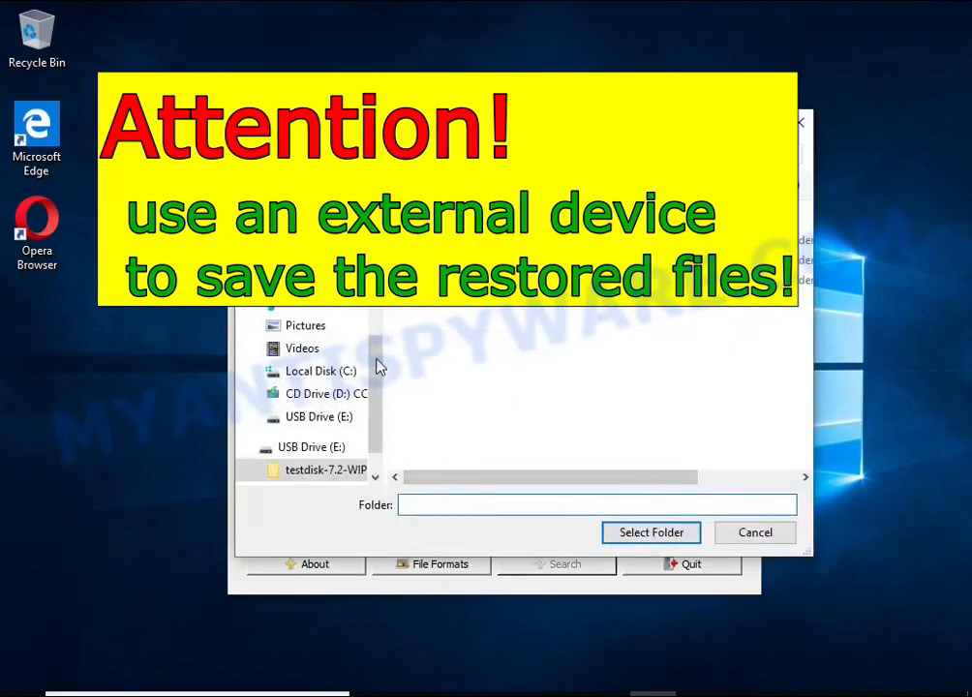
left_click(651, 532)
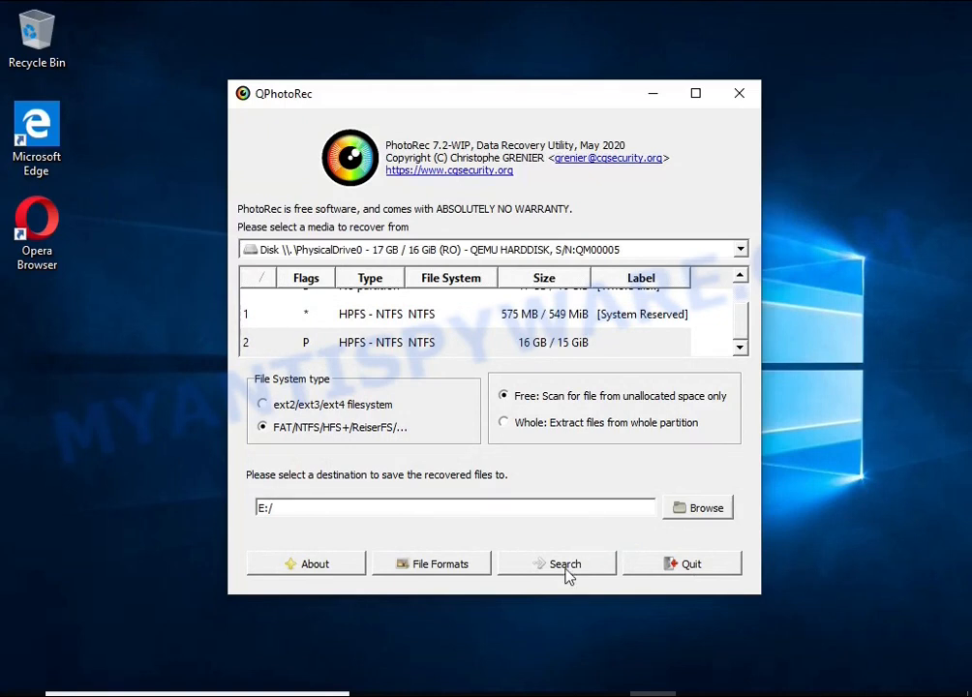
left_click(566, 563)
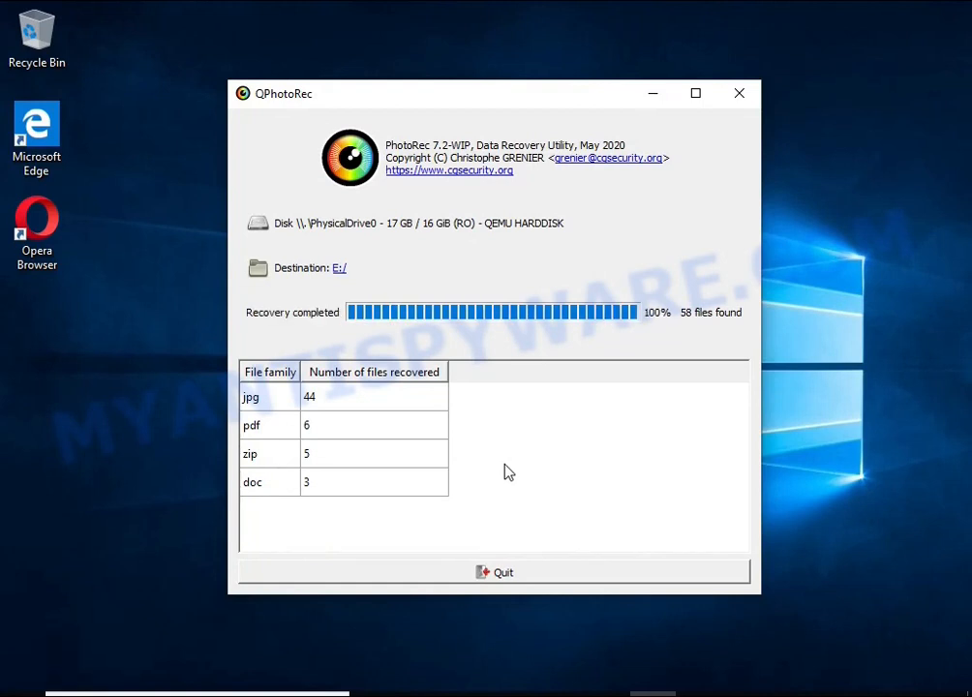
mouse_move(627, 306)
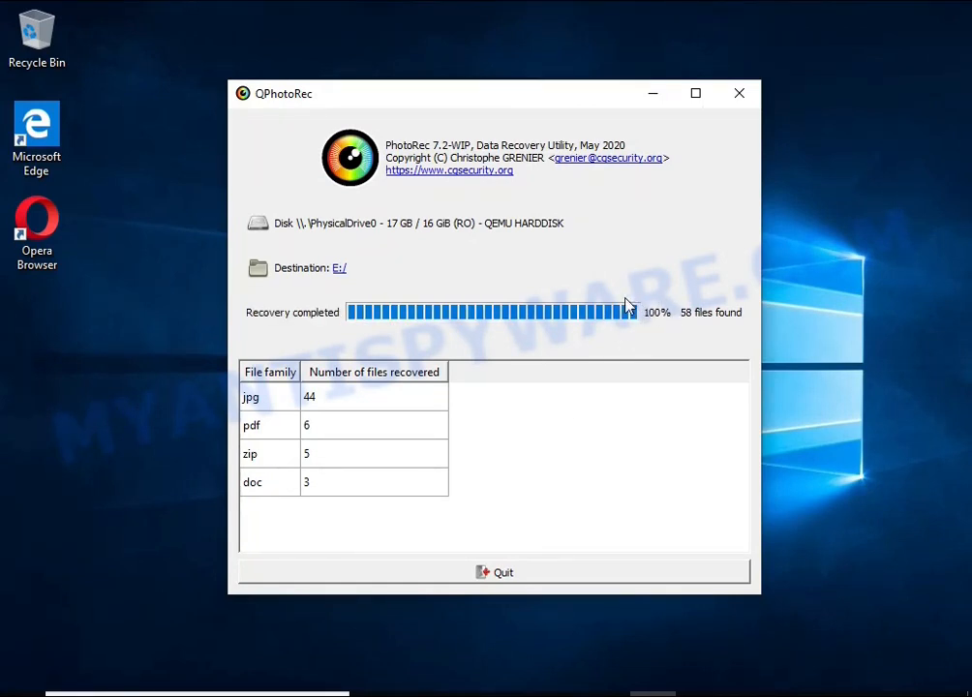
mouse_move(345, 448)
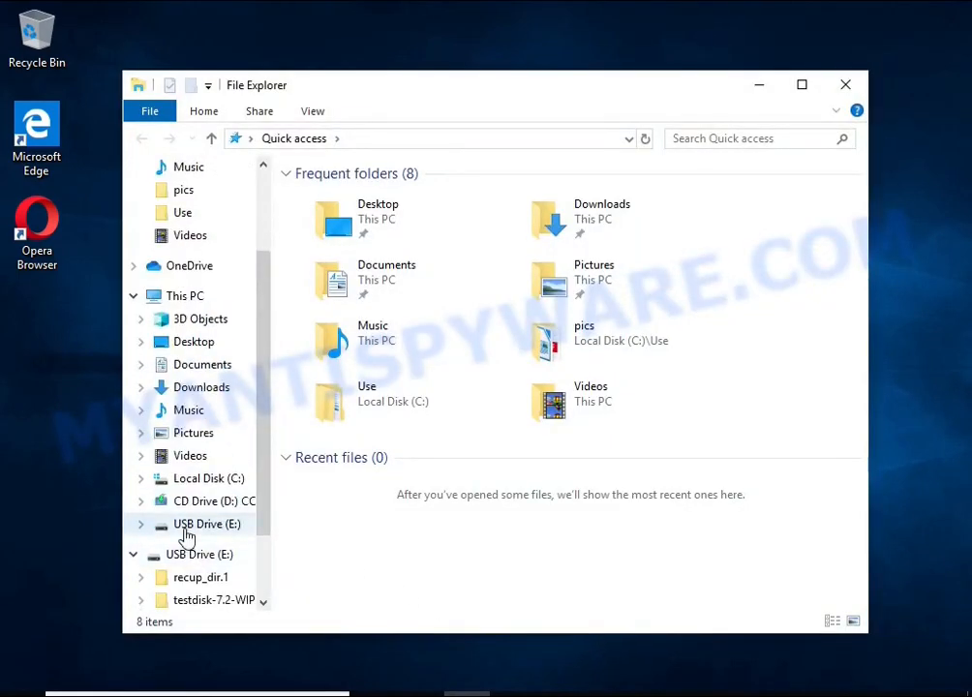
- Browse into recup_dir.1 on the USB drive and check the recovered IV32 motherboard manual PDF
left_click(207, 523)
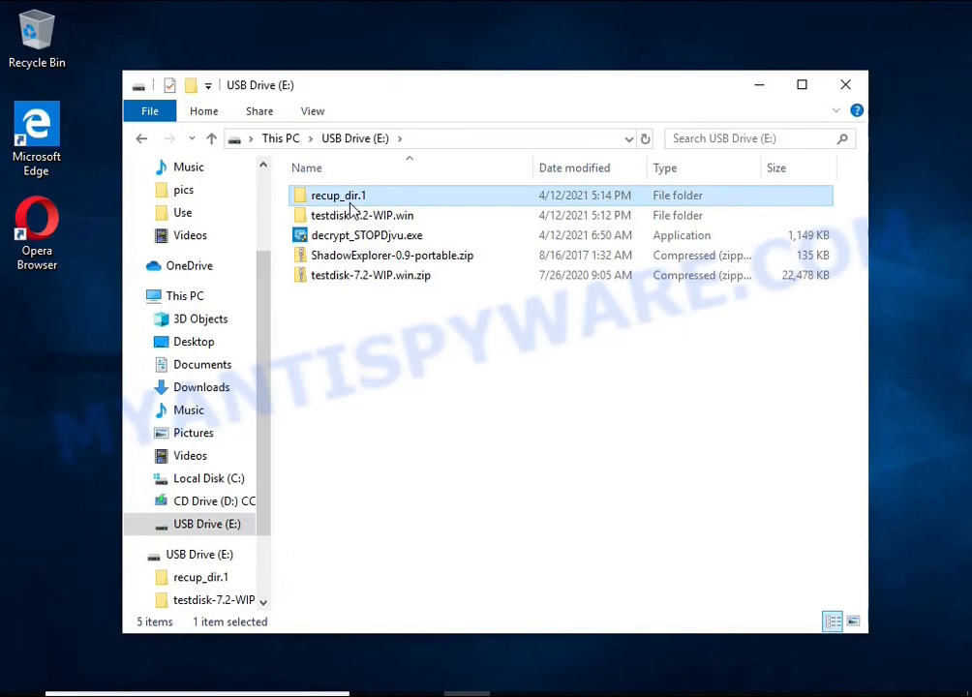
double_click(337, 194)
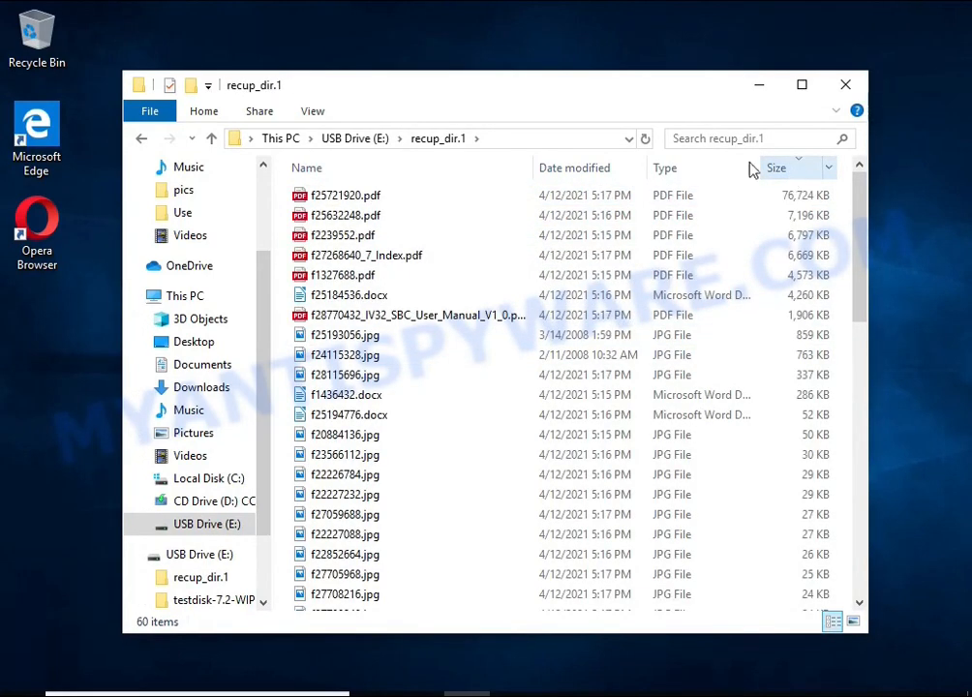
double_click(417, 314)
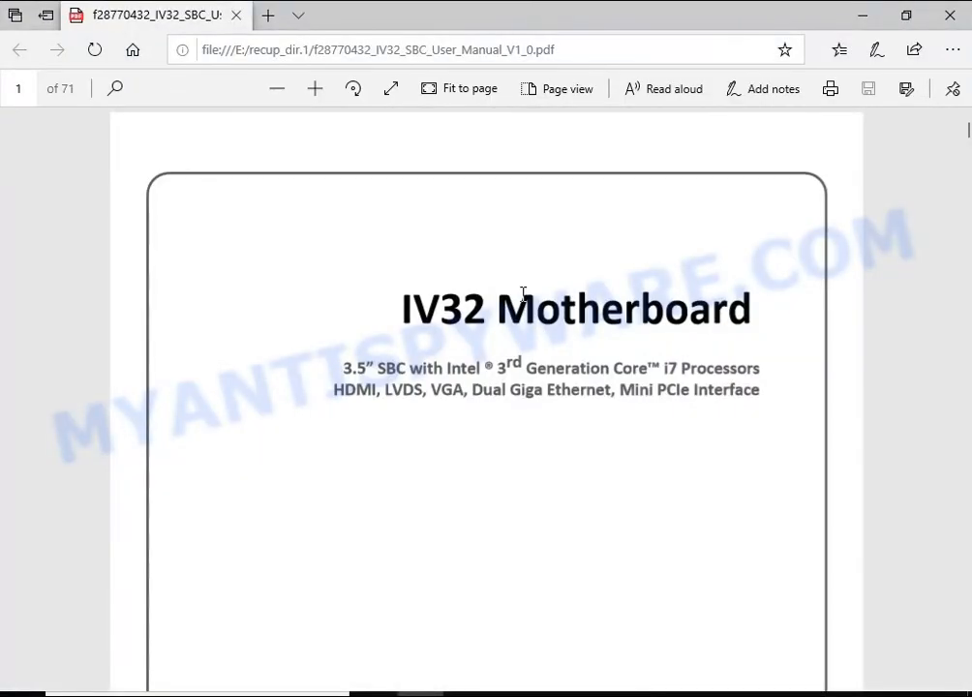
scroll("down", 3)
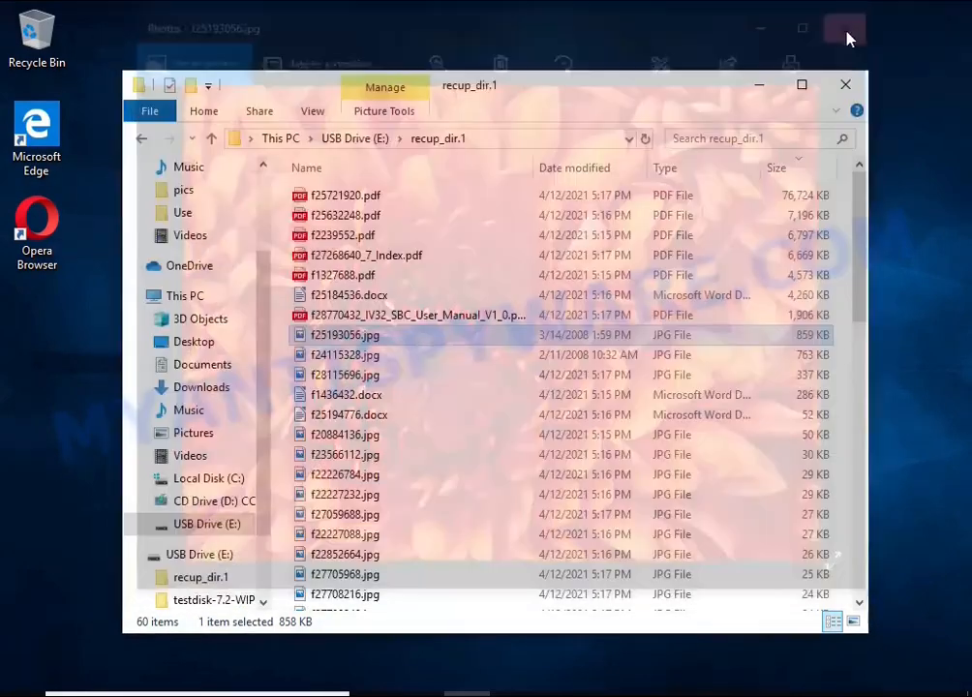
- Check a recovered JPG image and leave f1436432.docx open in LibreOffice Writer
double_click(345, 355)
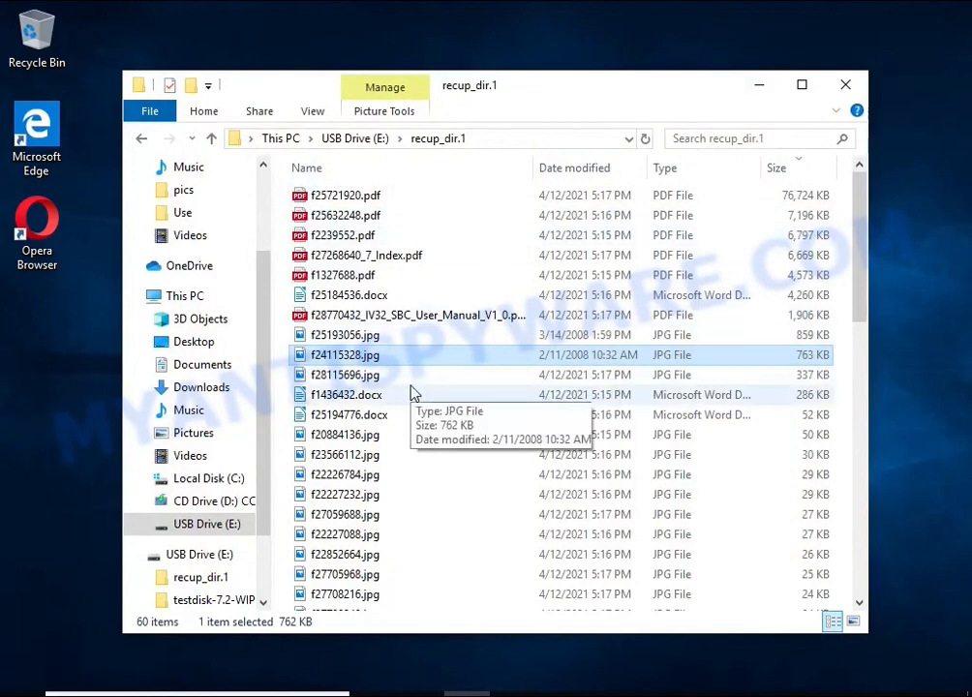
double_click(345, 354)
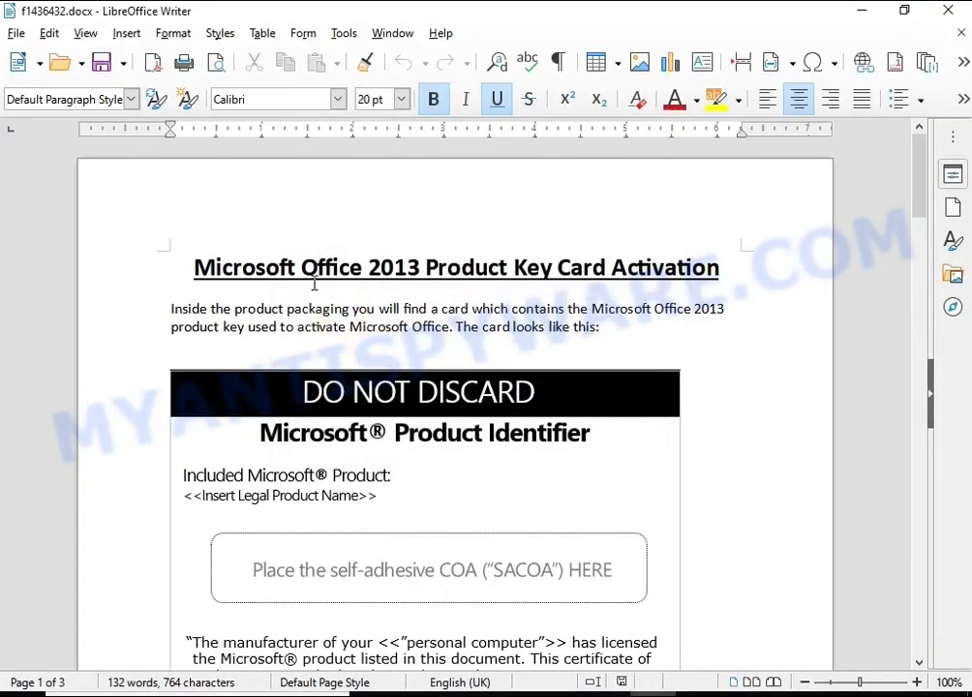
scroll("down", 3)
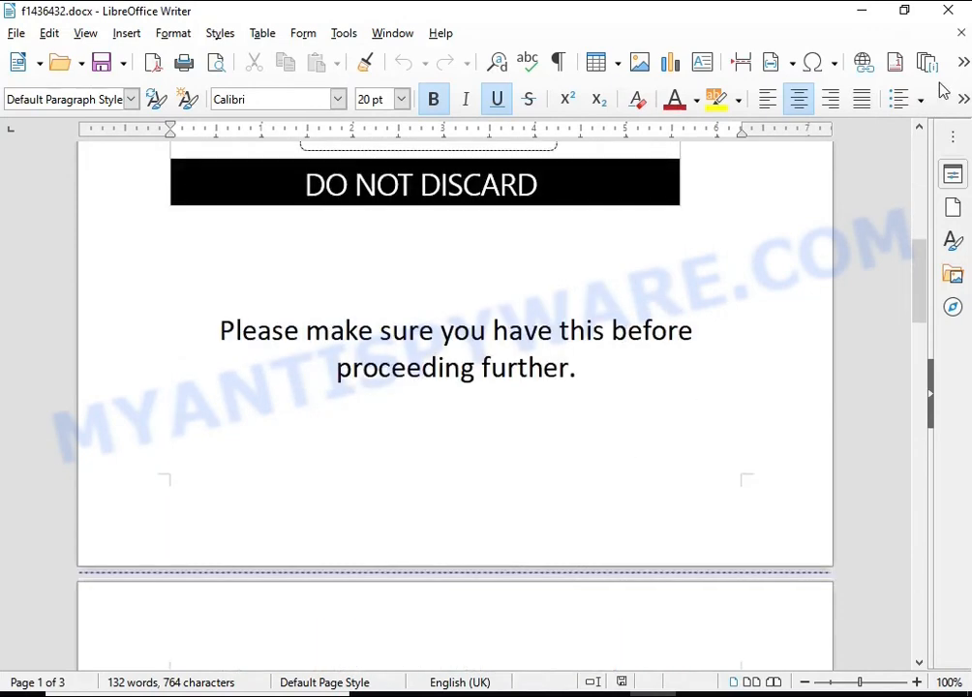